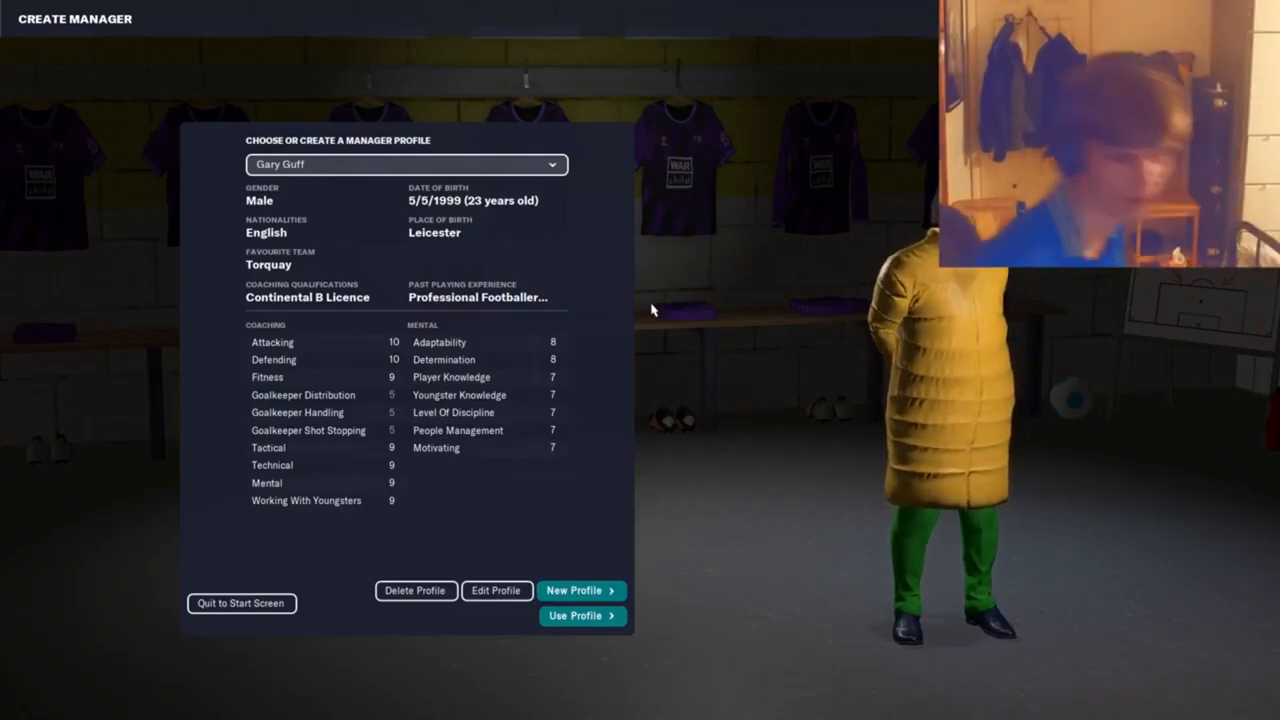
# Use the existing manager profile, choose Scunthorpe and confirm the managerial style.
pyautogui.click(576, 616)
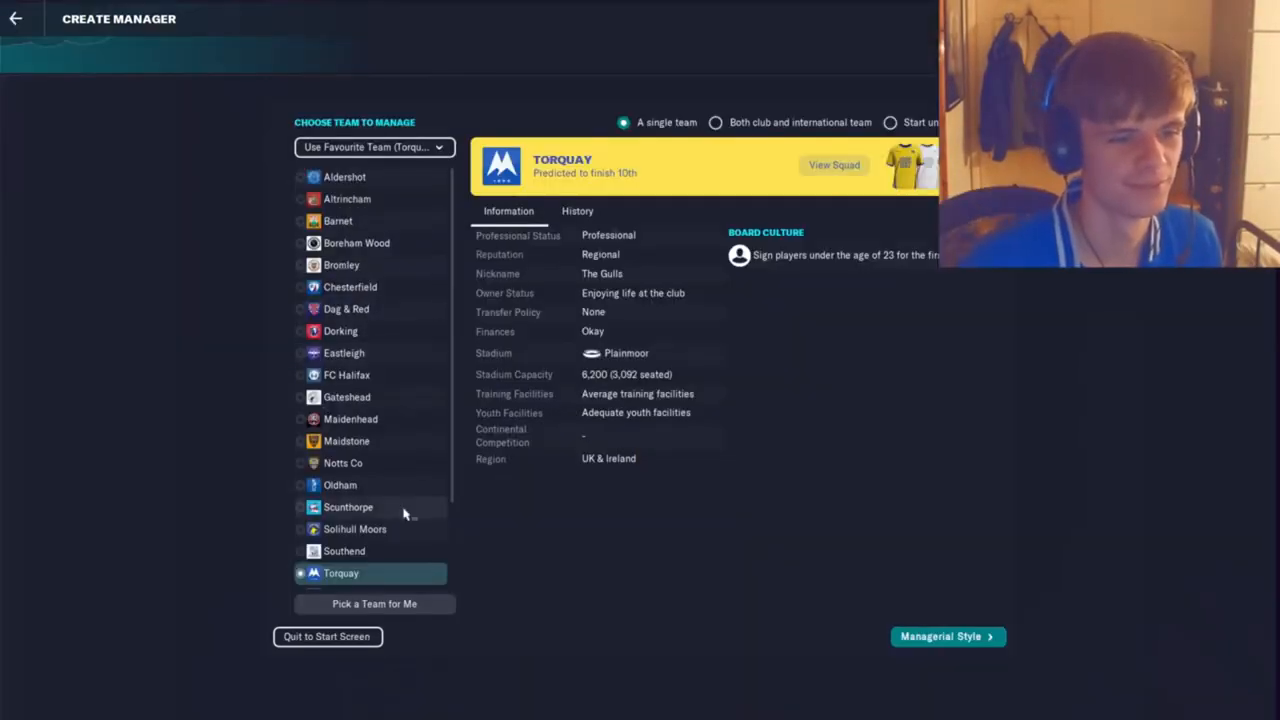
pyautogui.click(940, 636)
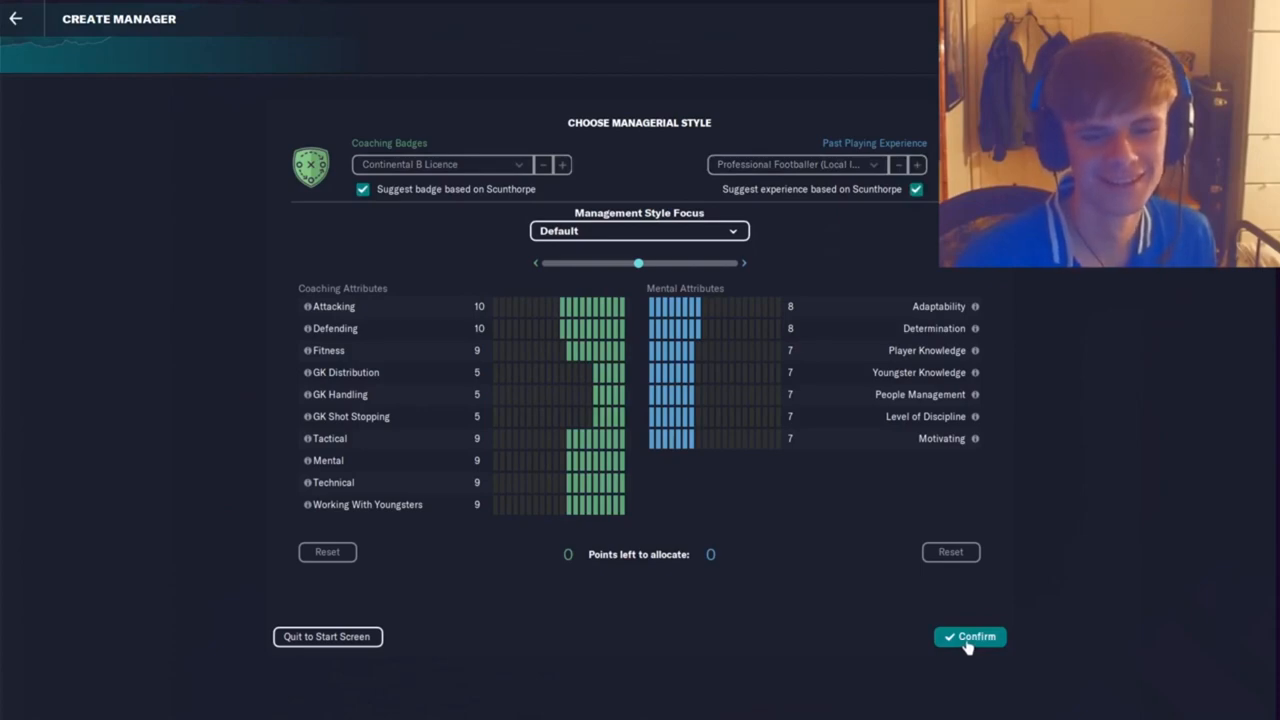
pyautogui.click(968, 636)
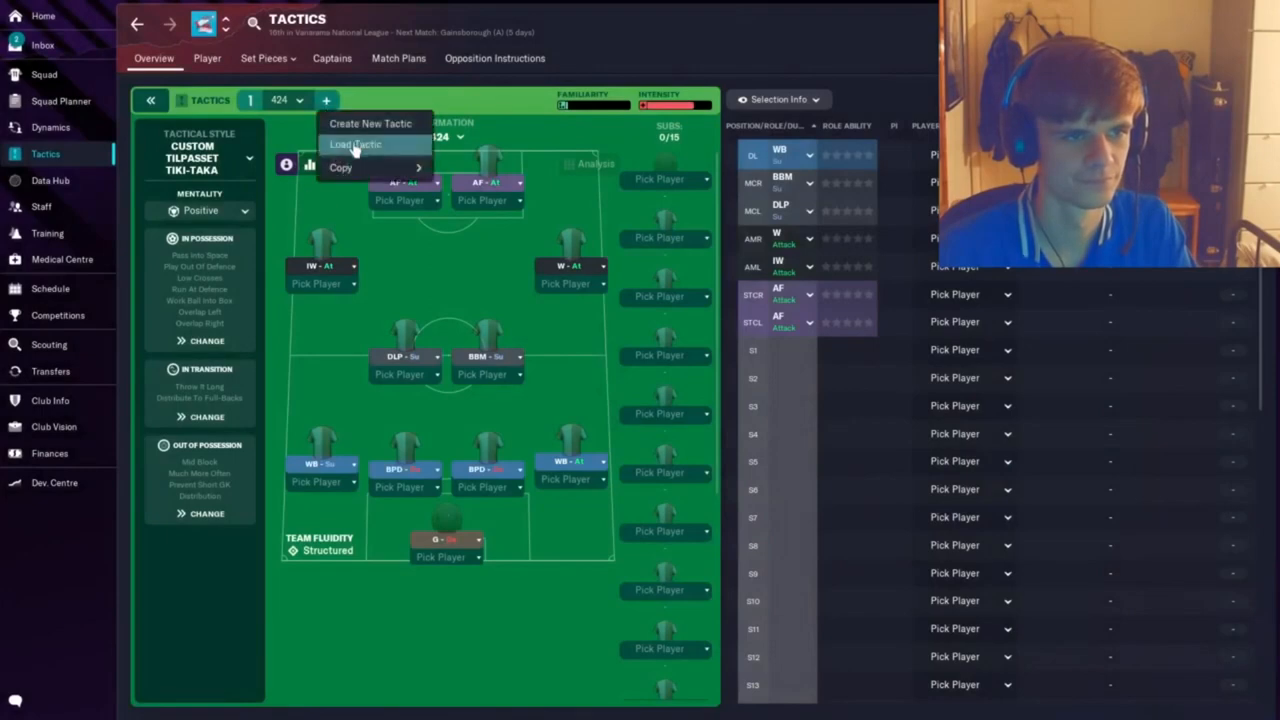
# Copy the 4-2-4 Tiki-Taka tactic into a second slot and review its out-of-possession instructions.
pyautogui.click(356, 144)
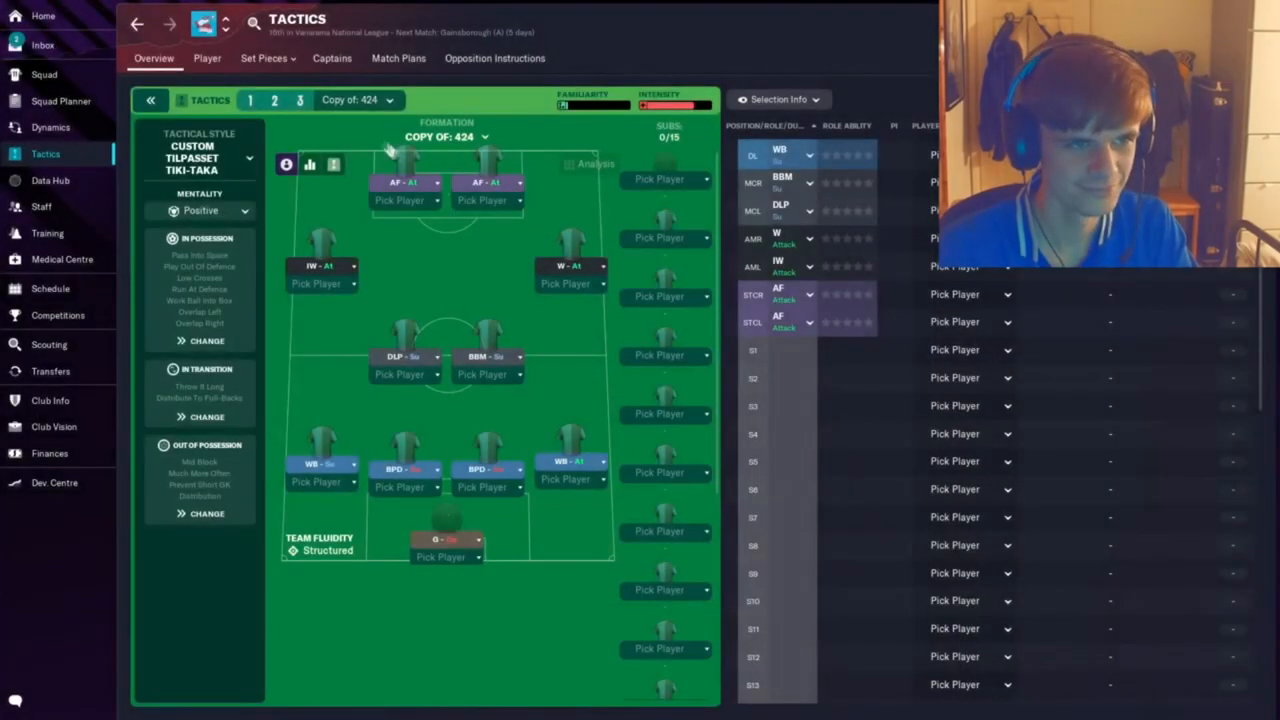
pyautogui.click(484, 136)
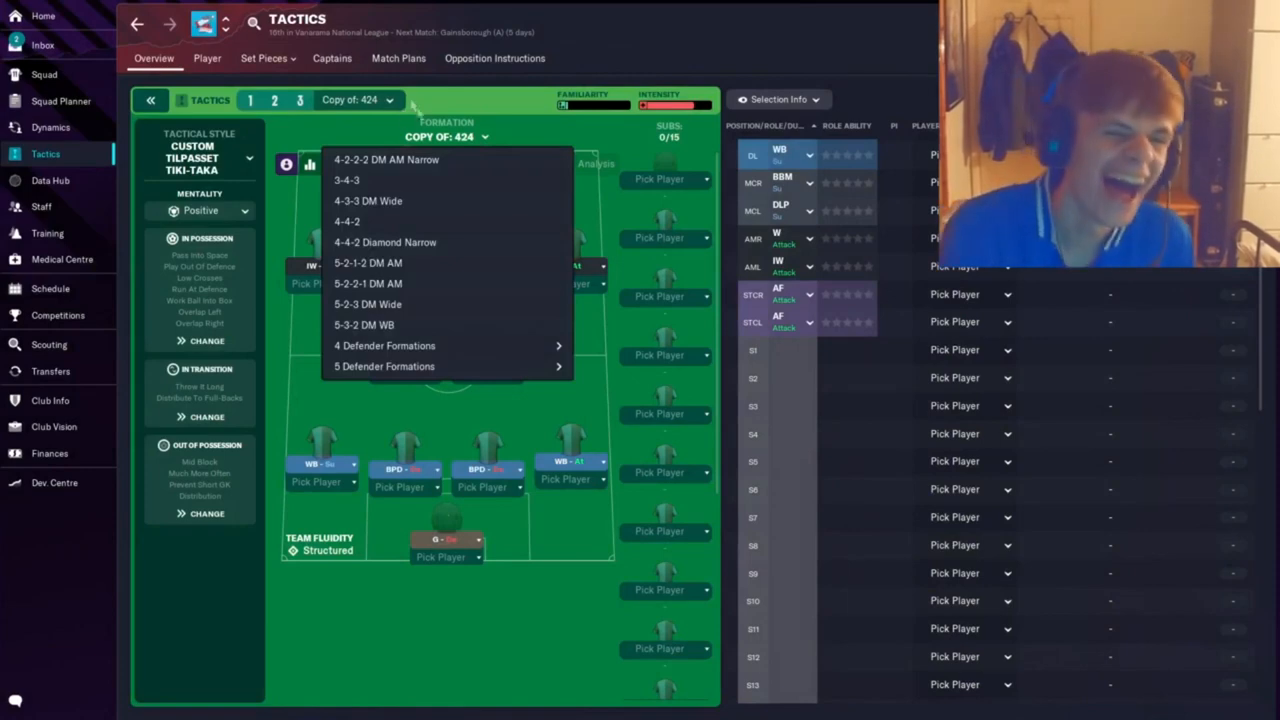
pyautogui.click(368, 262)
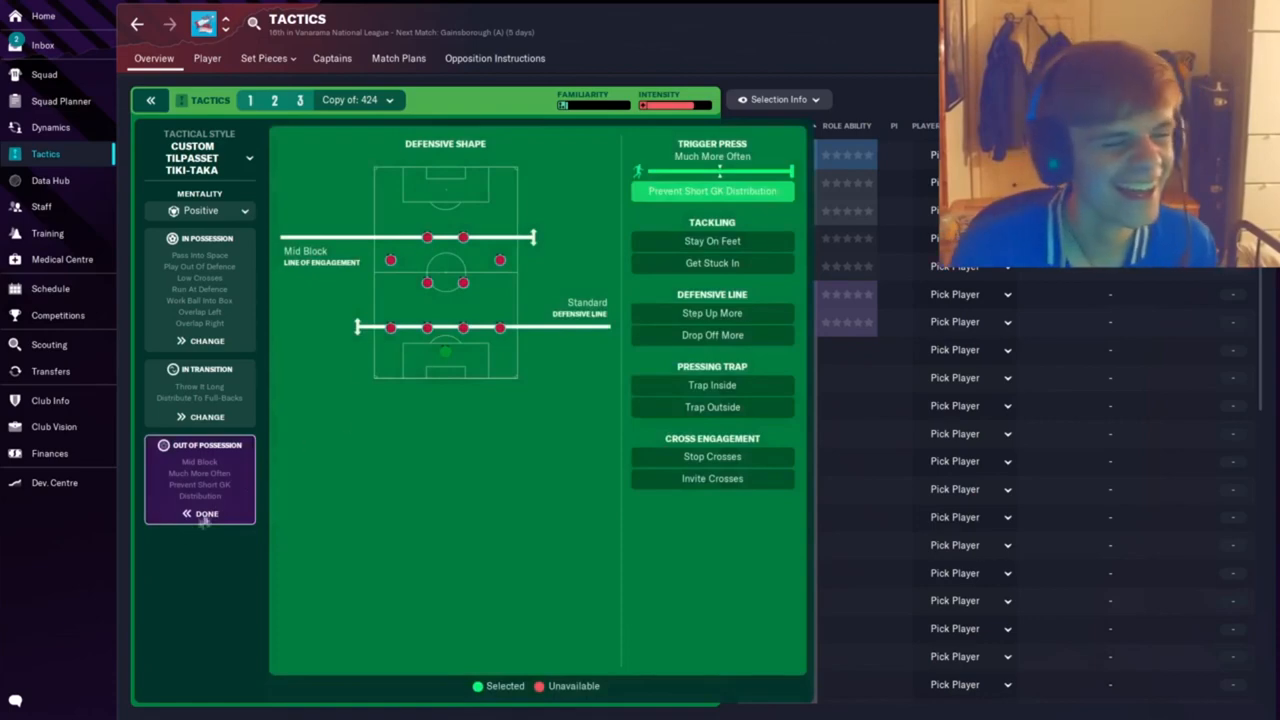
pyautogui.click(200, 238)
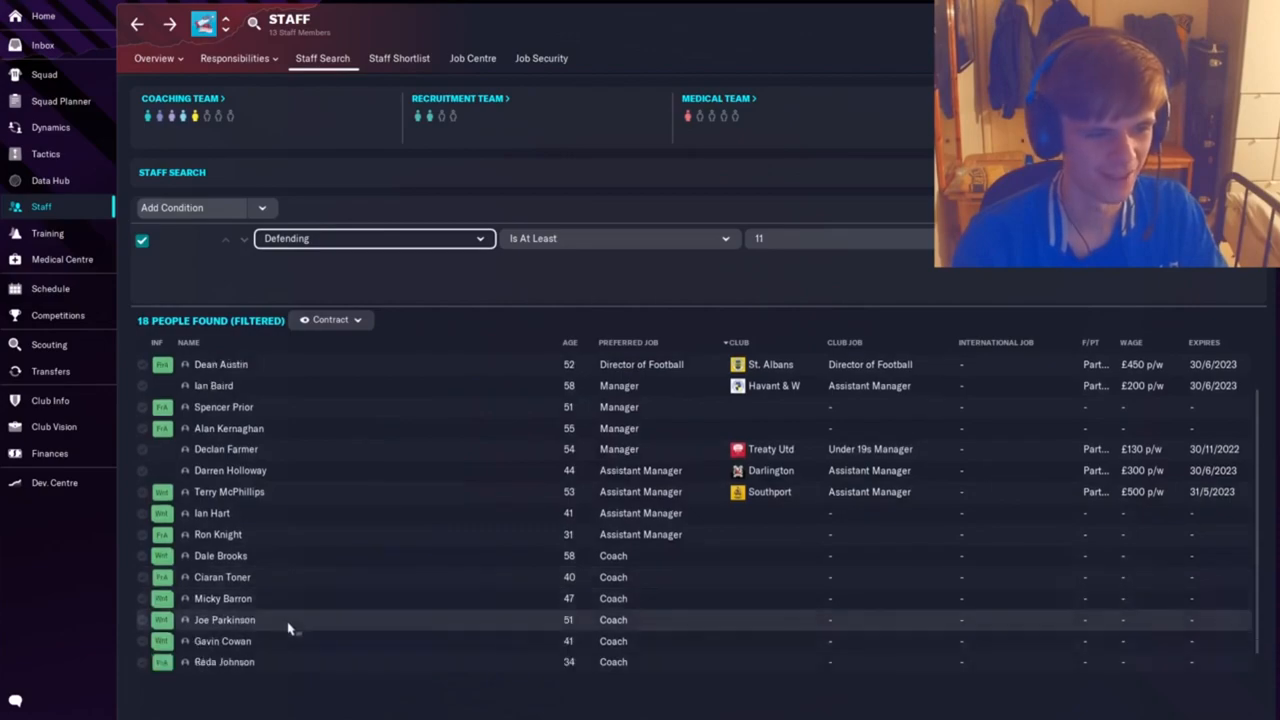
# Approach coach Dale Brooks, agree terms with two bonuses after his wage objection and submit the offer.
pyautogui.scroll(-3)
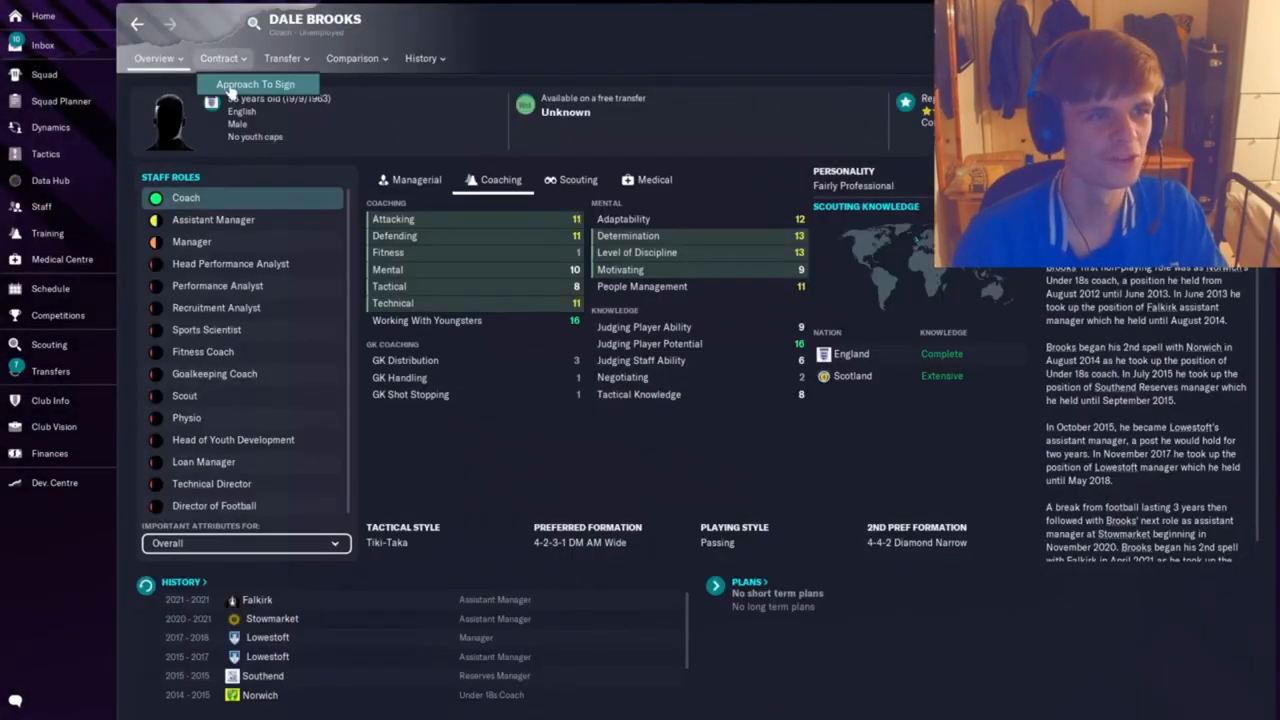
pyautogui.click(256, 84)
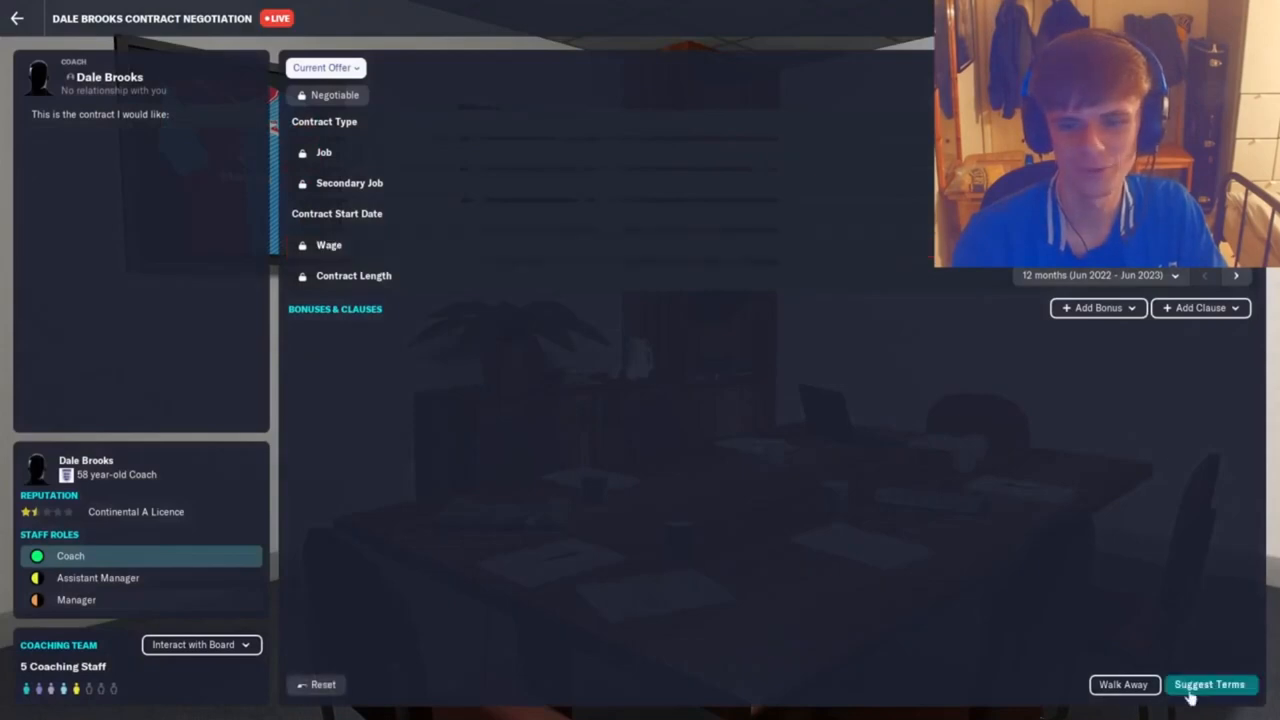
pyautogui.click(1210, 684)
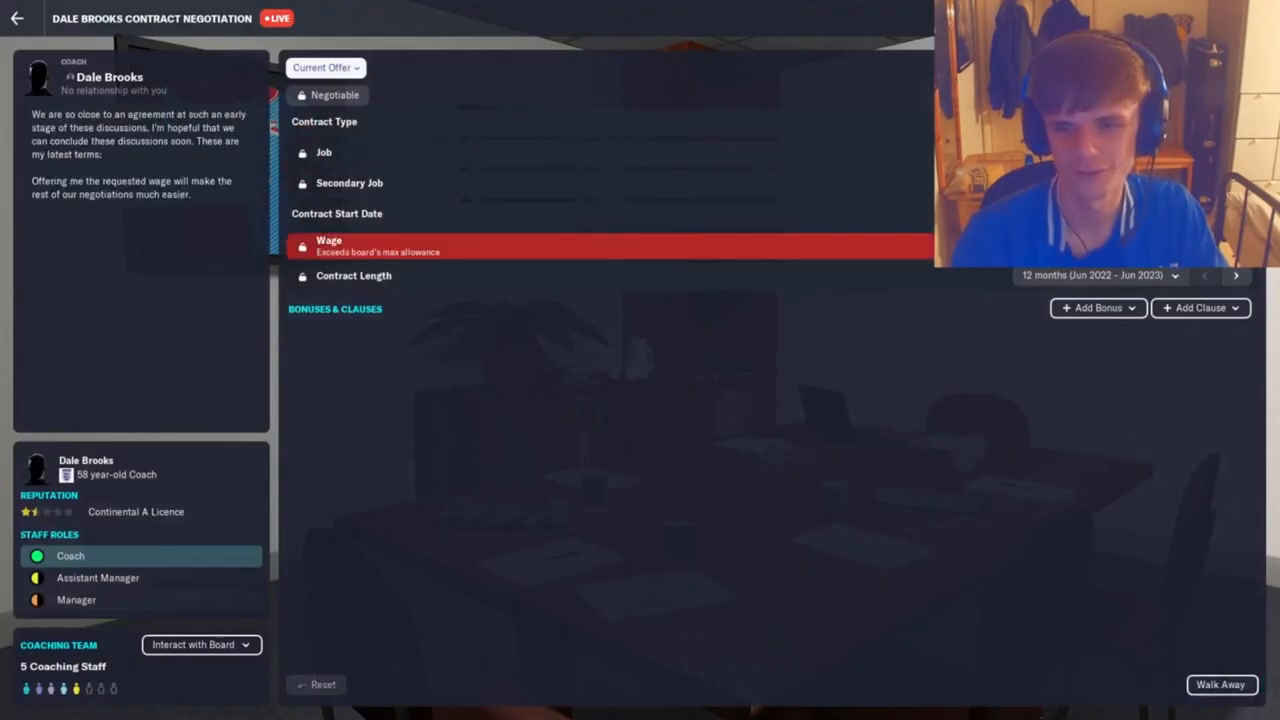
pyautogui.click(1200, 308)
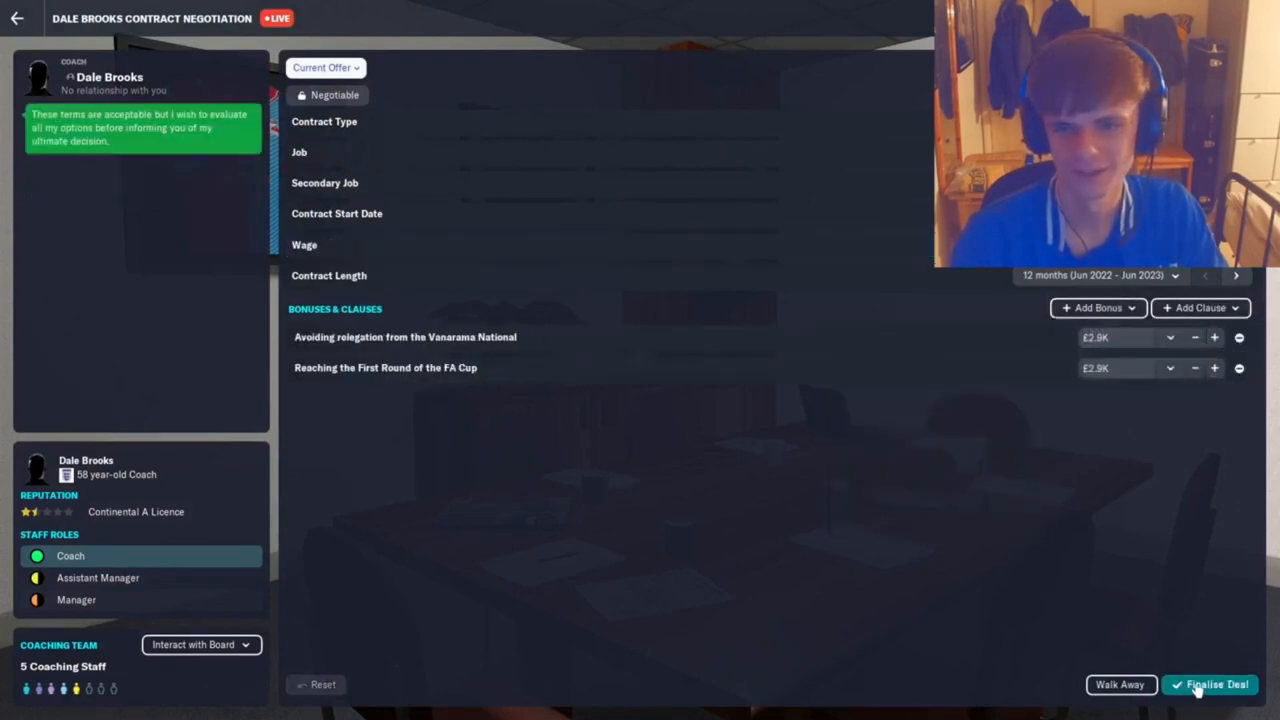
pyautogui.click(1210, 684)
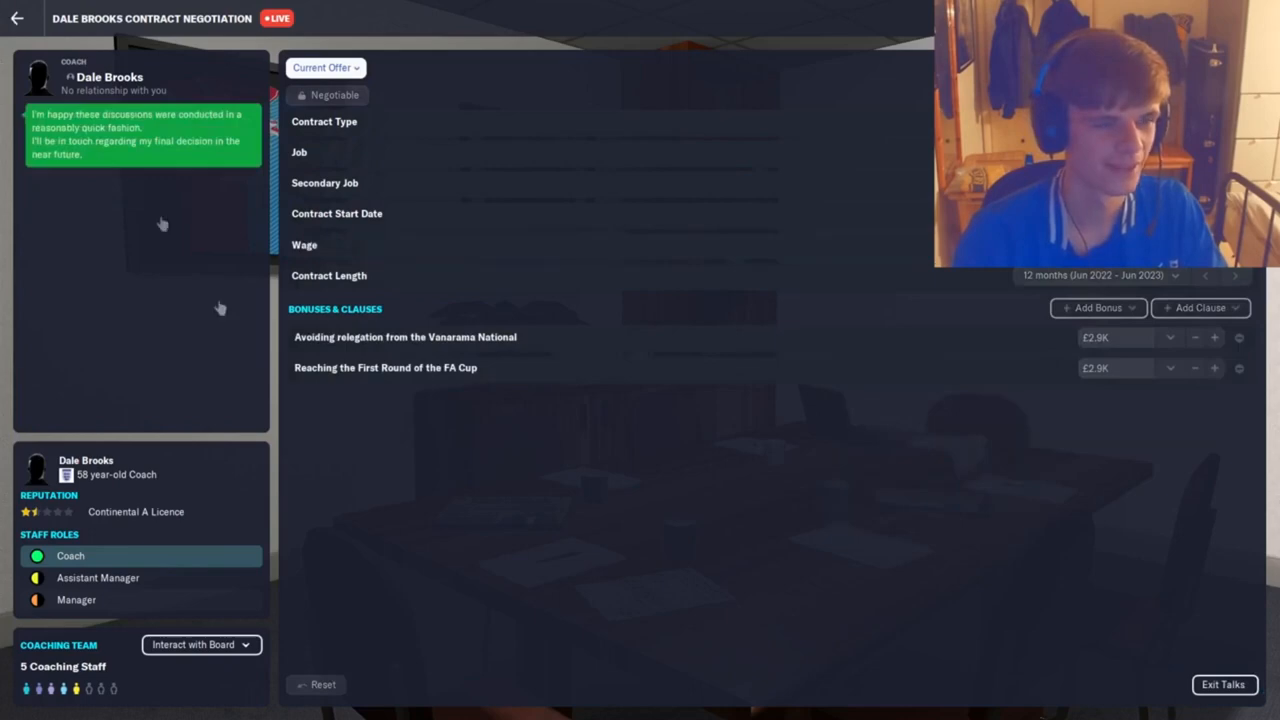
pyautogui.click(16, 18)
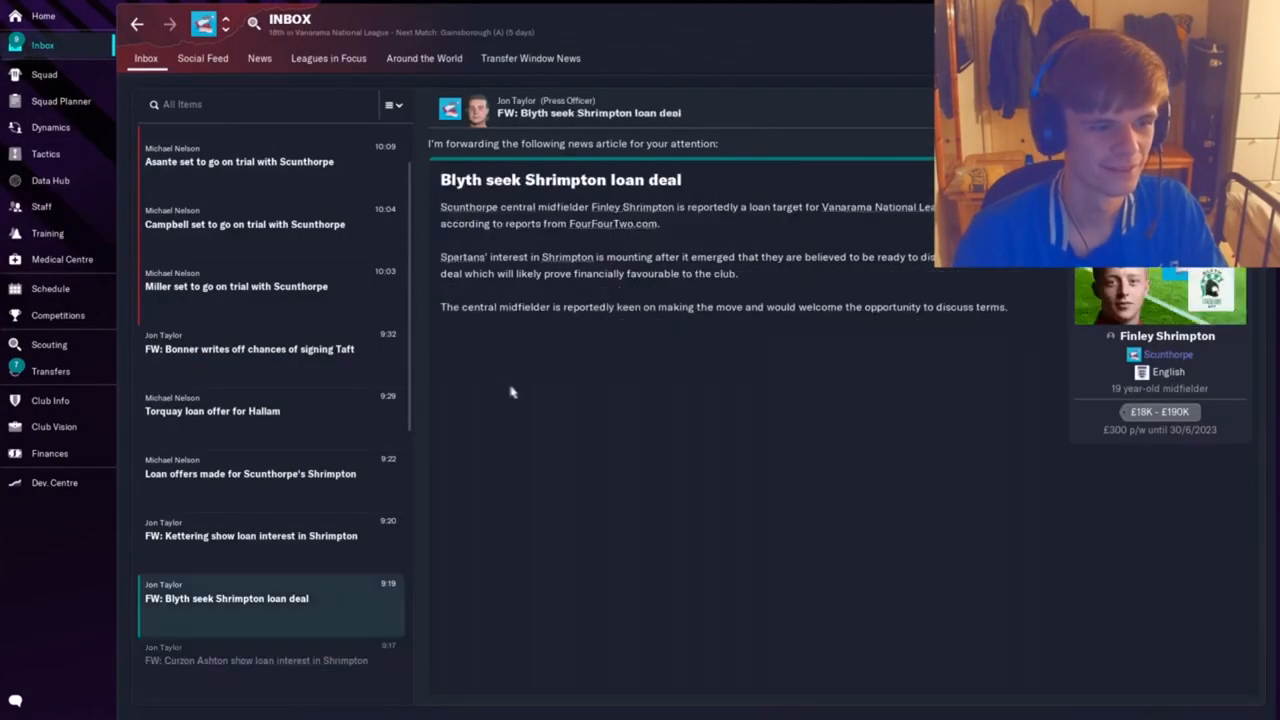
# Review the trialist report, approach striker Enock Asante and agree his preliminary promises.
pyautogui.click(236, 286)
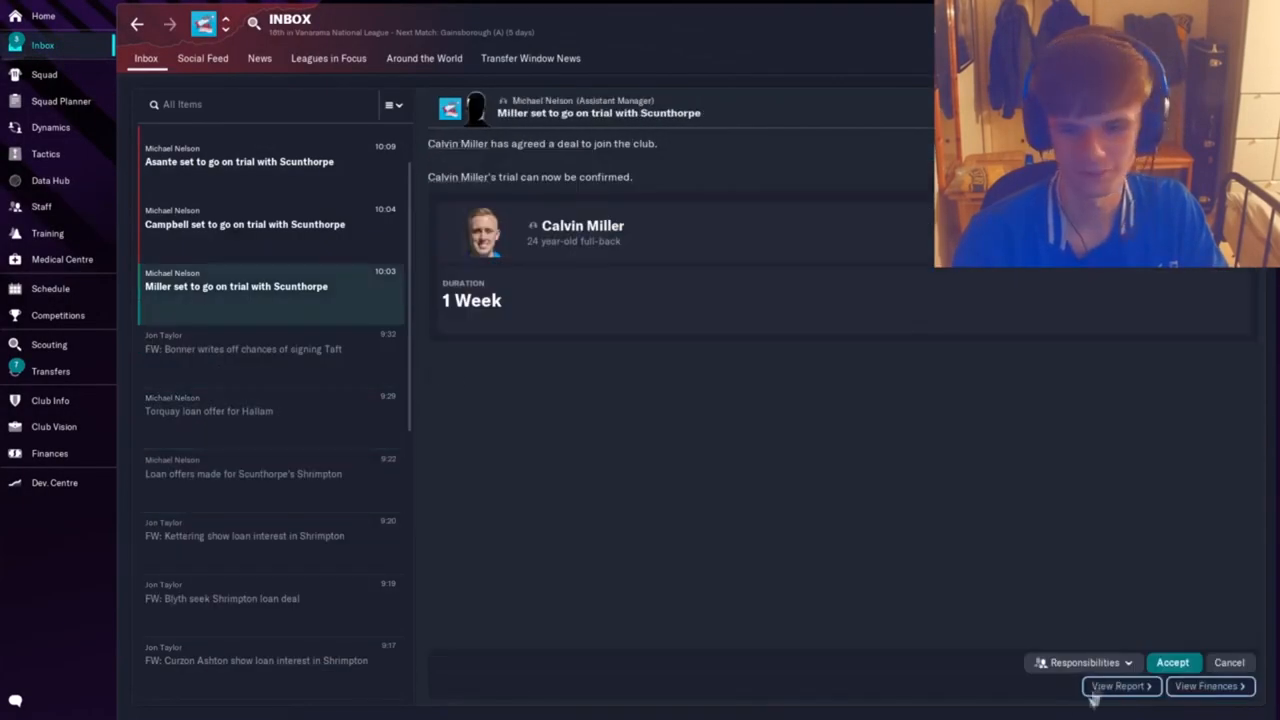
pyautogui.click(1172, 662)
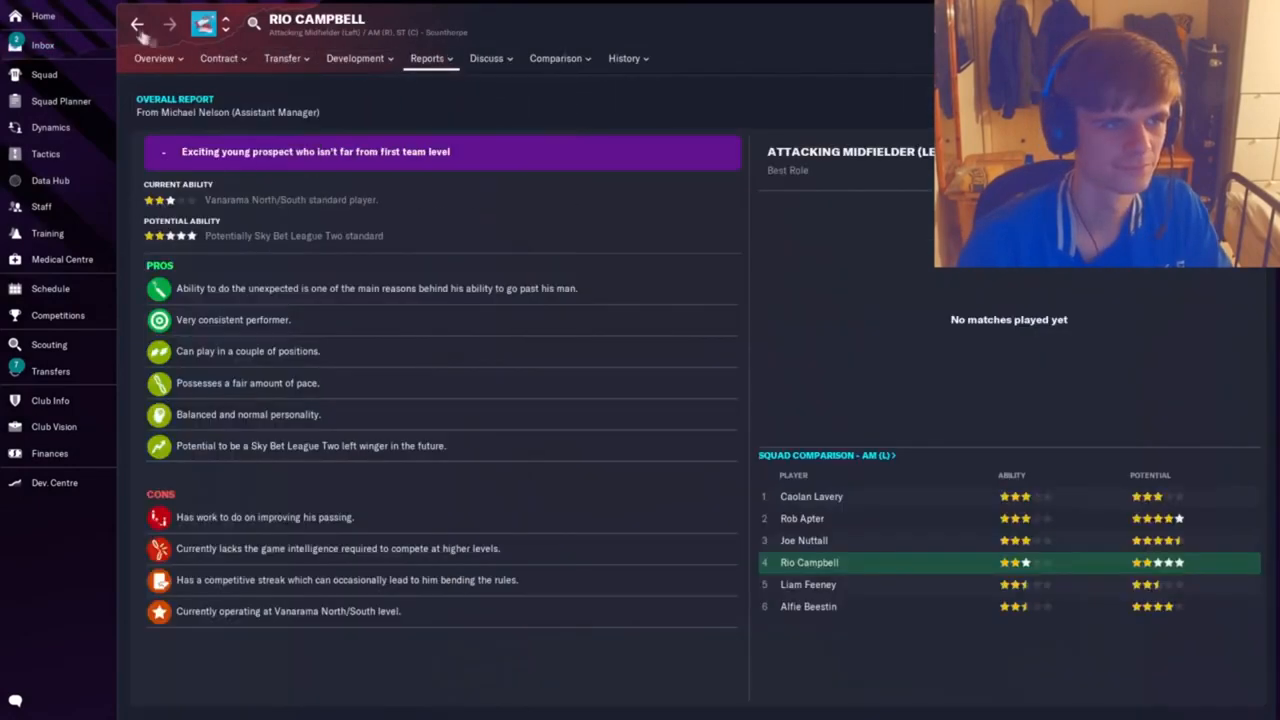
pyautogui.click(42, 44)
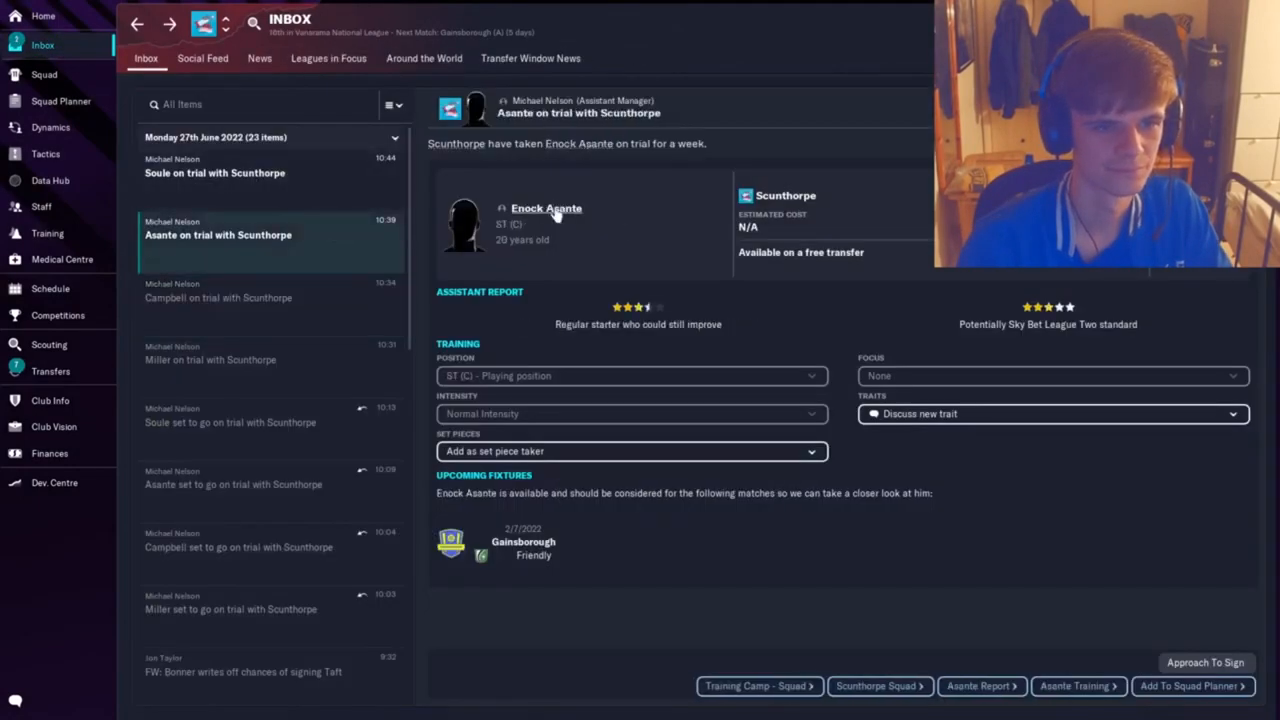
pyautogui.click(1204, 662)
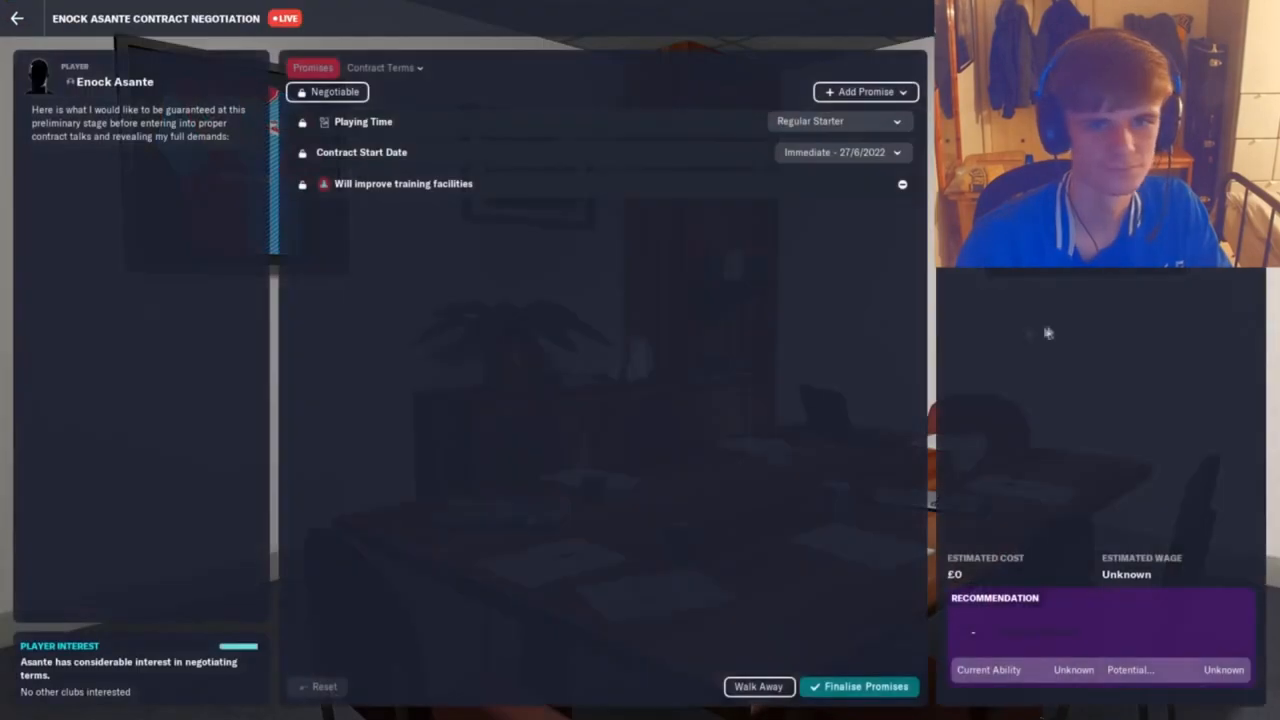
pyautogui.click(864, 686)
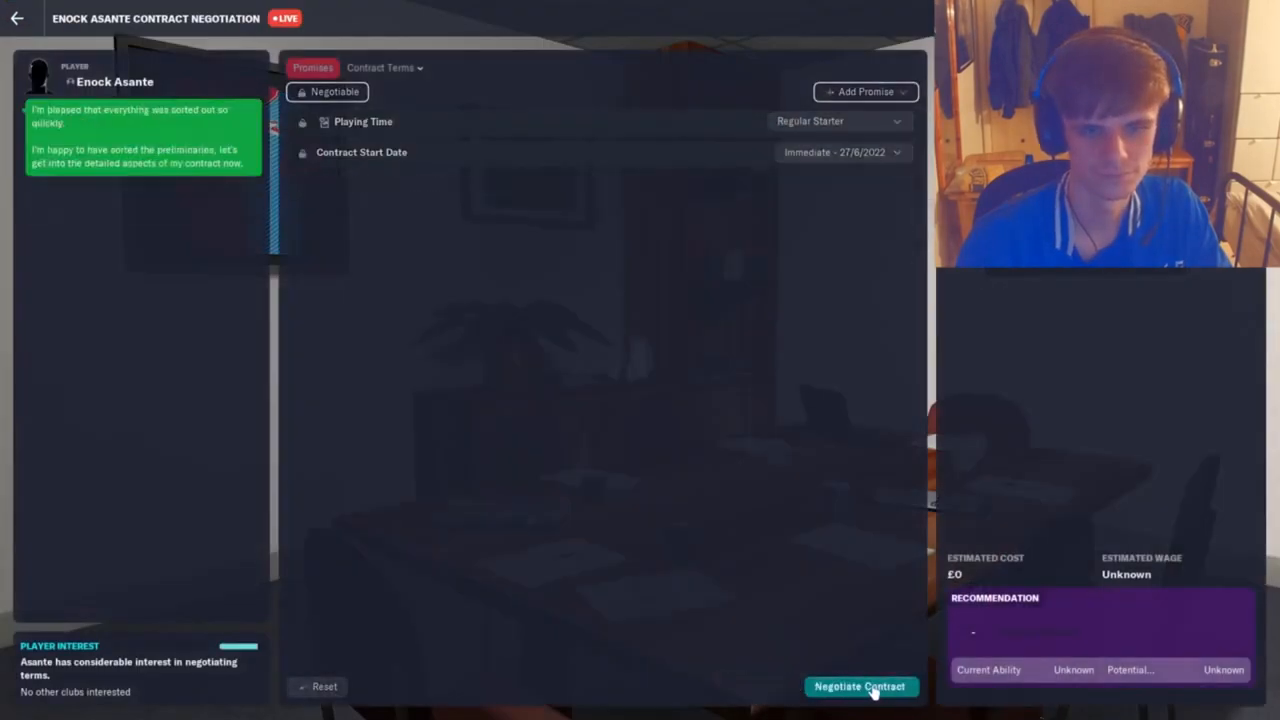
pyautogui.click(860, 686)
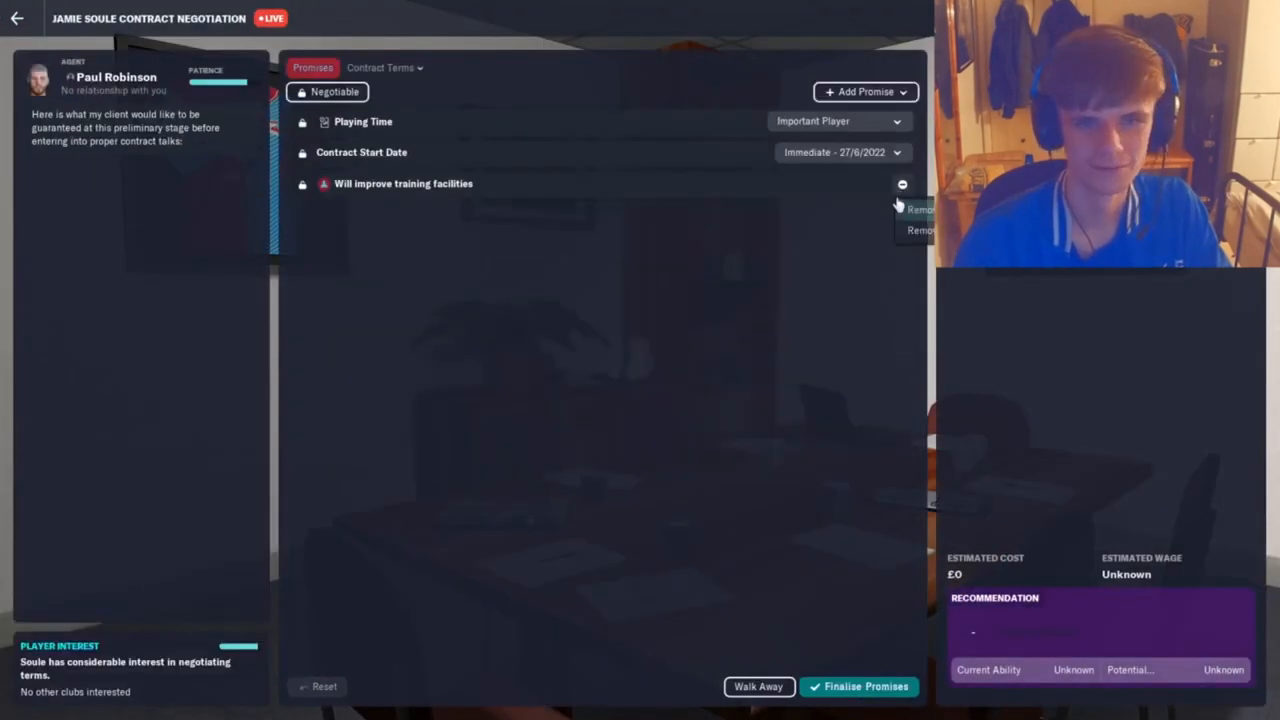
# Drop the training facilities promise, adjust Asante's wage and submit the contract offer.
pyautogui.click(384, 68)
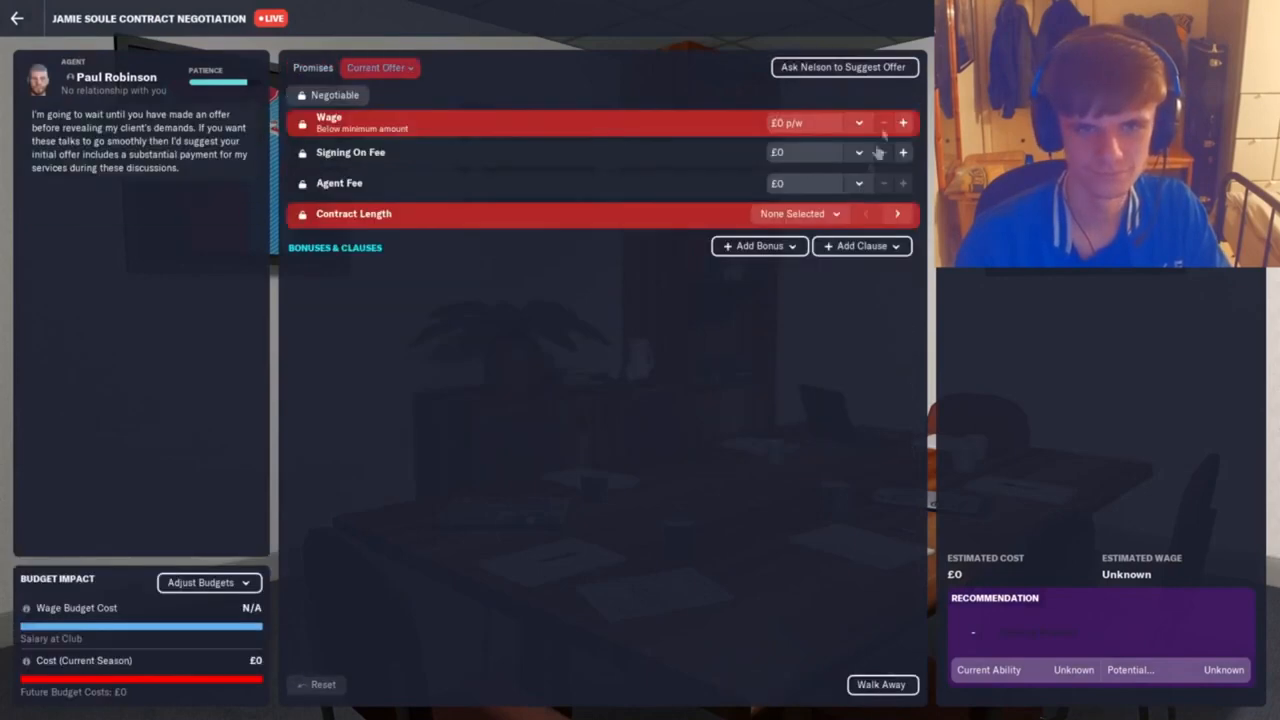
pyautogui.click(844, 68)
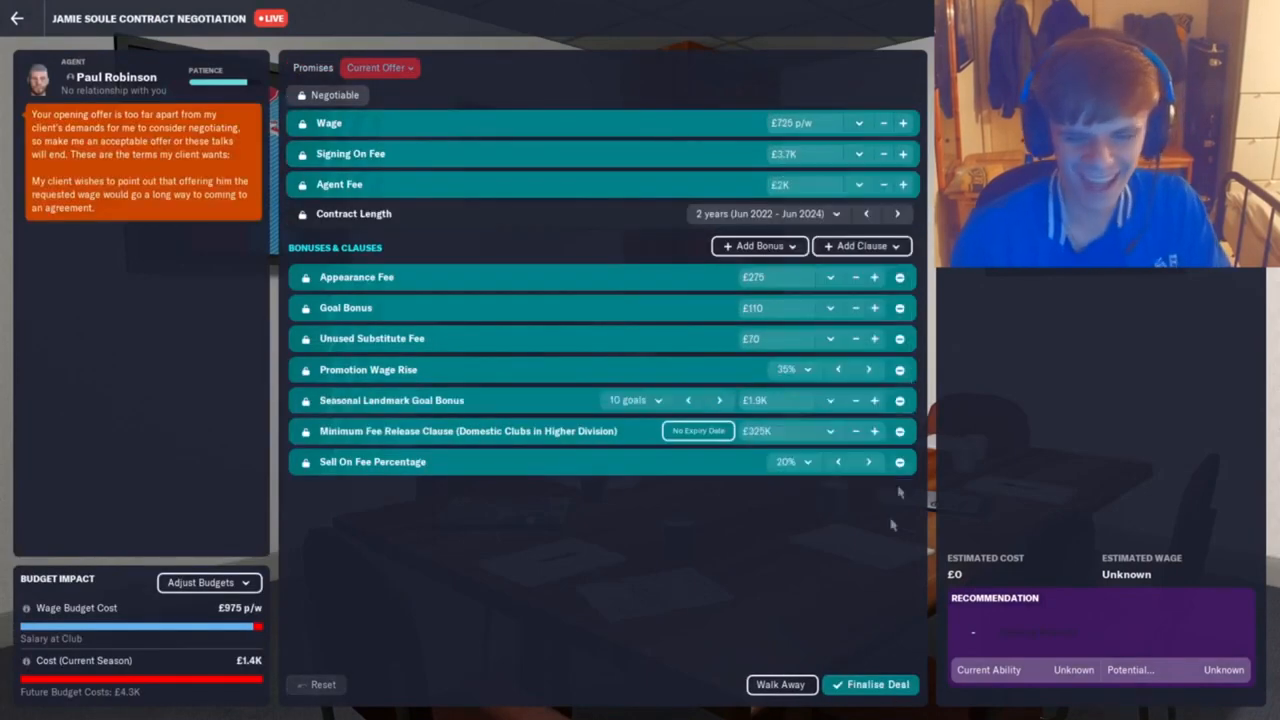
pyautogui.click(868, 684)
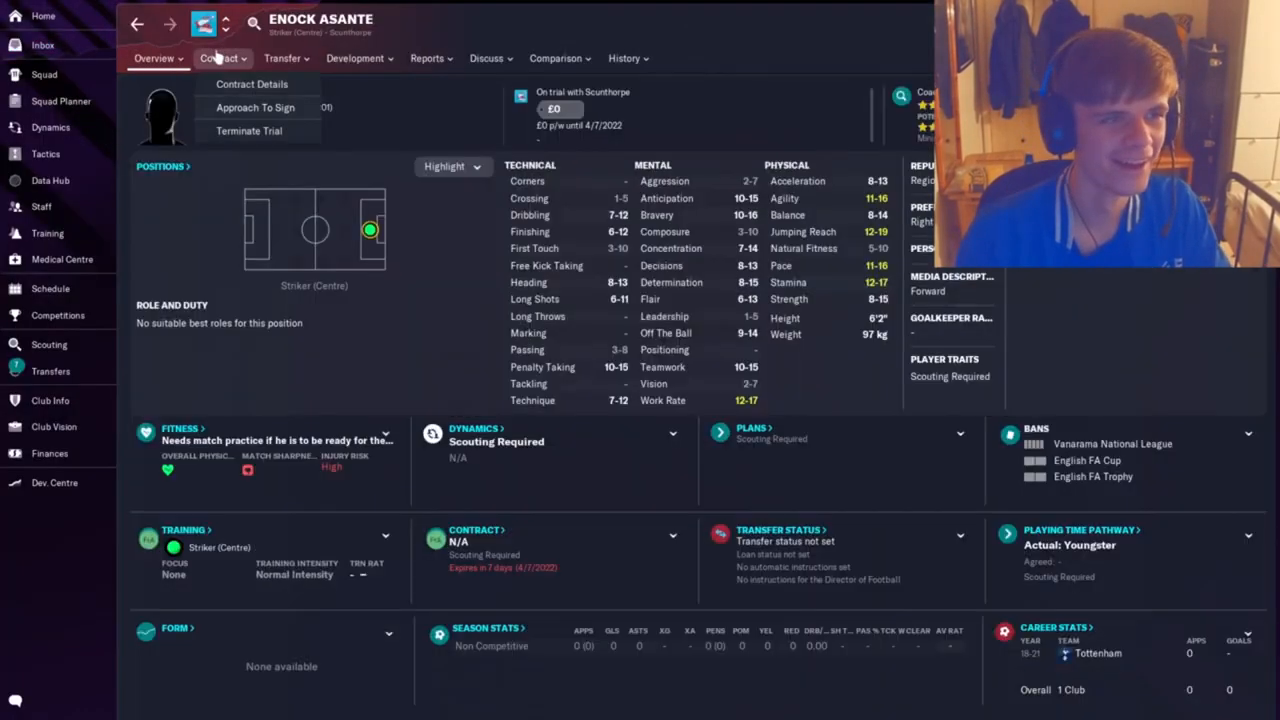
pyautogui.click(254, 108)
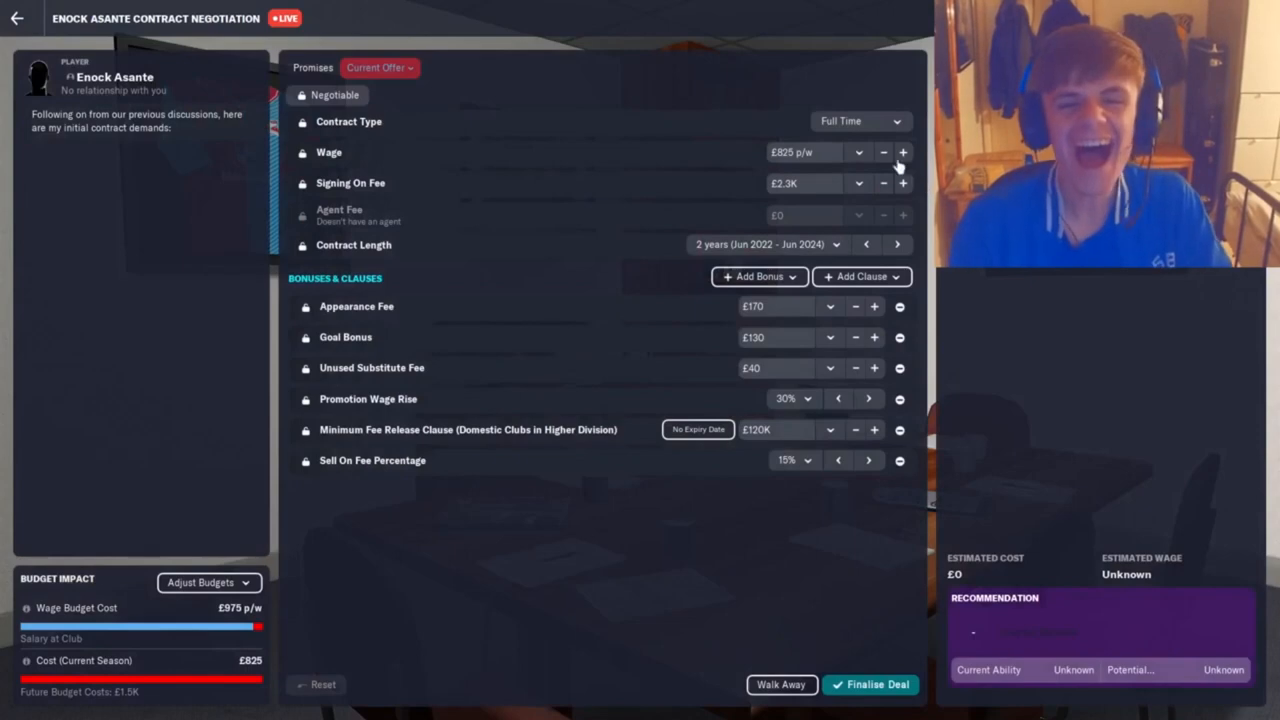
pyautogui.click(884, 152)
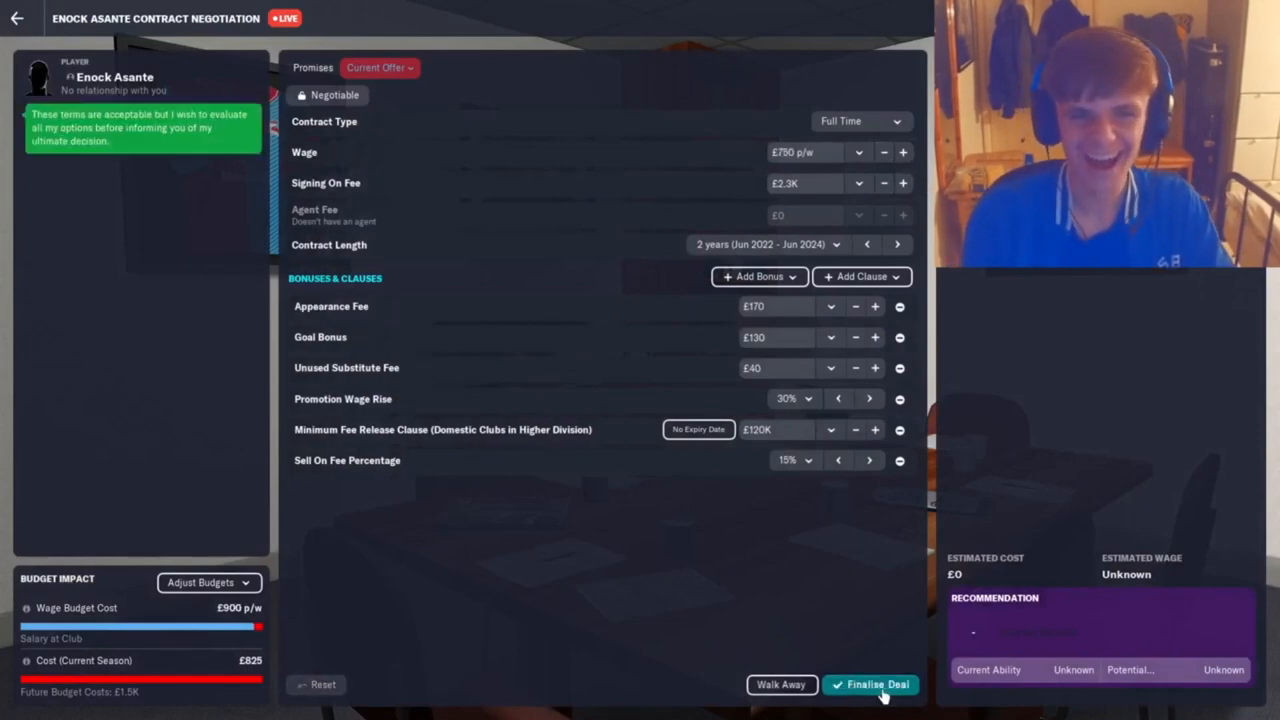
pyautogui.click(868, 684)
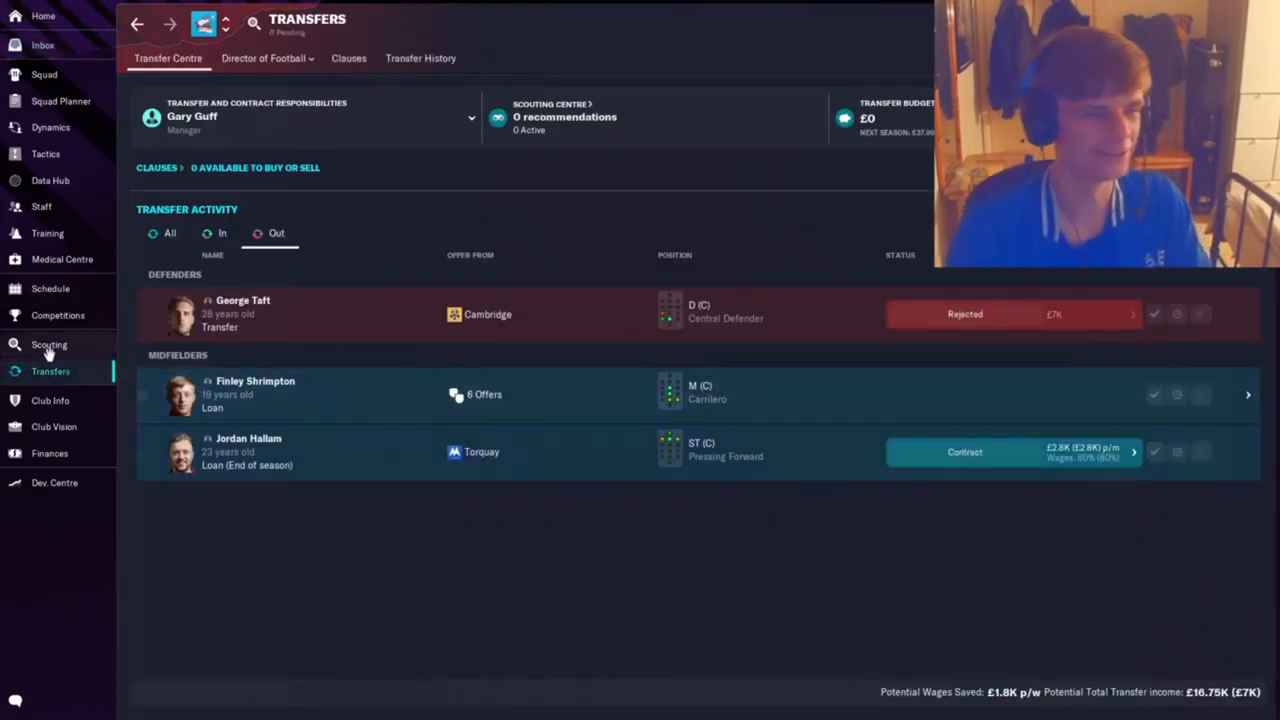
# List Harry Lewis for loan and move on to Alfie Beestin's offer-to-clubs page.
pyautogui.click(44, 74)
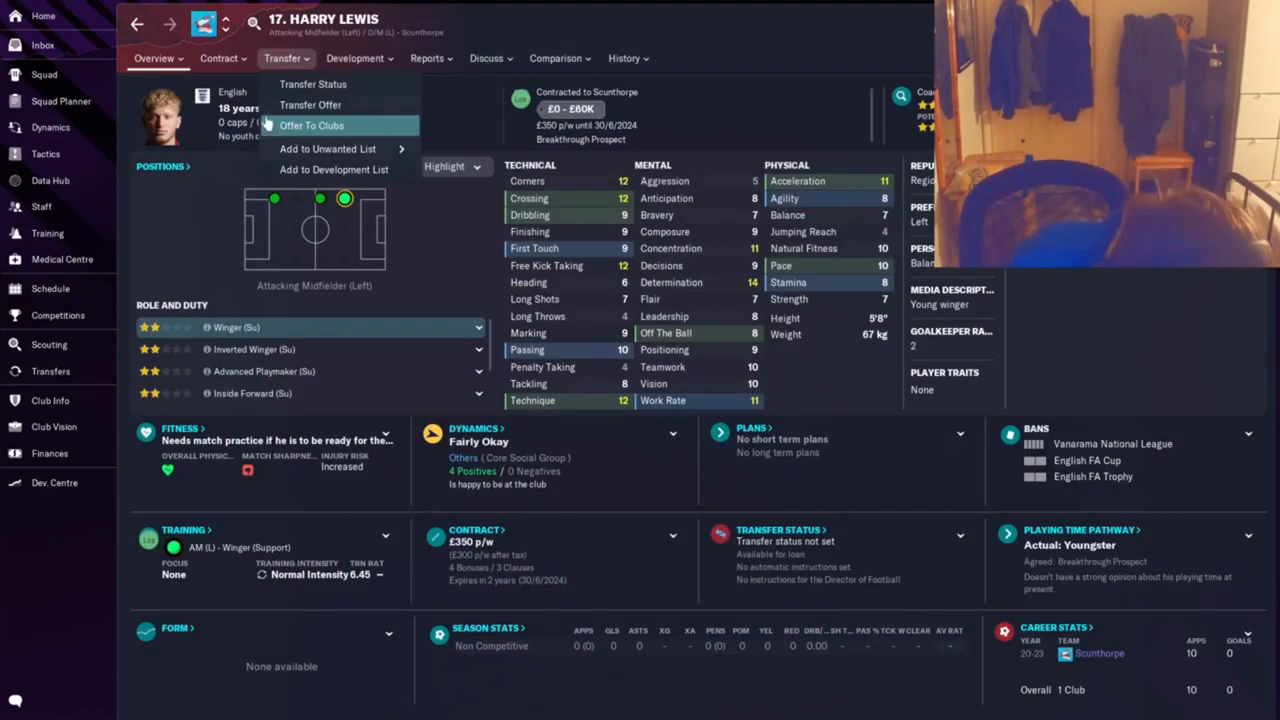
pyautogui.click(312, 124)
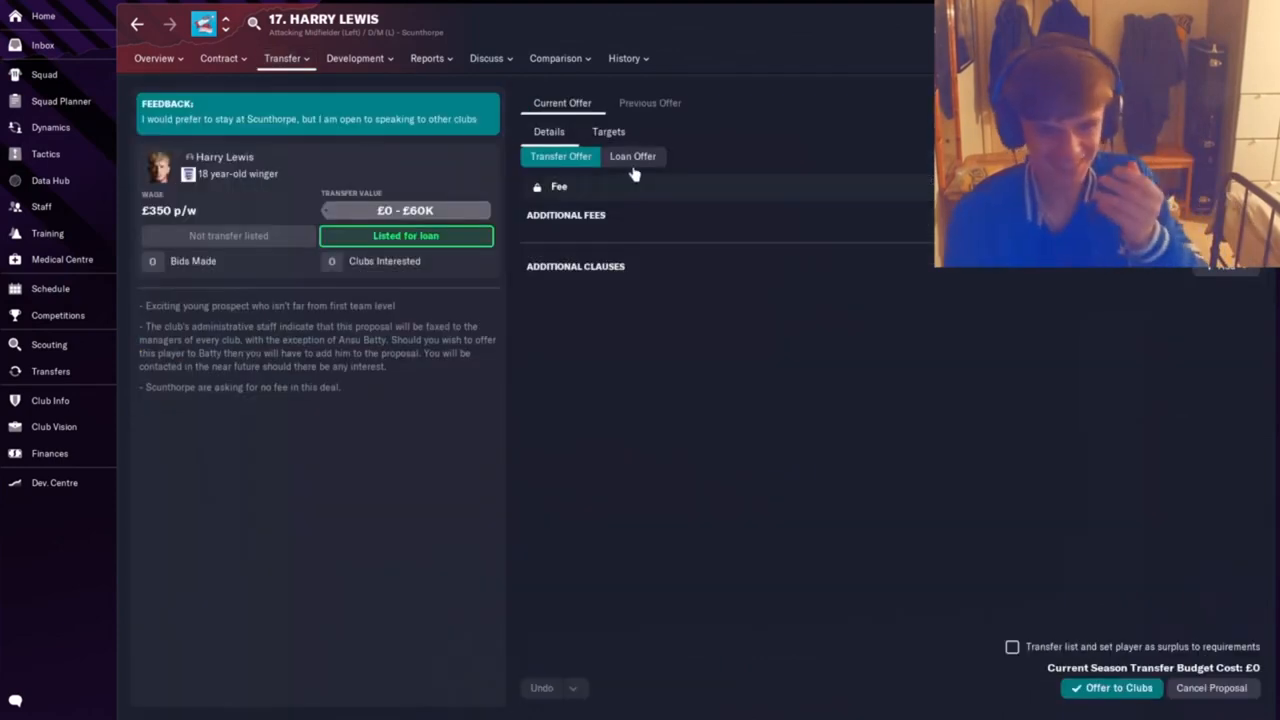
pyautogui.click(632, 156)
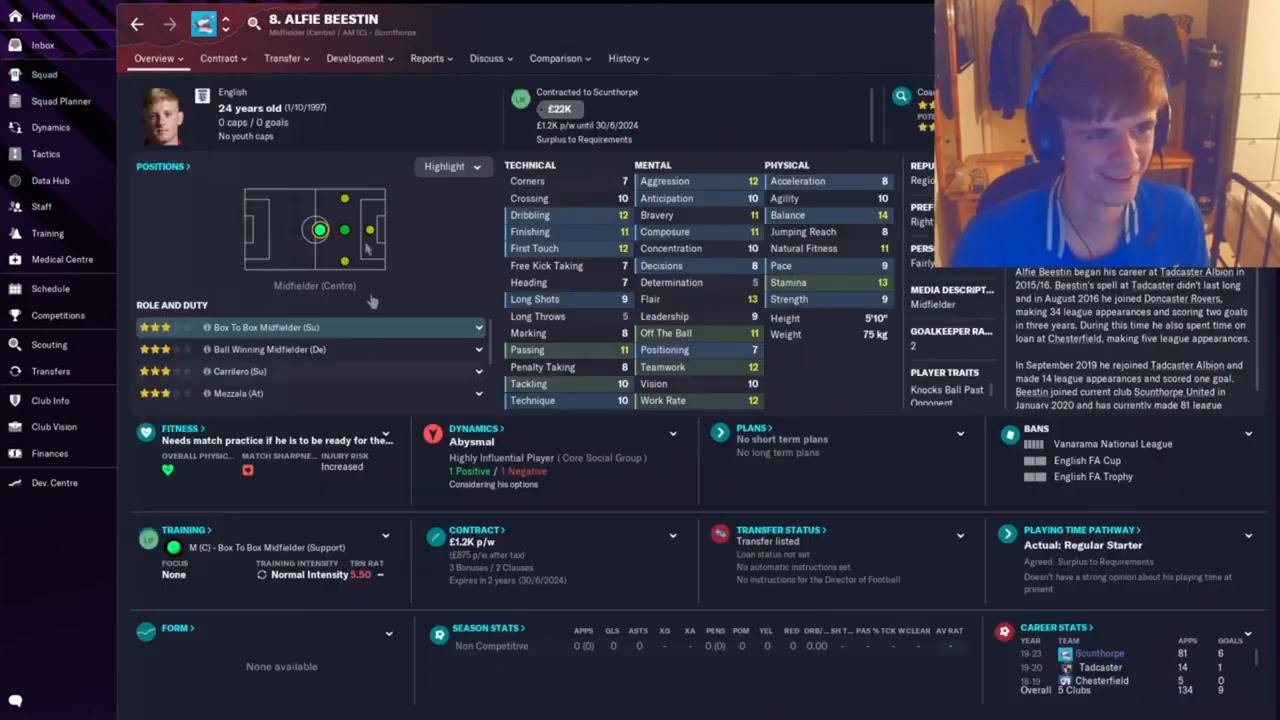
pyautogui.click(284, 58)
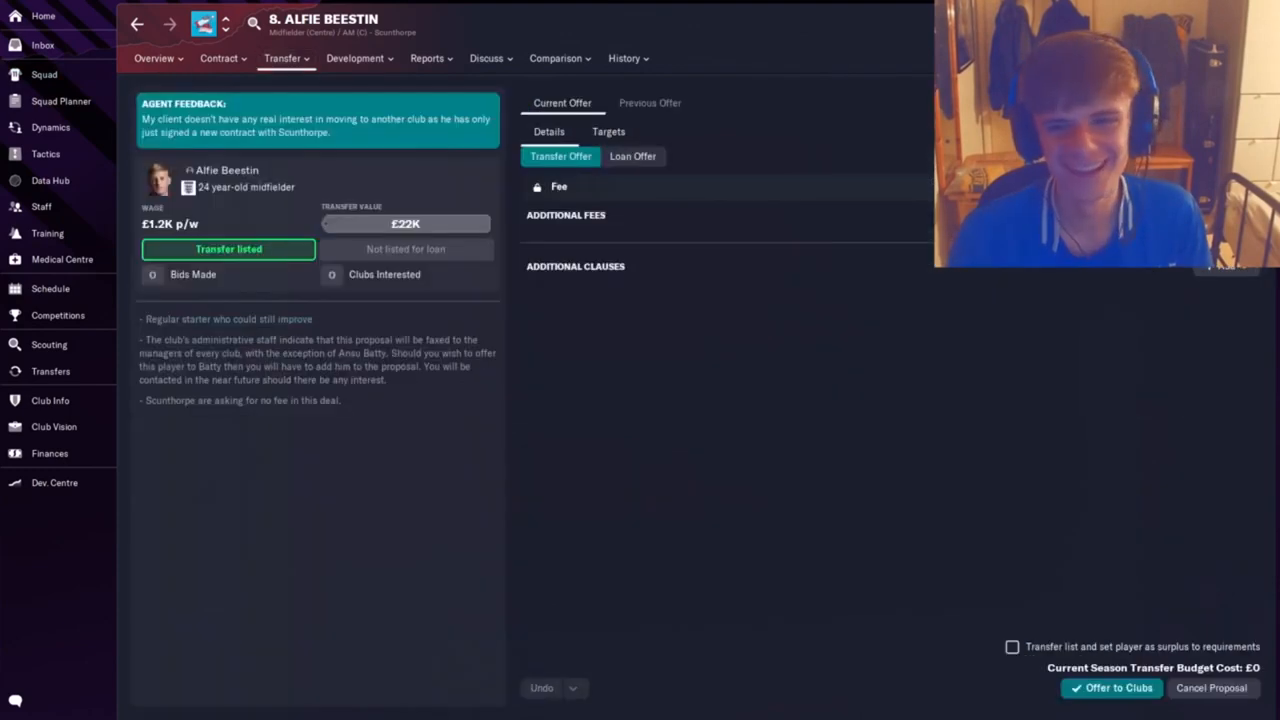
# Transfer list Alfie Beestin as surplus, offer him to clubs, and start offering Jack Moore-Billam.
pyautogui.click(1012, 628)
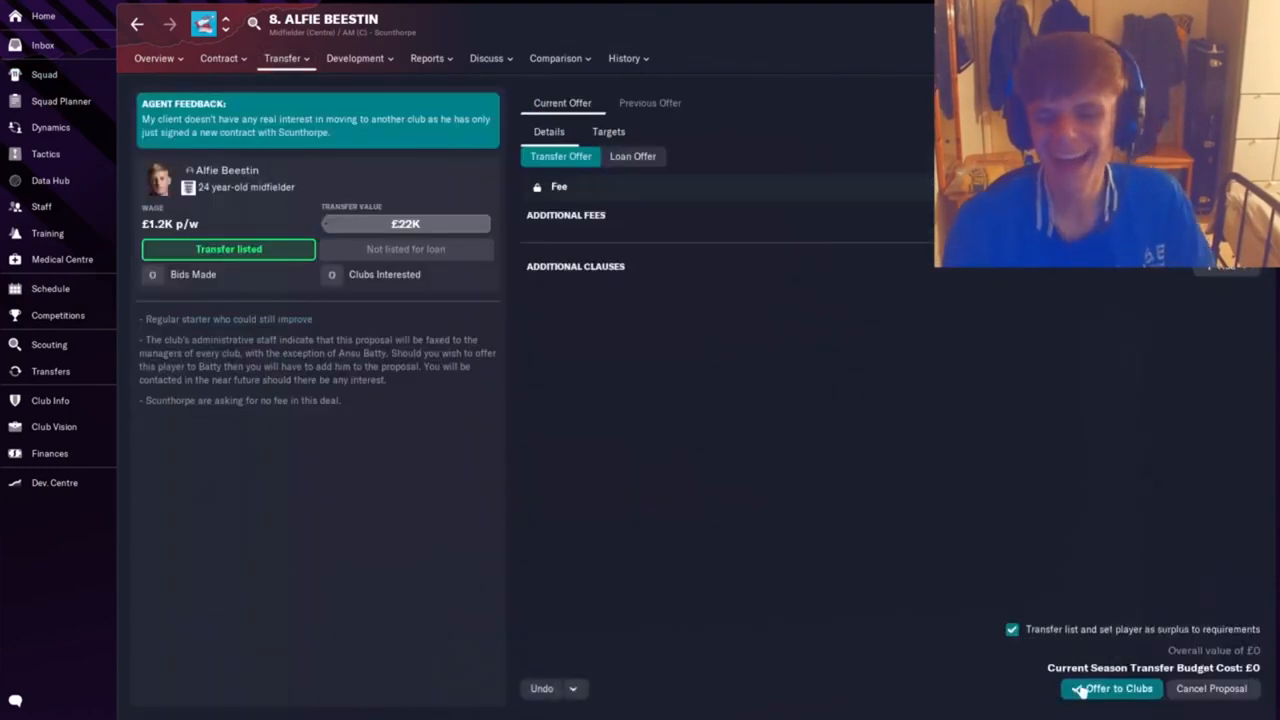
pyautogui.click(1110, 688)
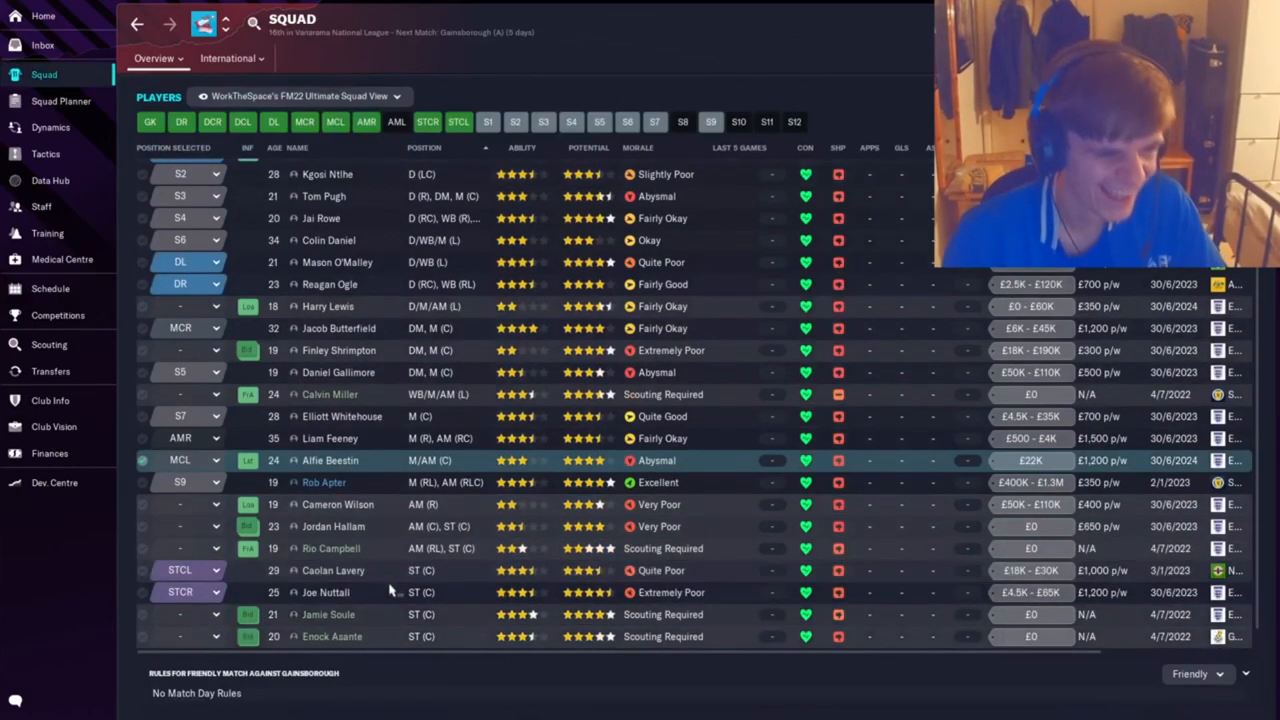
pyautogui.click(54, 482)
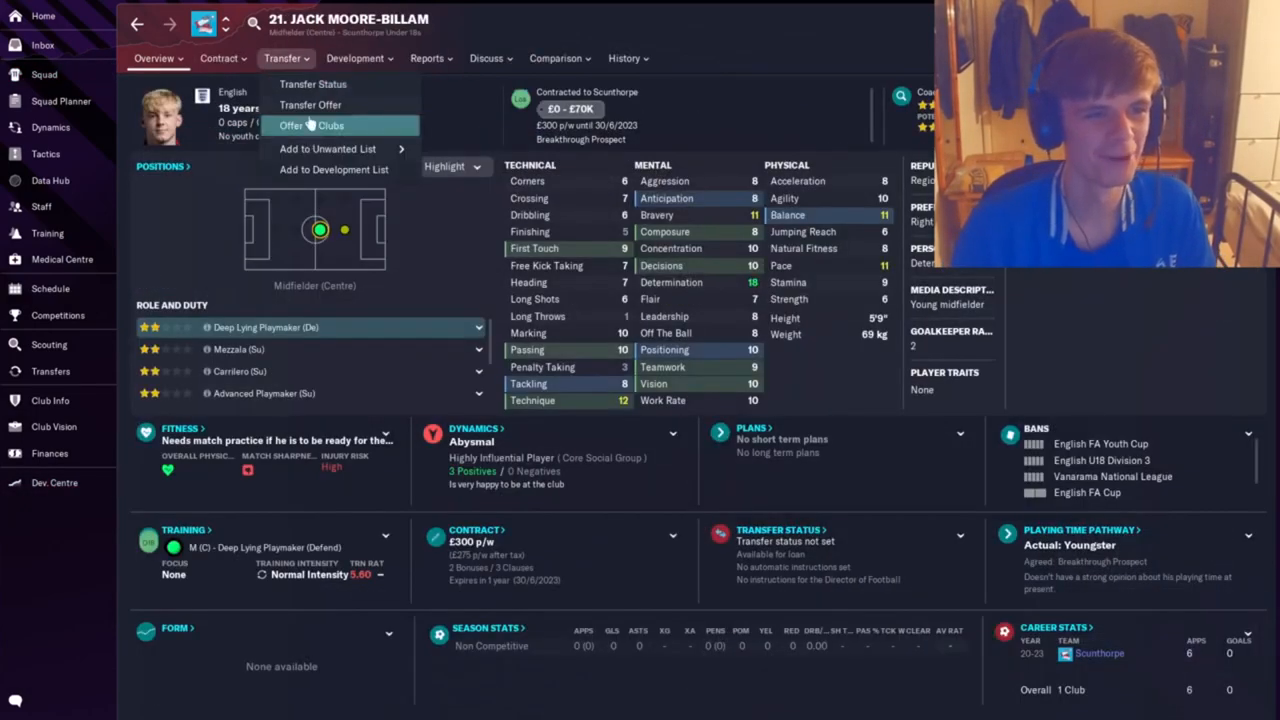
pyautogui.click(292, 124)
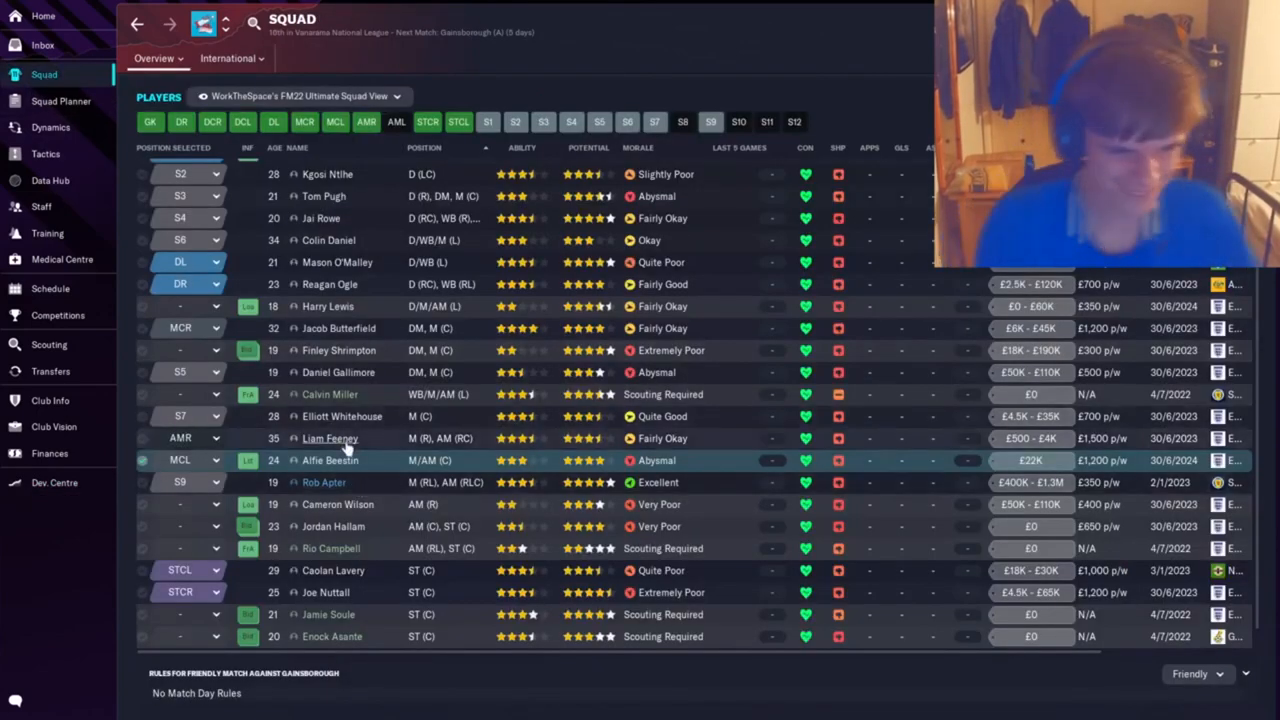
# Offer Jermaine Hylton a one-week trial and advance to the next day.
pyautogui.click(50, 370)
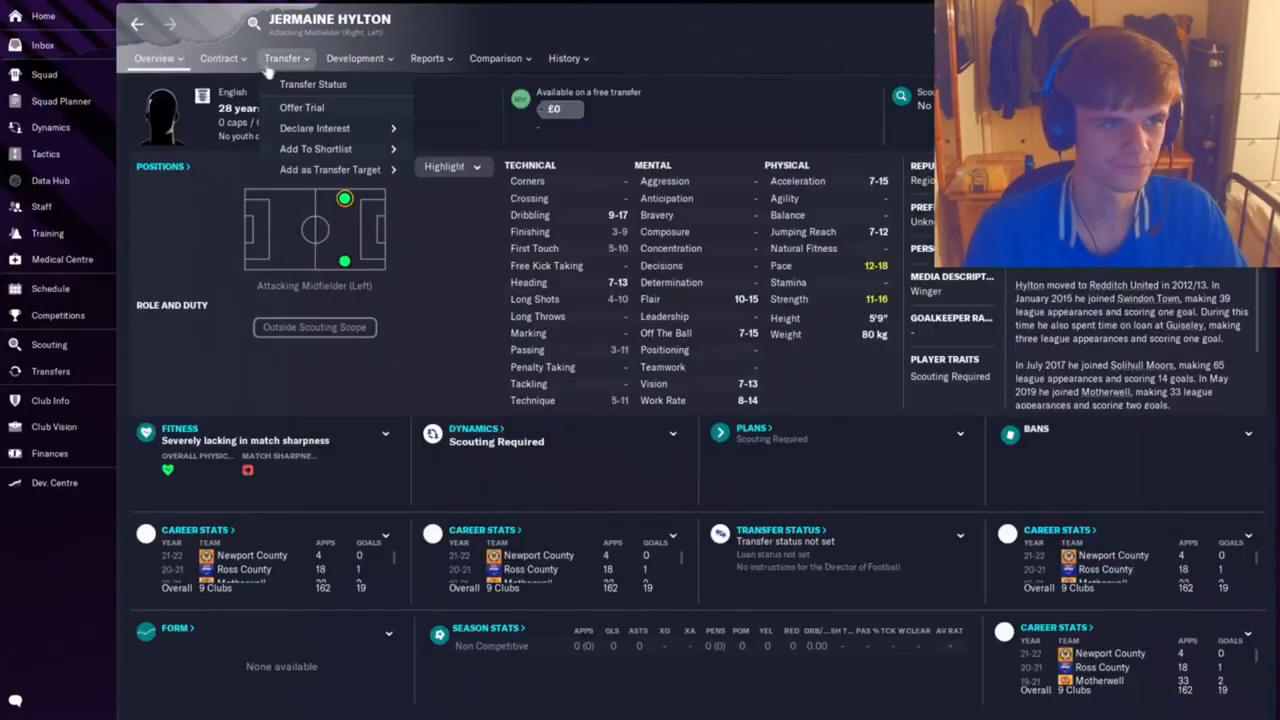
pyautogui.click(300, 108)
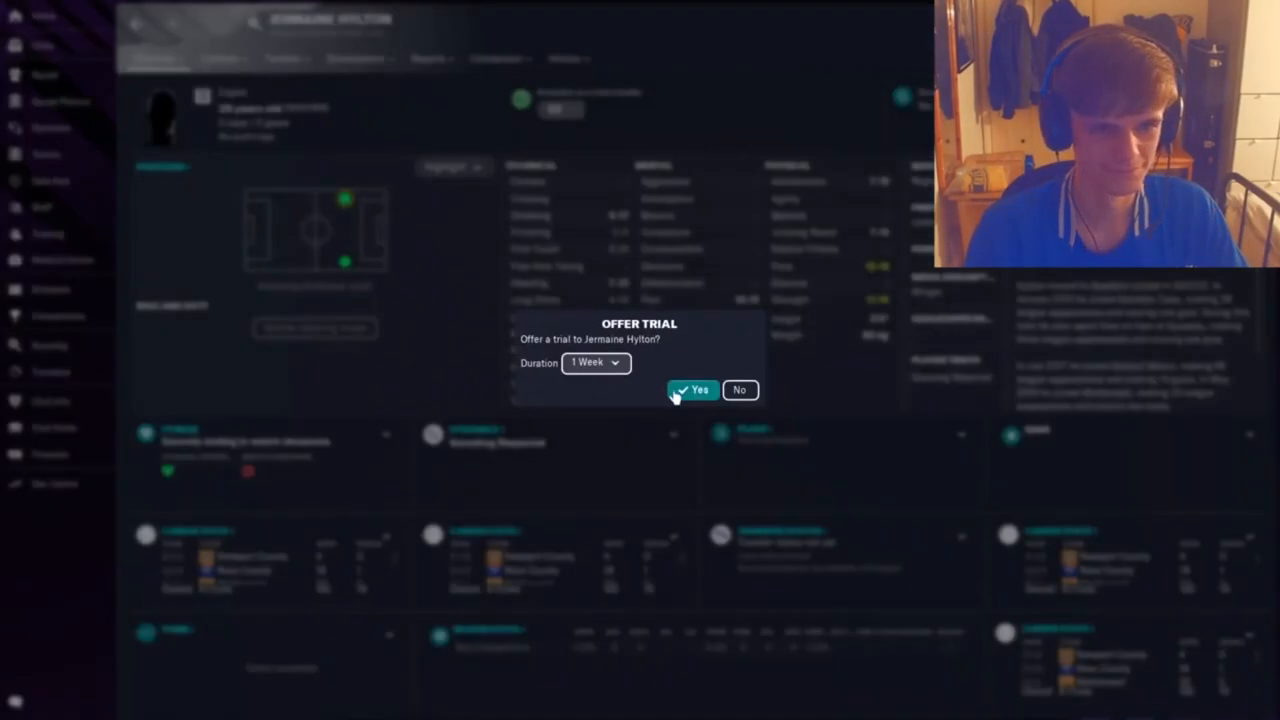
pyautogui.click(694, 390)
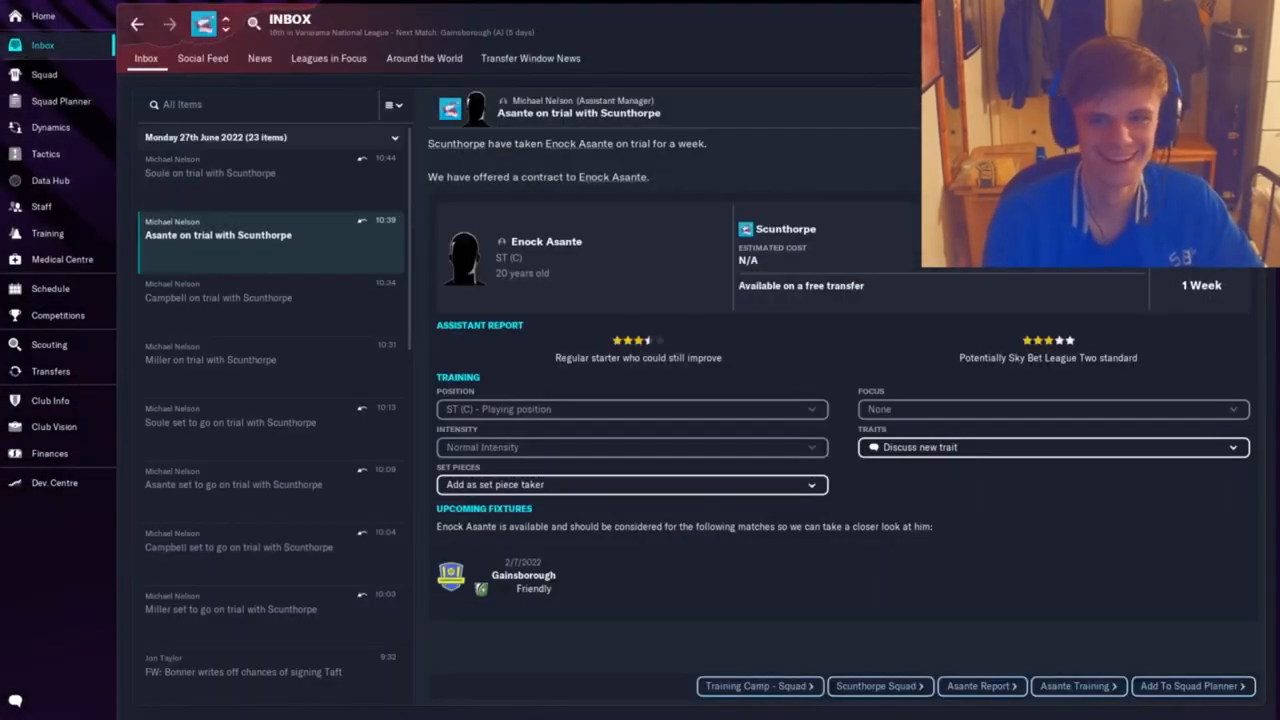
pyautogui.click(44, 16)
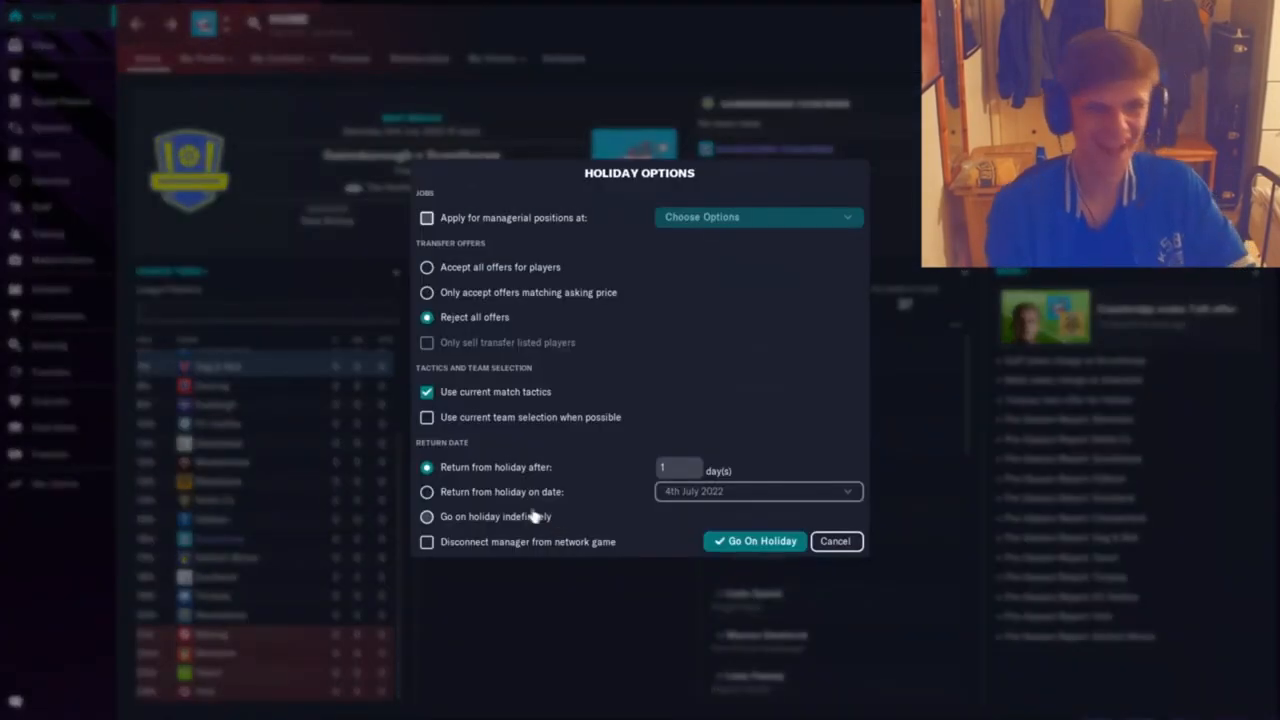
# Close the holiday options and accept Brash's one-week trial from the inbox.
pyautogui.click(756, 540)
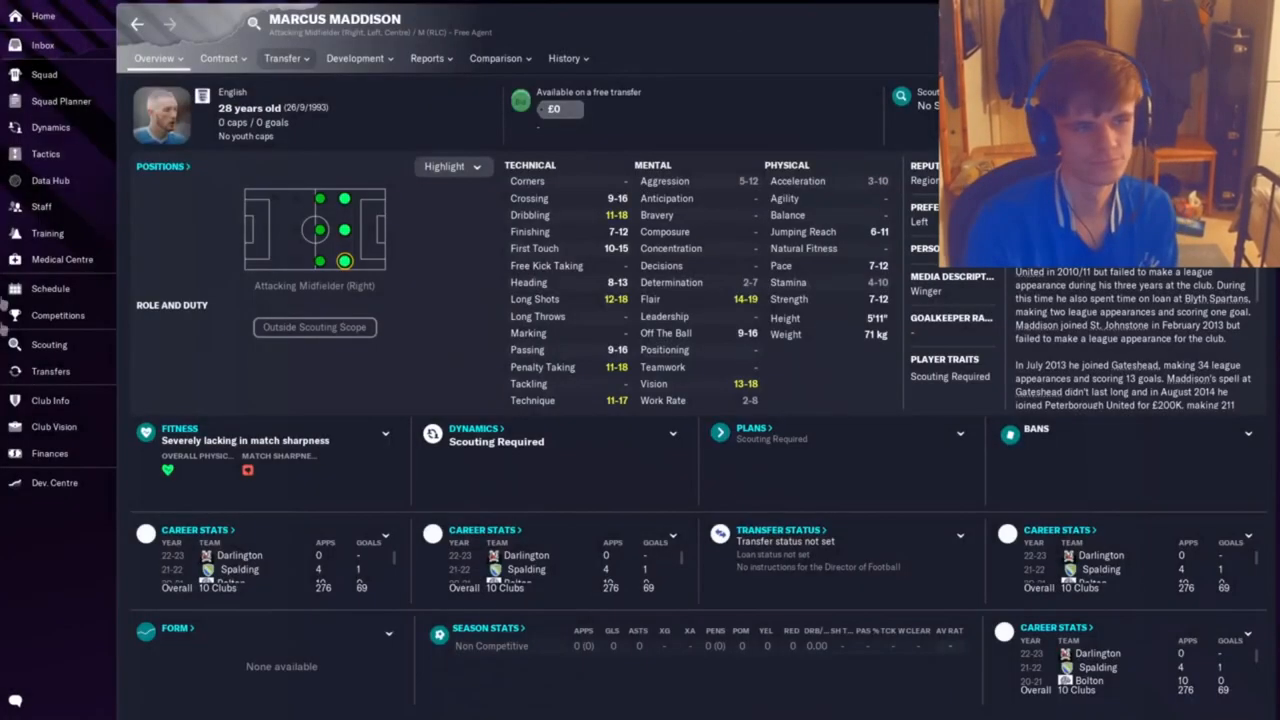
pyautogui.click(50, 370)
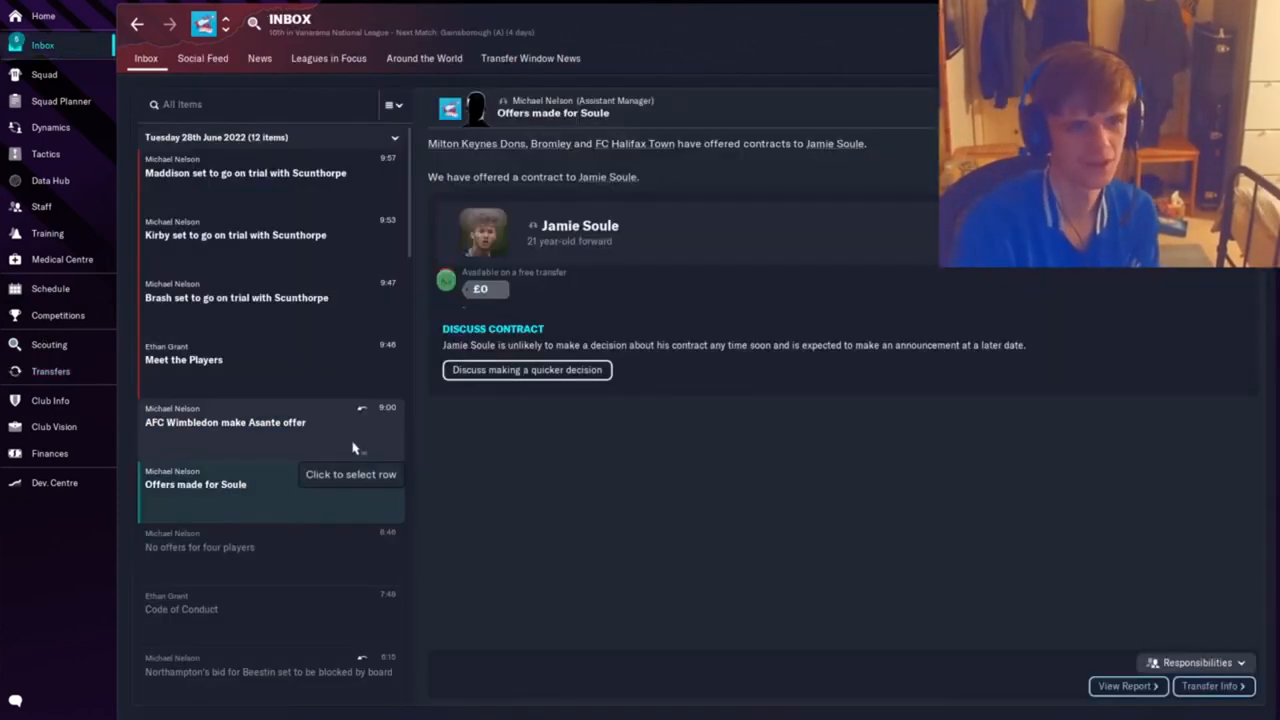
pyautogui.click(236, 296)
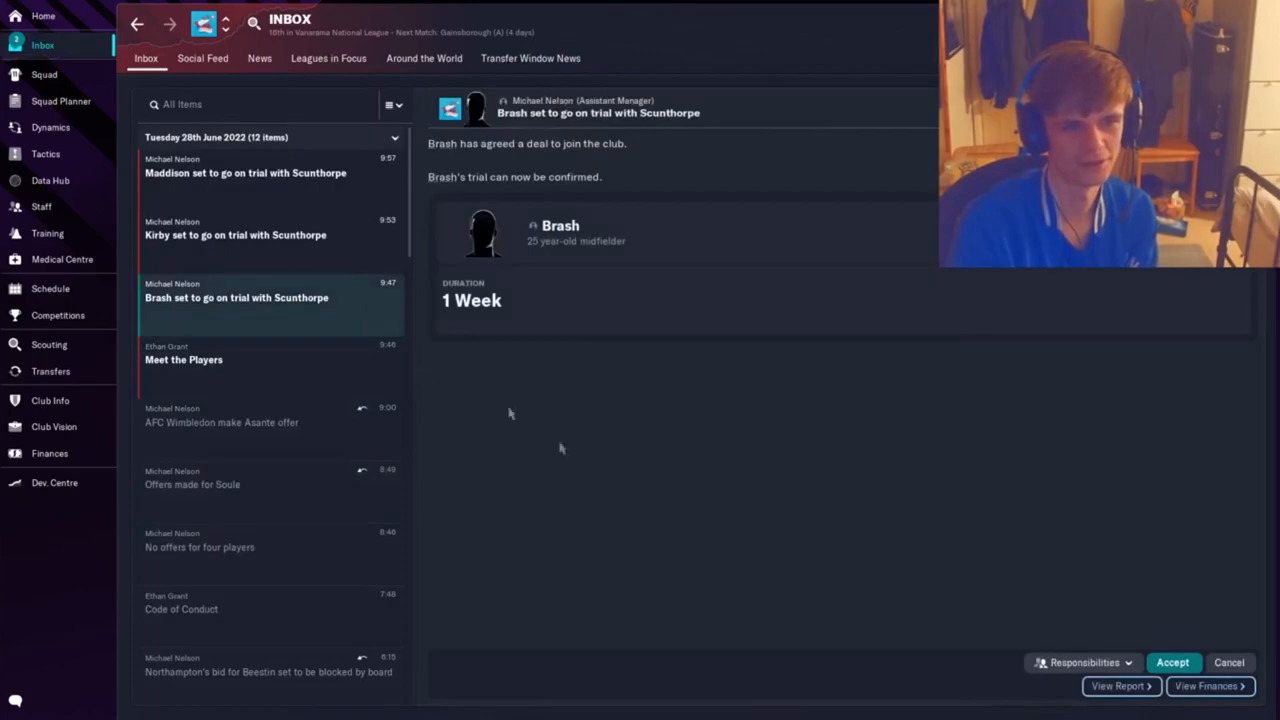
pyautogui.click(236, 236)
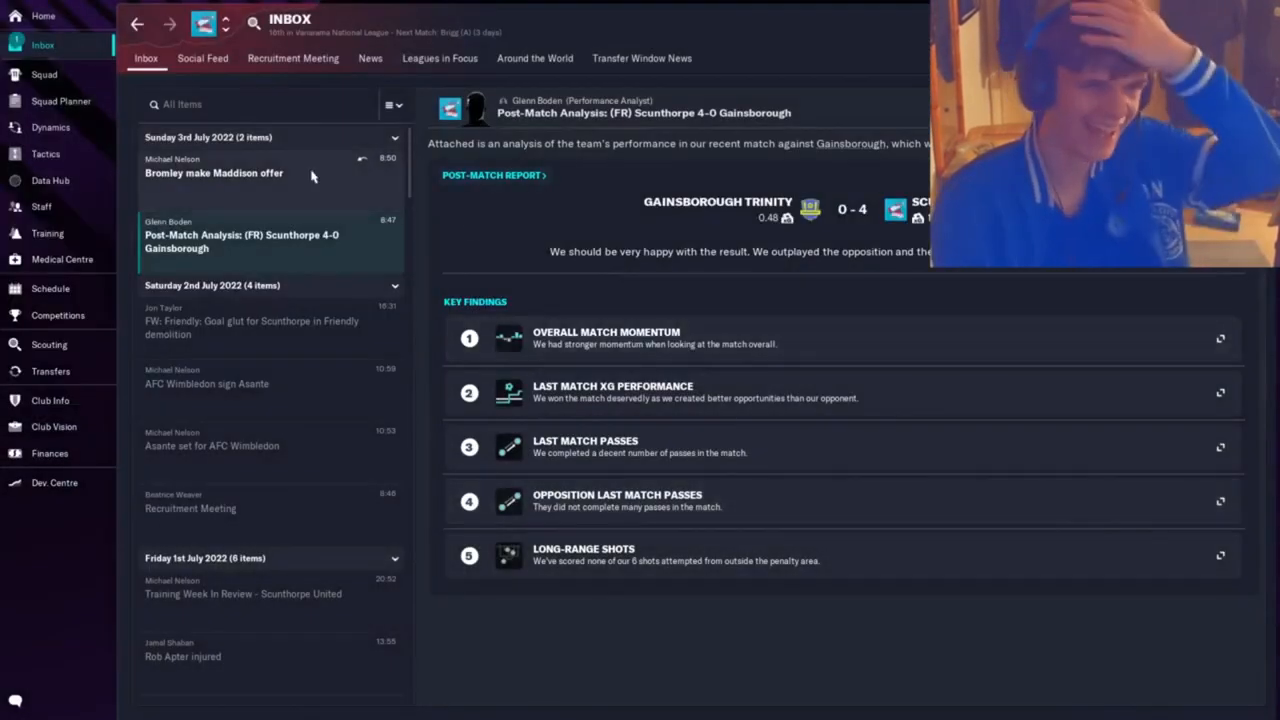
# Read Bromley's offer for Maddison and review the transfers overview after the 4-0 Gainsborough win.
pyautogui.click(52, 370)
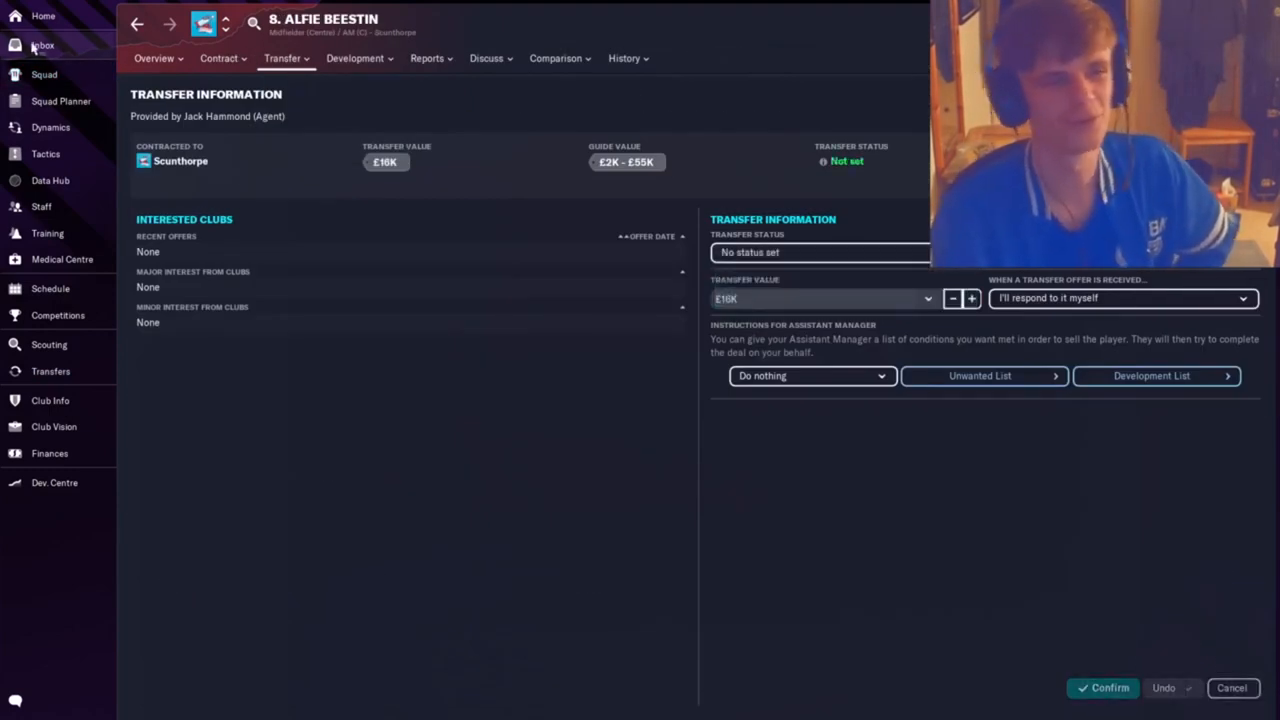
pyautogui.click(50, 370)
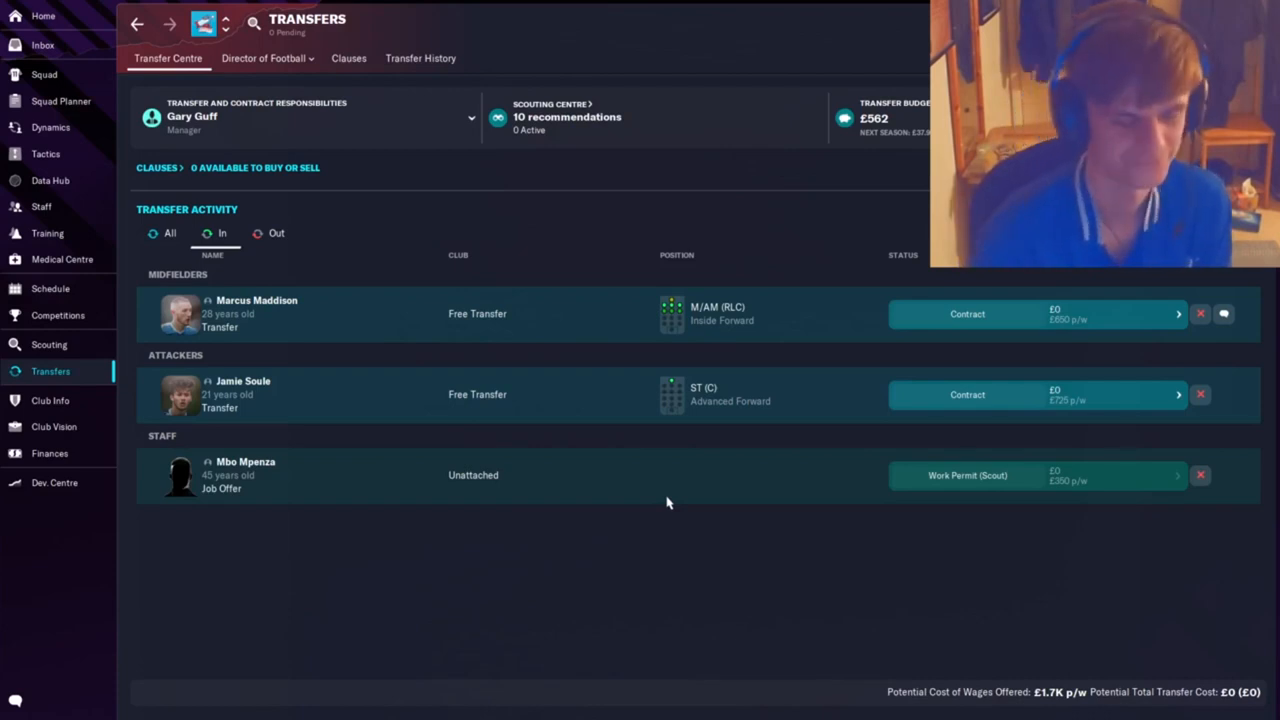
# Read the Soule and Maddison trial messages, then view the staff overview.
pyautogui.click(42, 44)
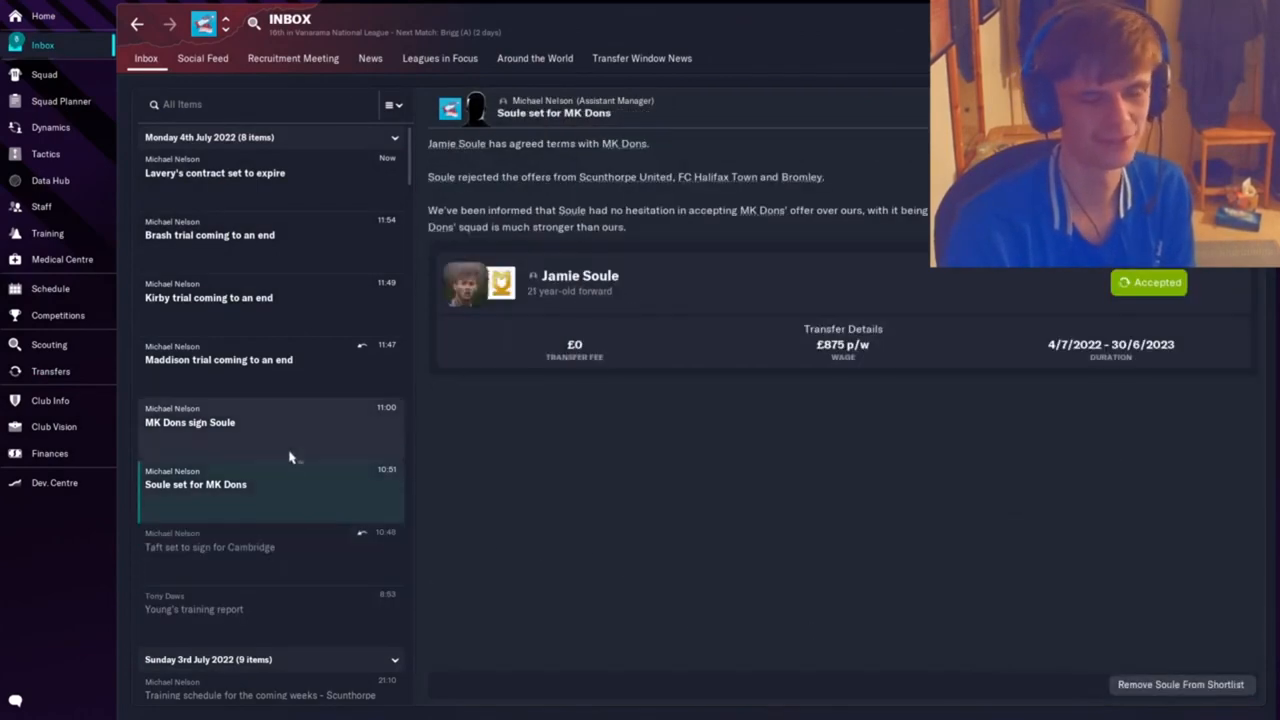
pyautogui.click(218, 360)
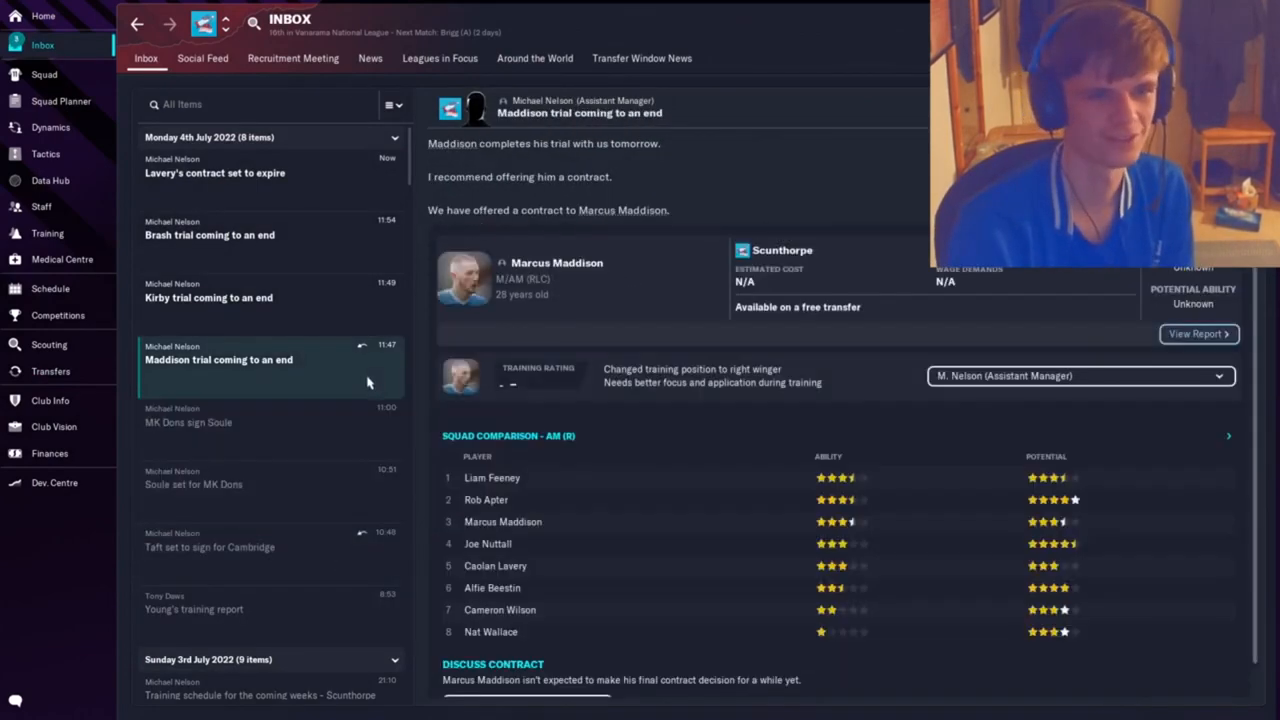
pyautogui.click(202, 58)
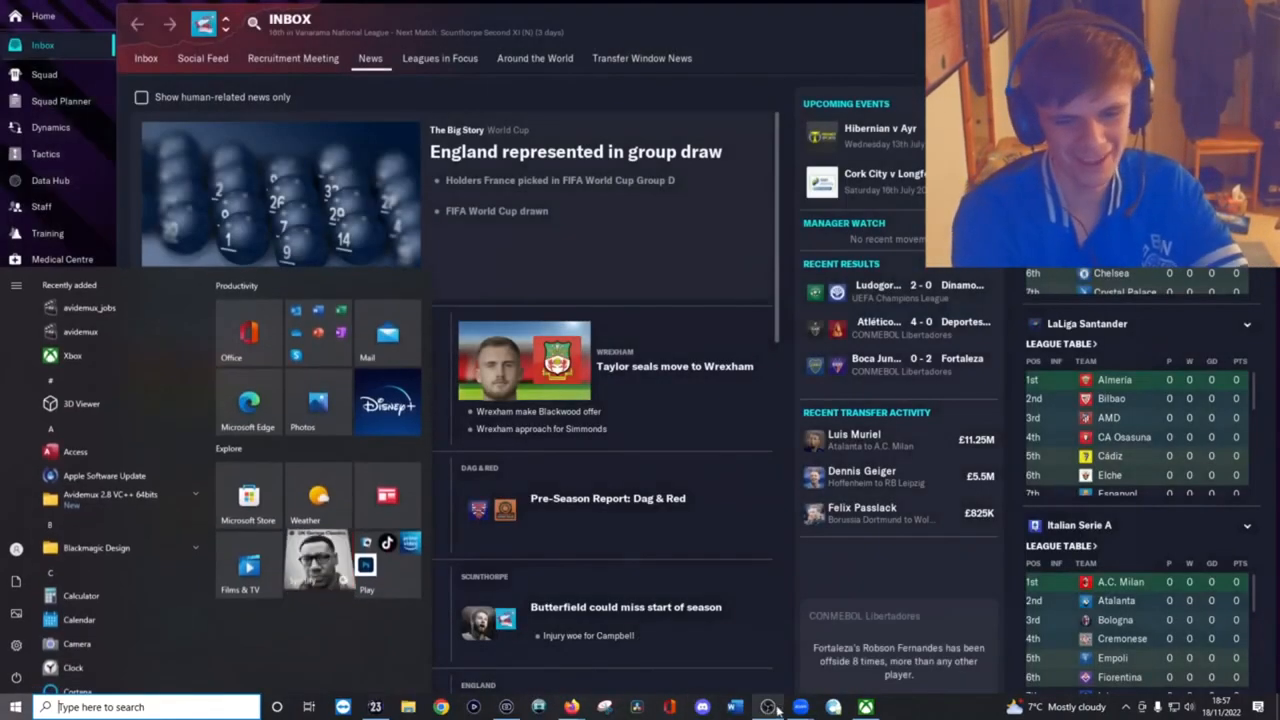
pyautogui.click(768, 708)
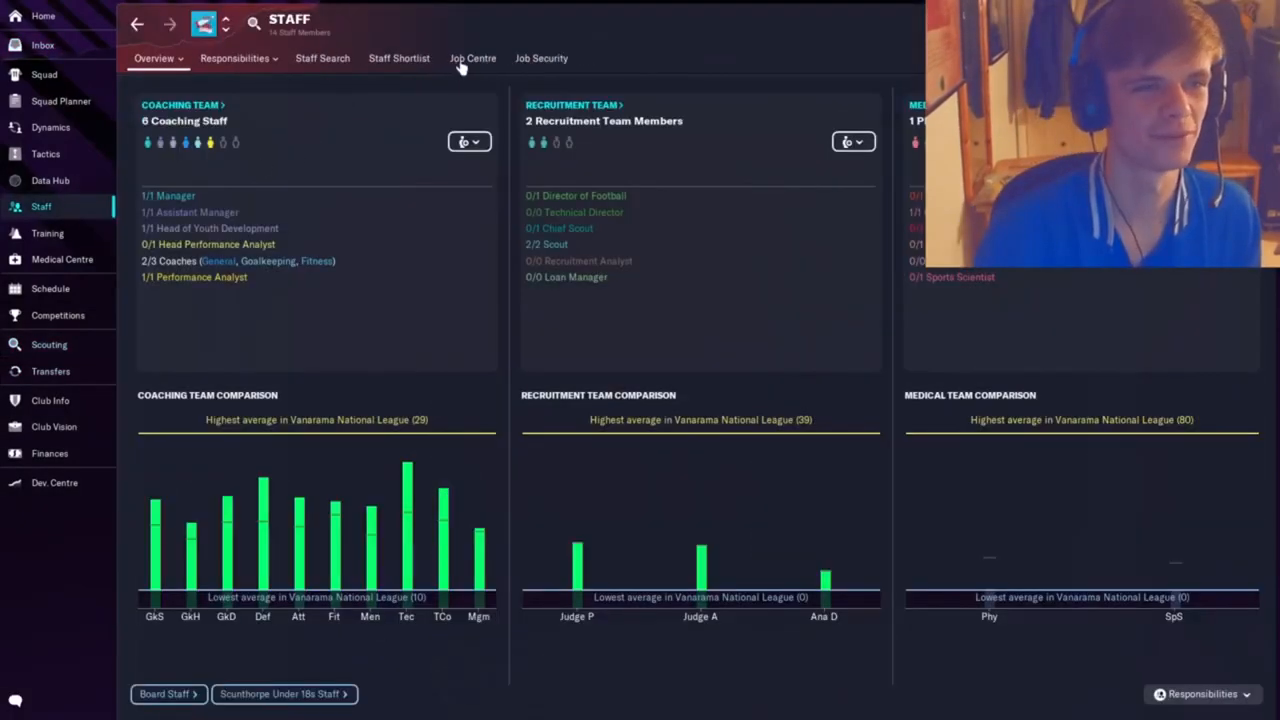
# Set training before the second fixture to no pitch or gym work and continue to match day.
pyautogui.click(48, 232)
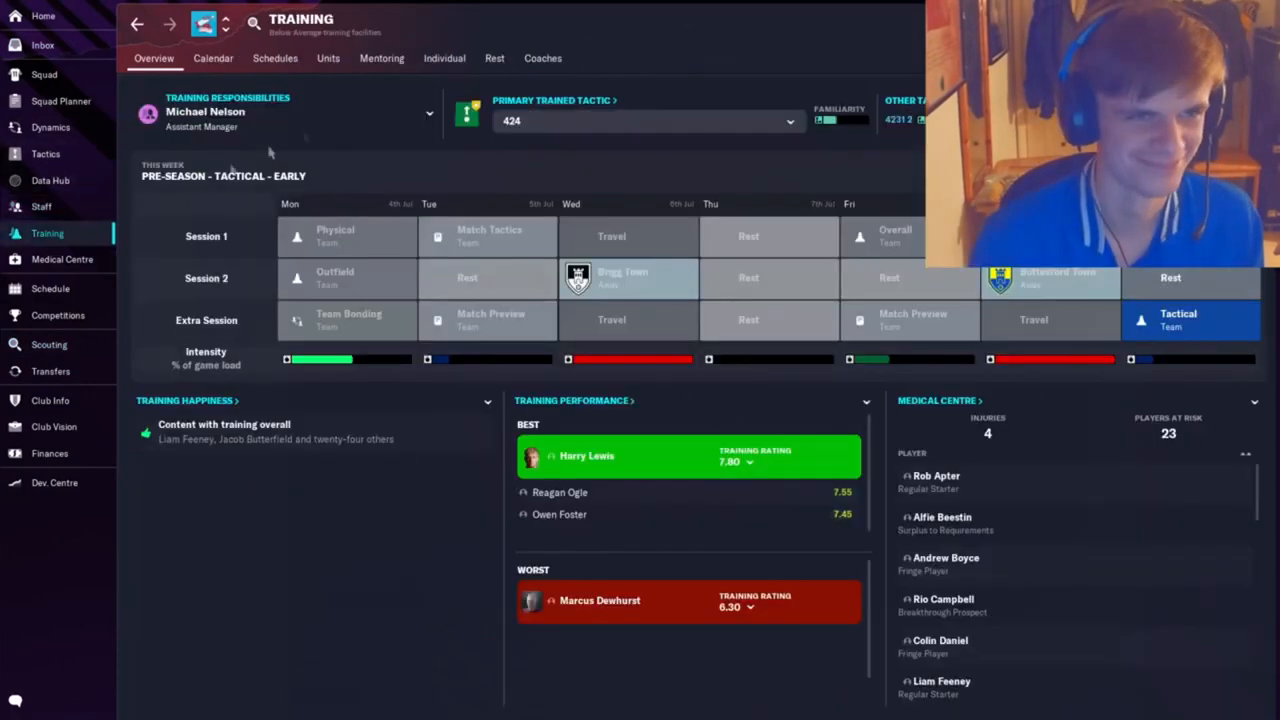
pyautogui.click(494, 58)
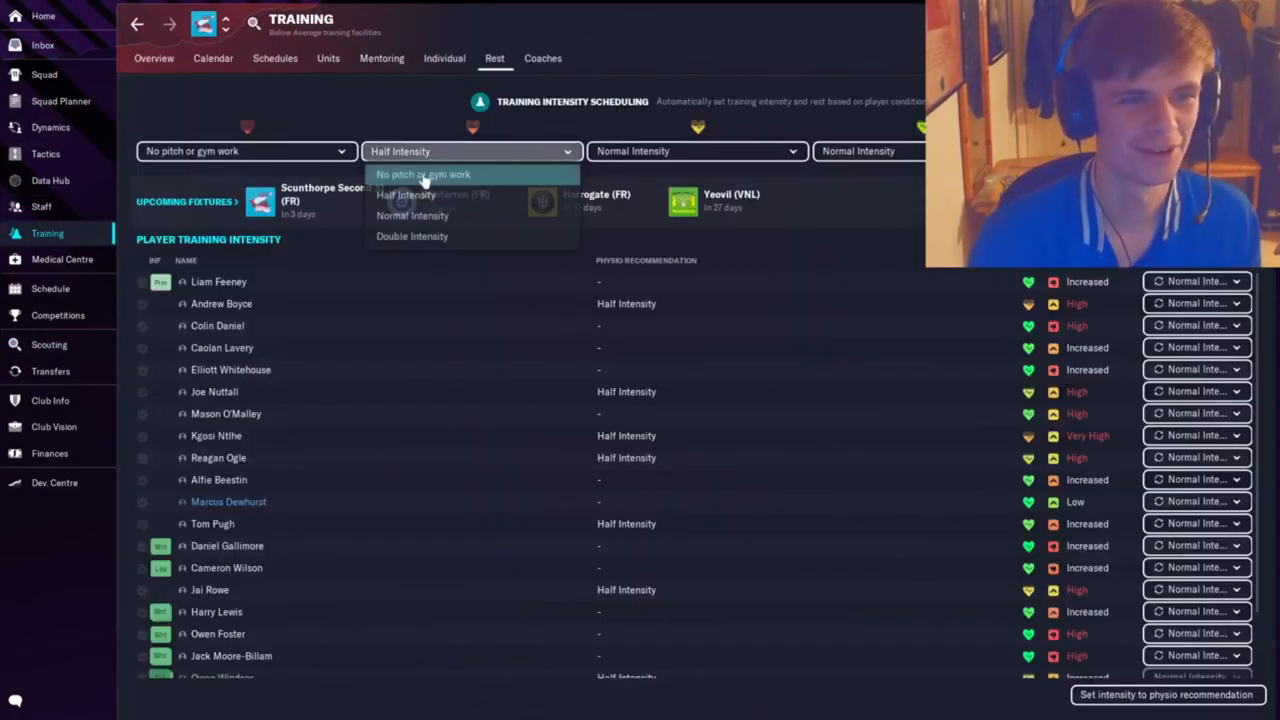
pyautogui.click(422, 174)
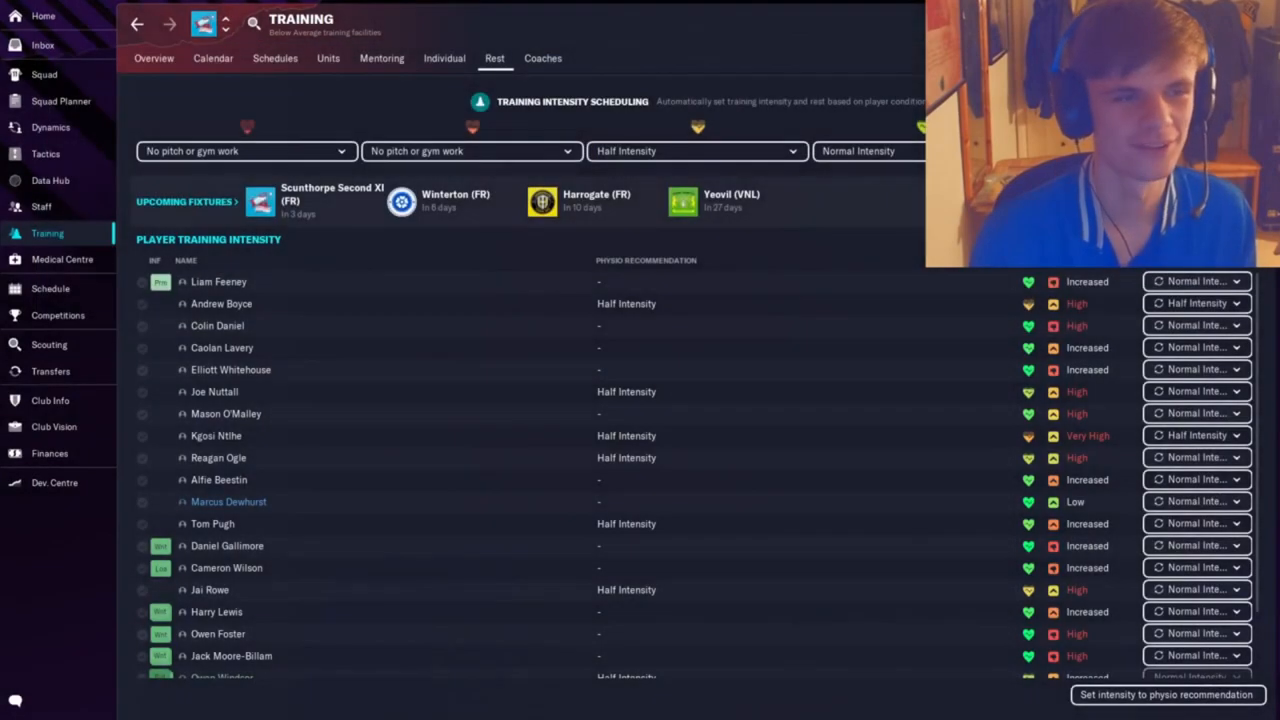
pyautogui.click(42, 44)
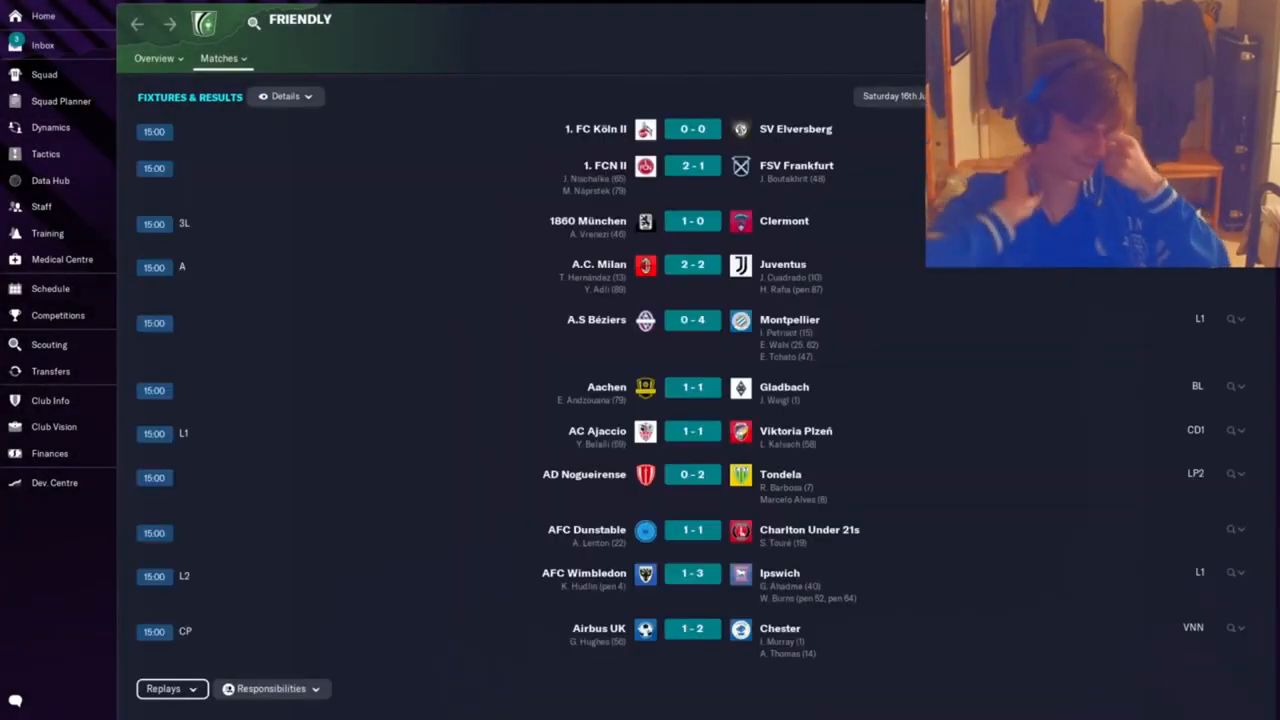
# Arrange friendlies in the schedule and confirm the proposed dates with Aston Villa and Oldham.
pyautogui.click(42, 44)
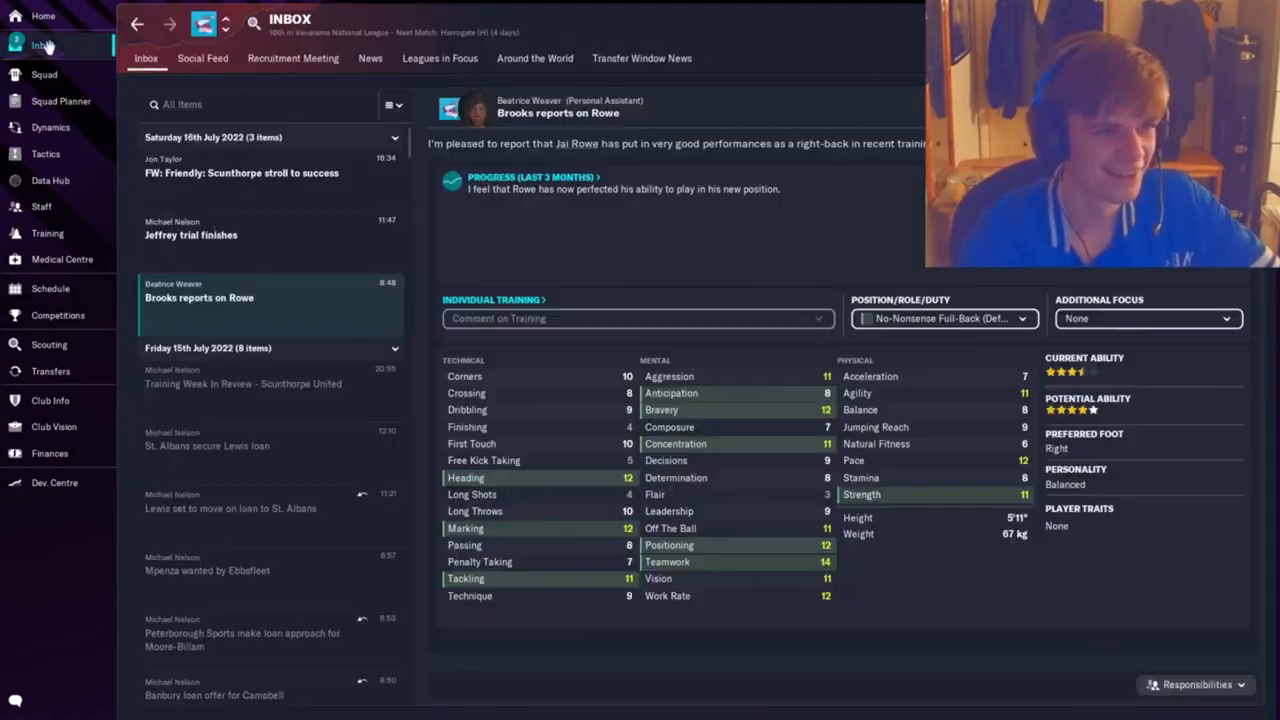
pyautogui.click(240, 172)
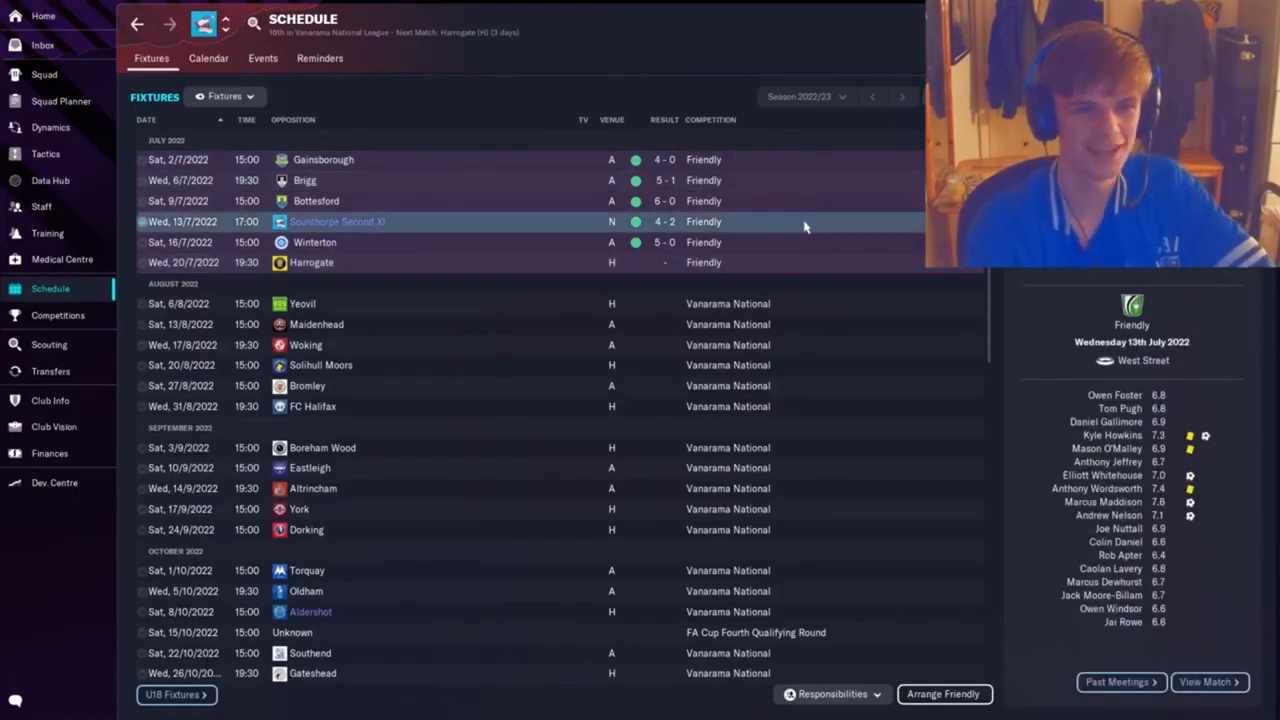
pyautogui.click(208, 58)
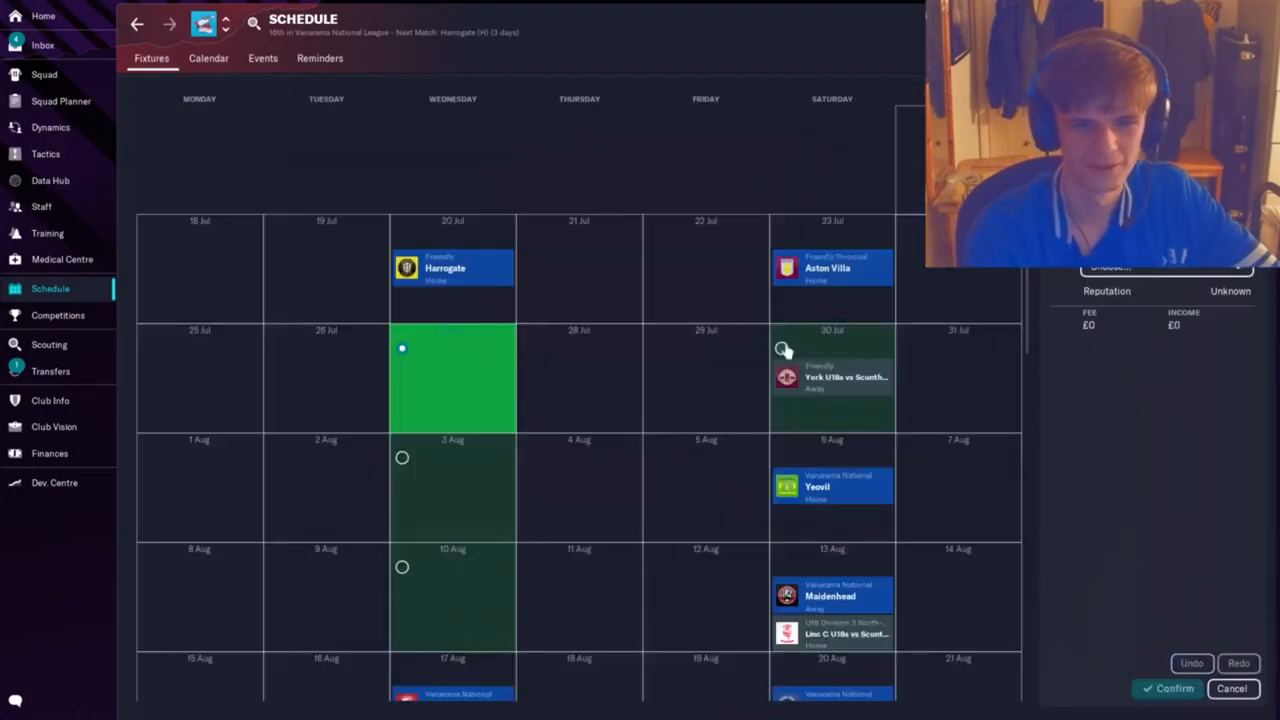
pyautogui.click(1160, 352)
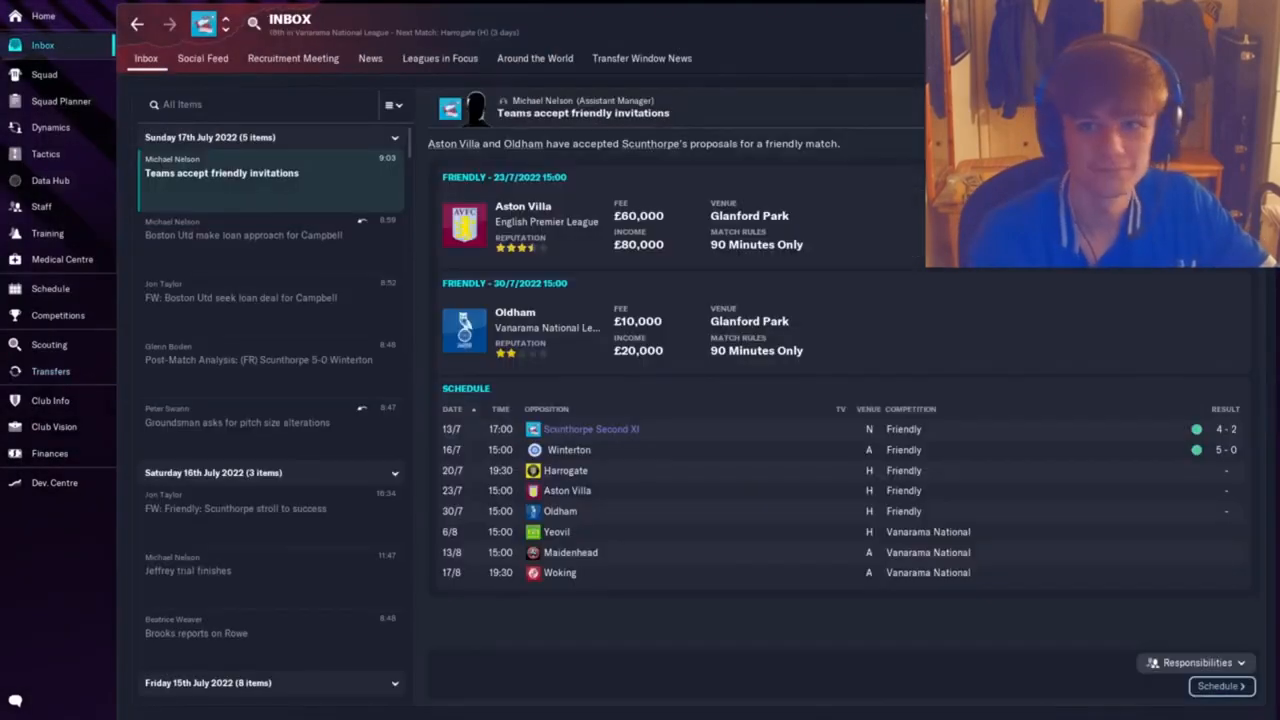
# Read the training schedule changes message and view the squad list.
pyautogui.click(254, 172)
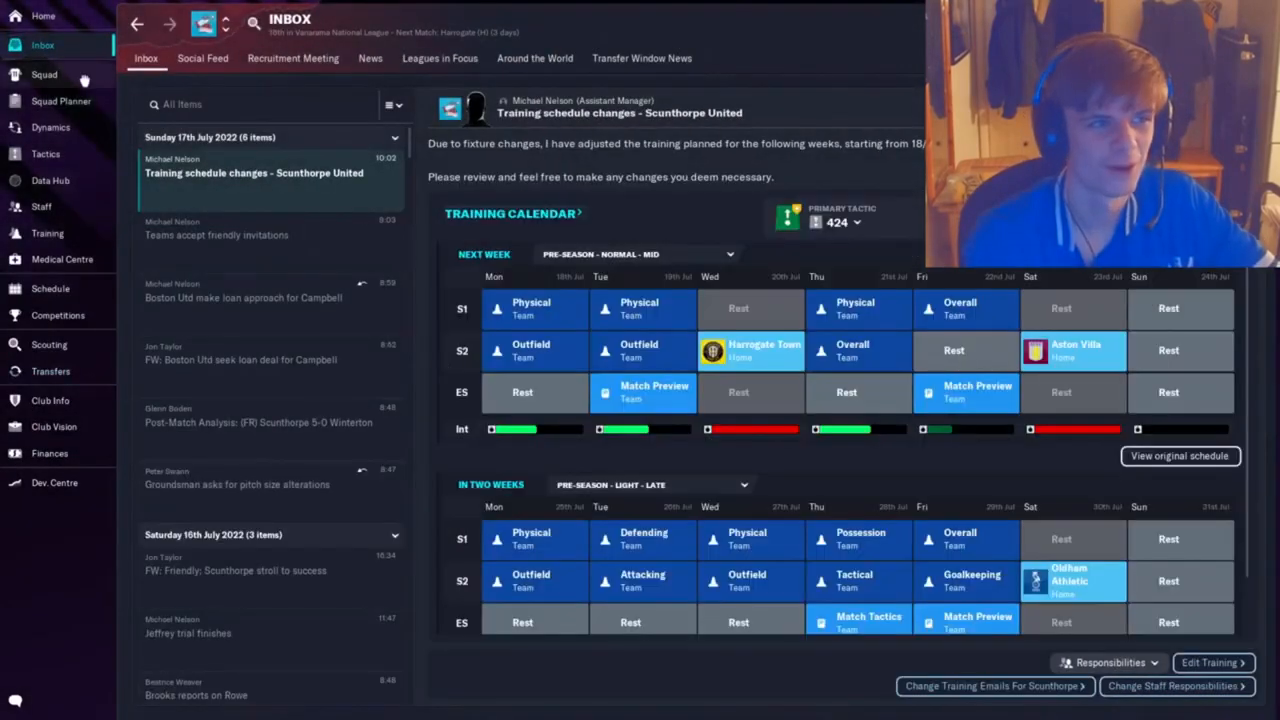
pyautogui.click(44, 74)
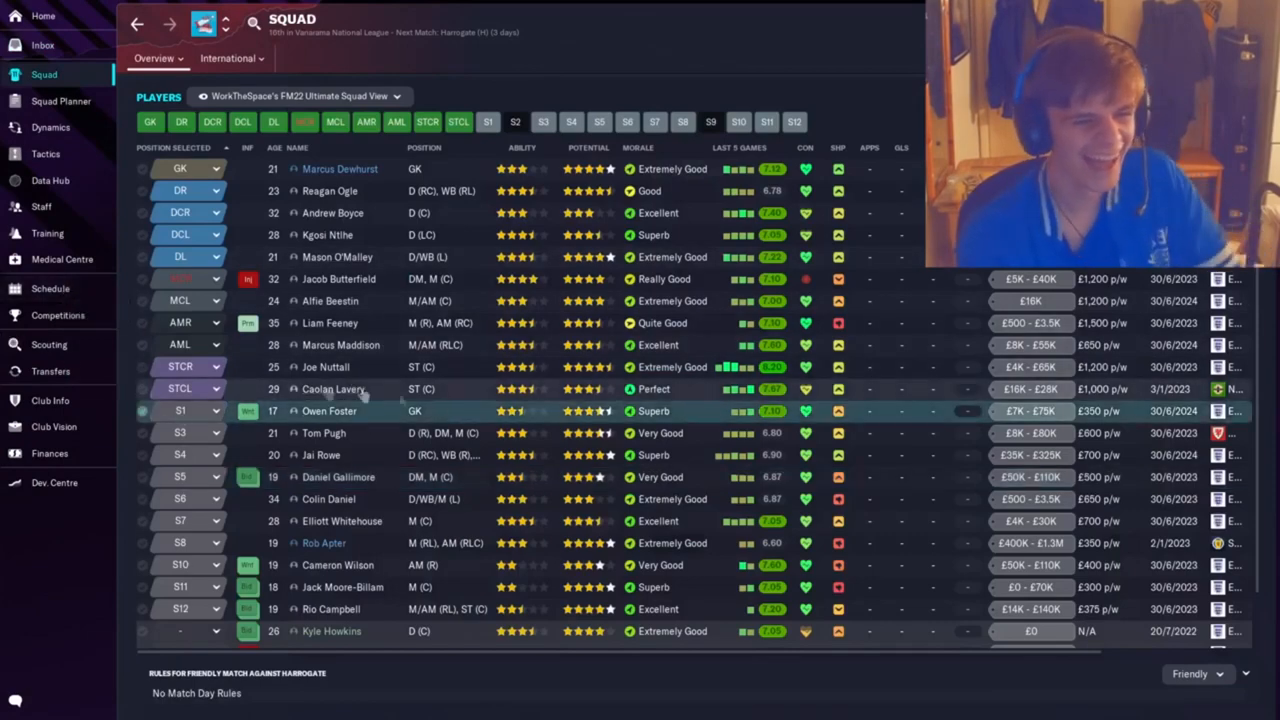
# Approve Moore-Billam's loan move to Peterborough from the Inbox message.
pyautogui.click(50, 370)
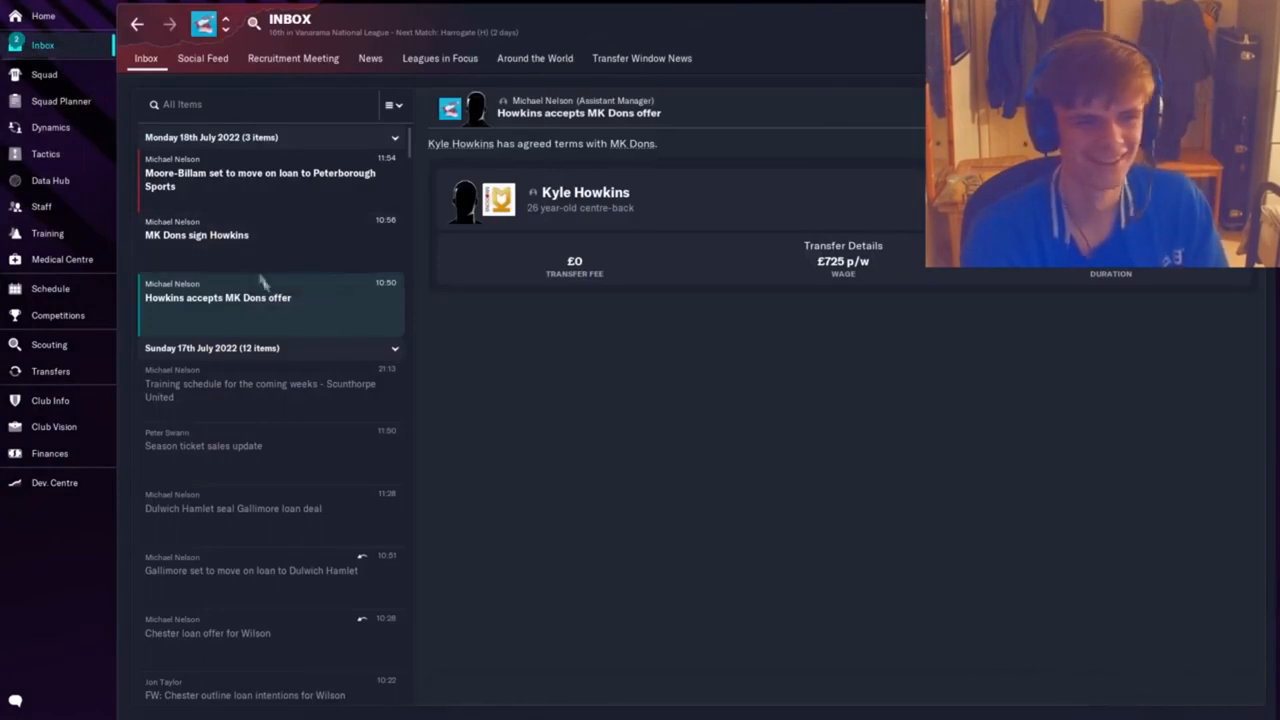
pyautogui.click(260, 180)
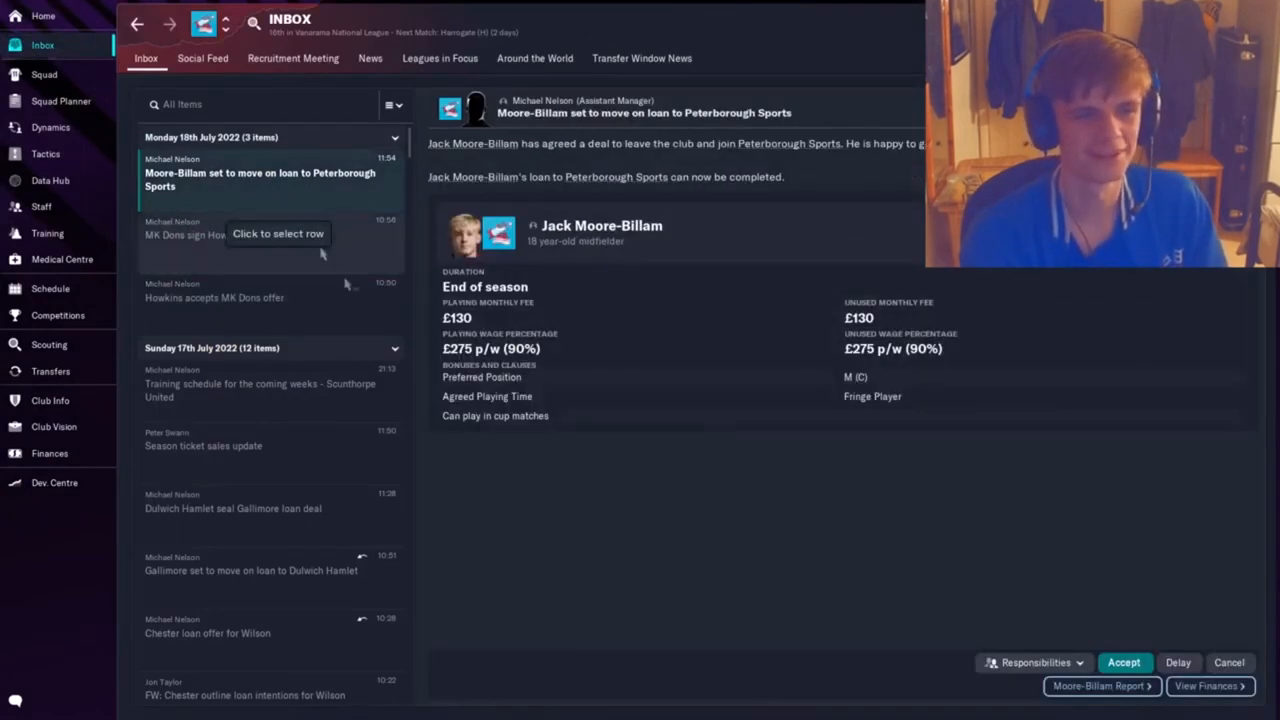
pyautogui.click(1124, 662)
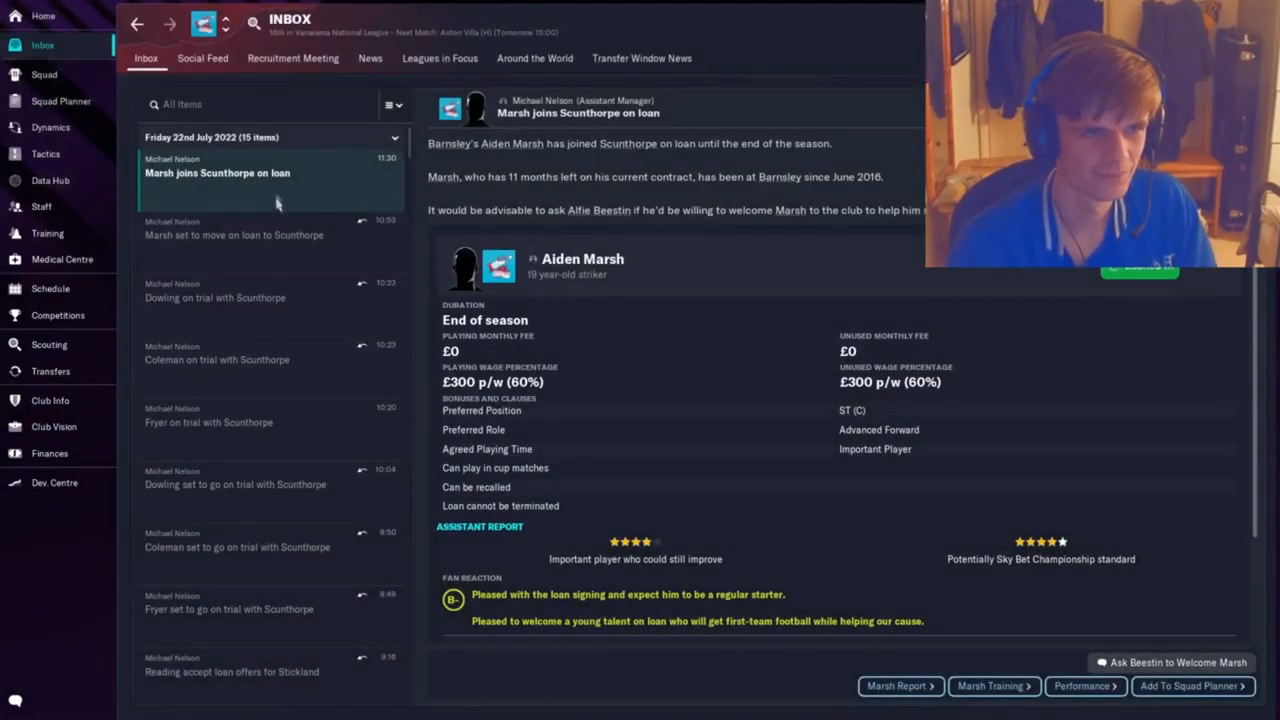
# Accept Luke Croll's signing and assign him a defender position in the squad.
pyautogui.click(44, 74)
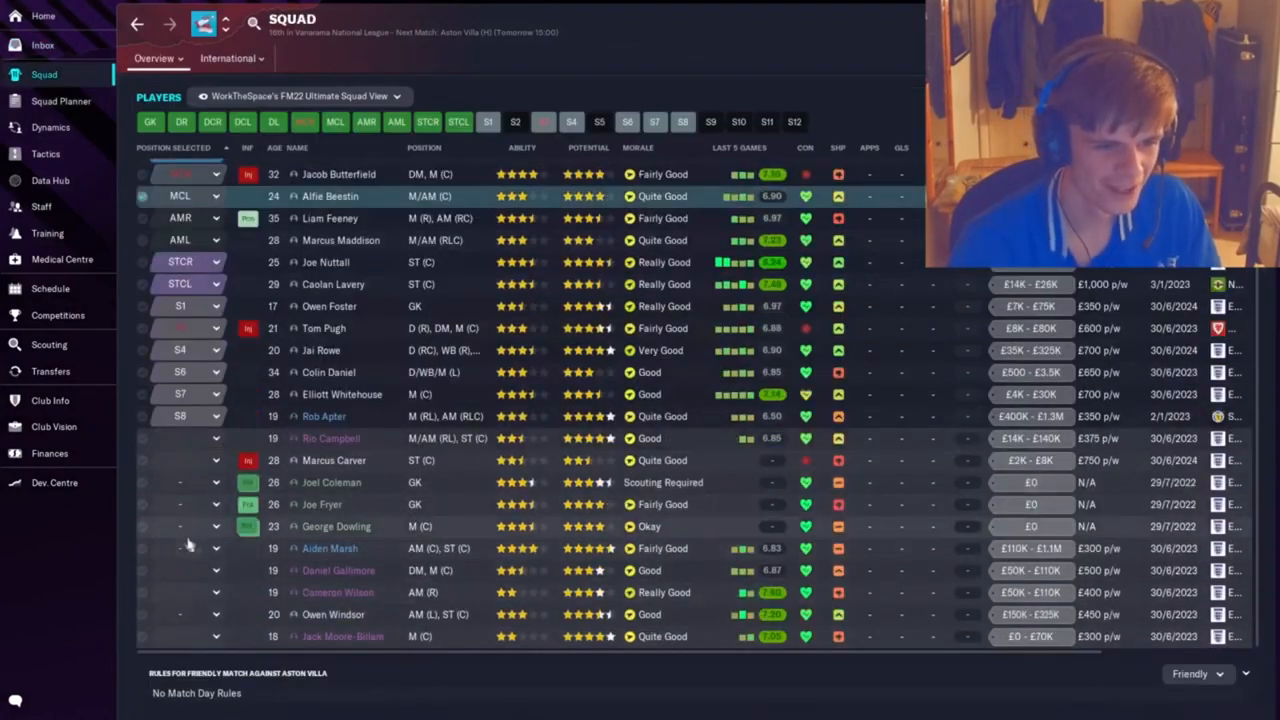
pyautogui.click(42, 44)
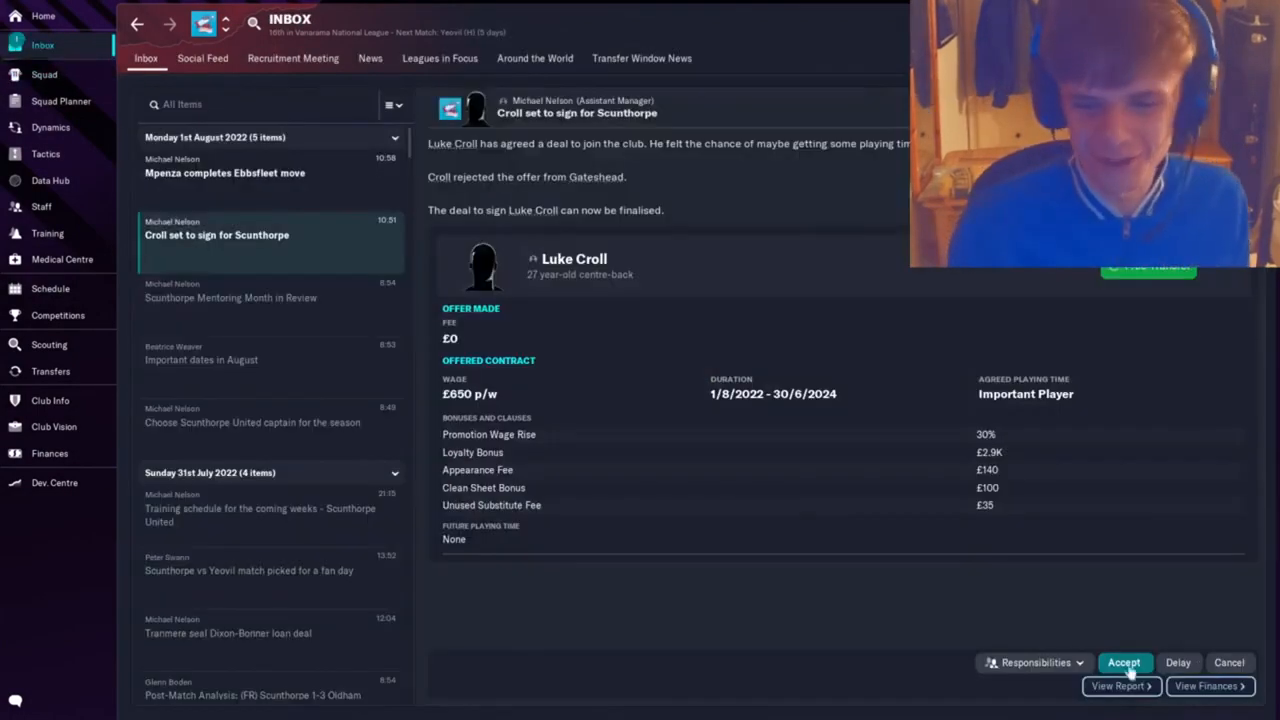
pyautogui.click(1124, 662)
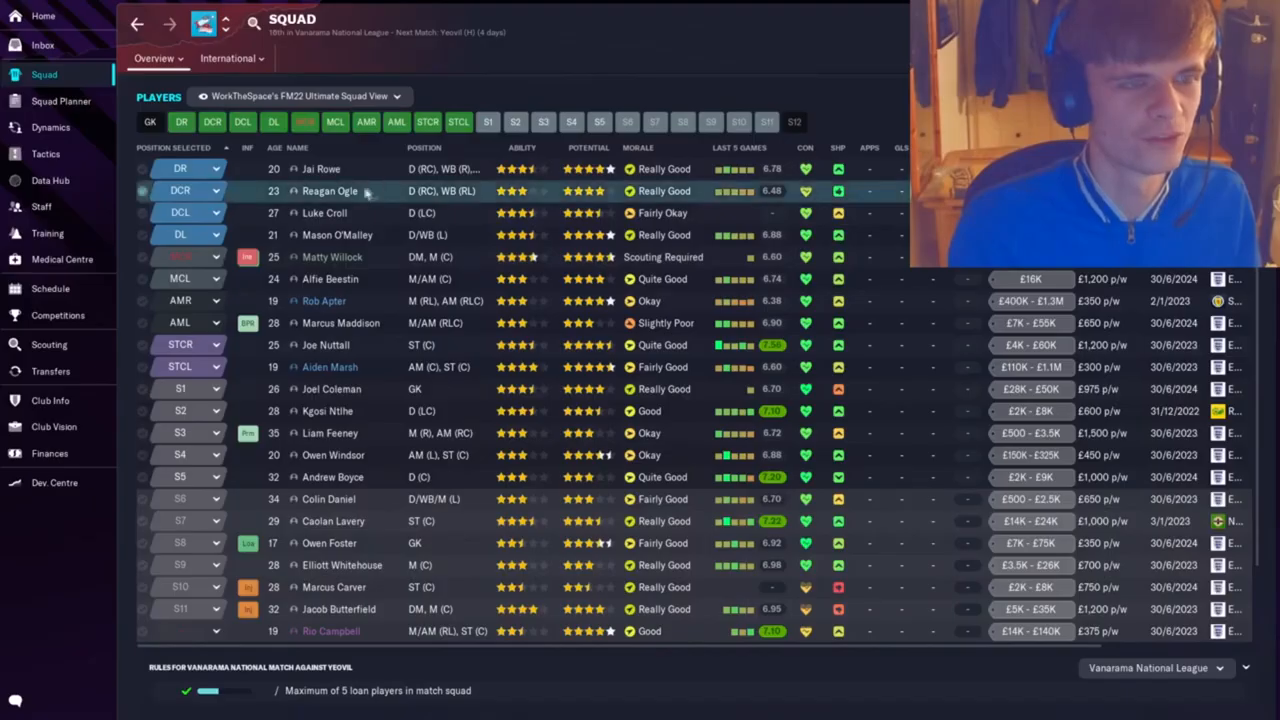
pyautogui.click(212, 190)
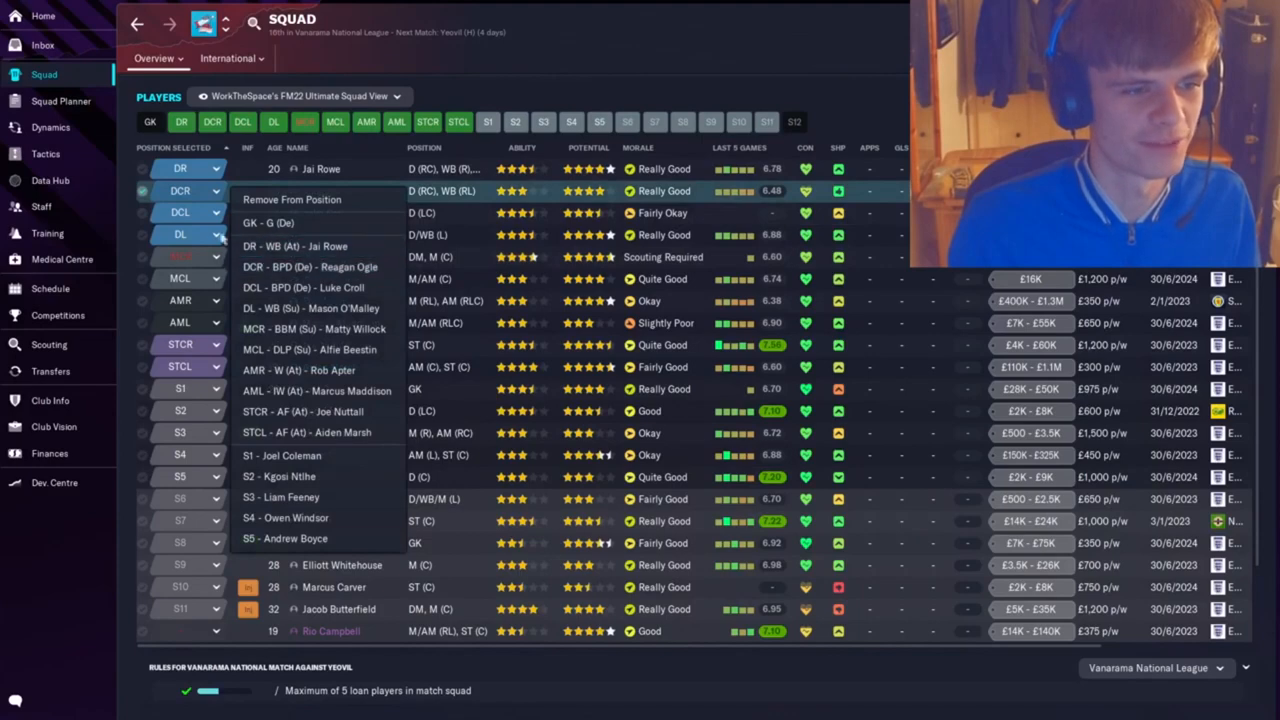
# Read the Tranmere signs Hylton message and move on to the scouting overview.
pyautogui.click(42, 44)
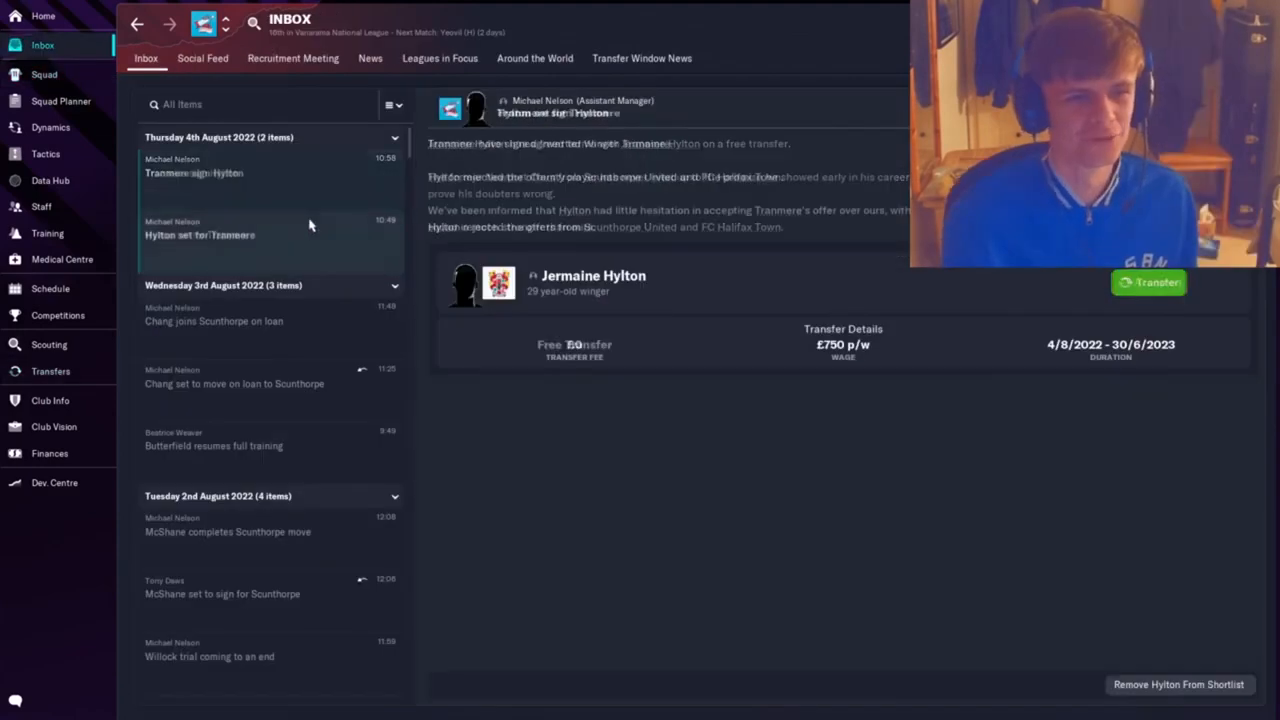
pyautogui.click(194, 172)
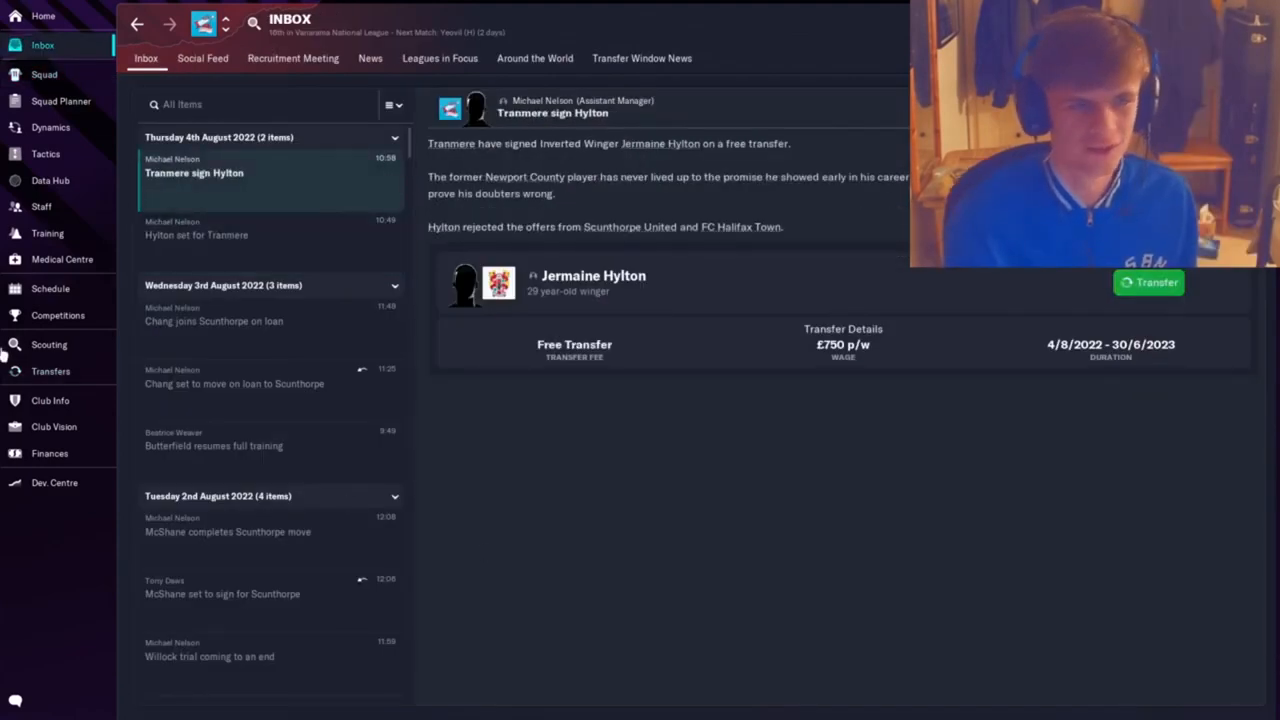
pyautogui.click(48, 344)
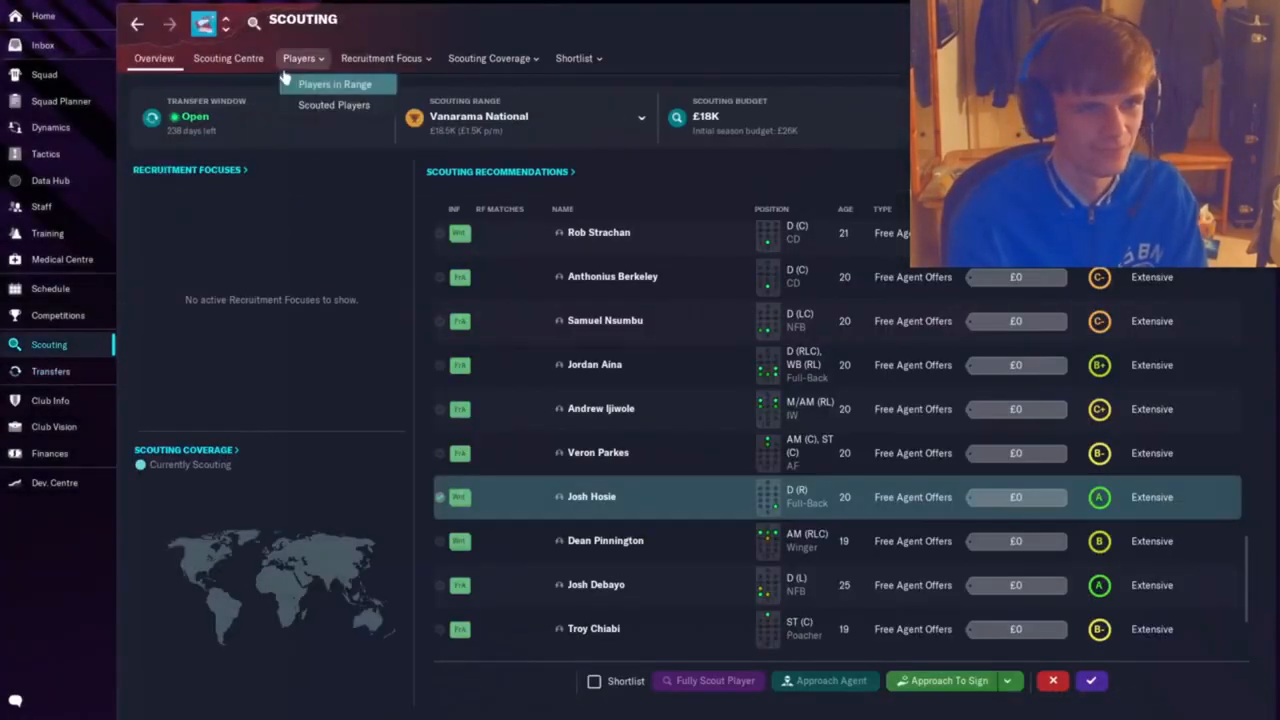
# Run the Players in Range search for left attacking midfielders aged 15–23, then go to the training review.
pyautogui.click(334, 84)
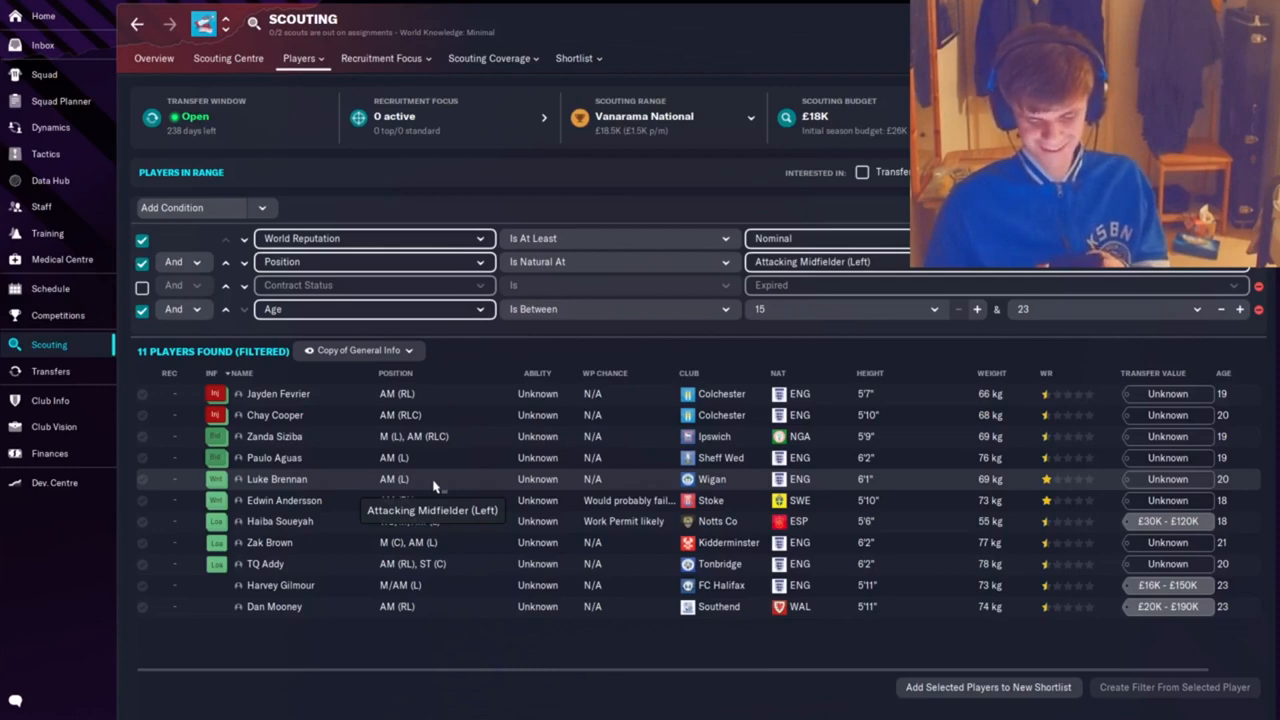
pyautogui.click(42, 44)
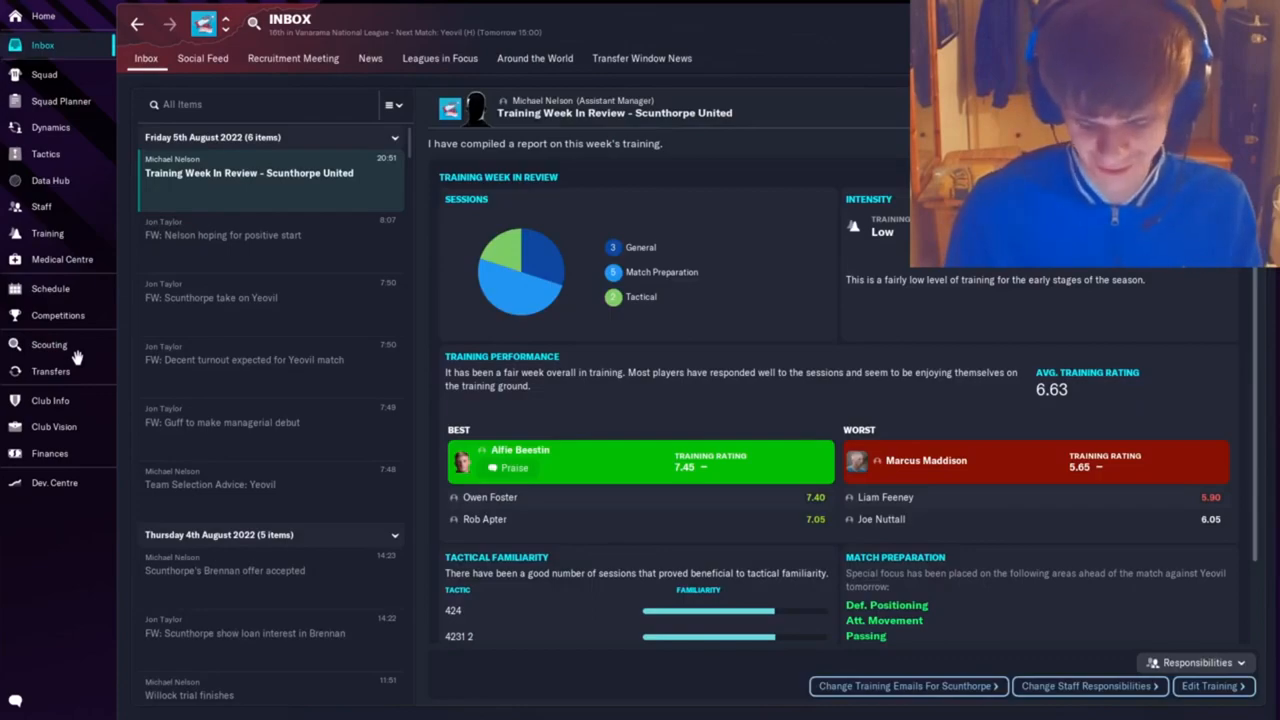
# Check the latest news and squad dynamics before settling on the team tactics screen.
pyautogui.click(370, 58)
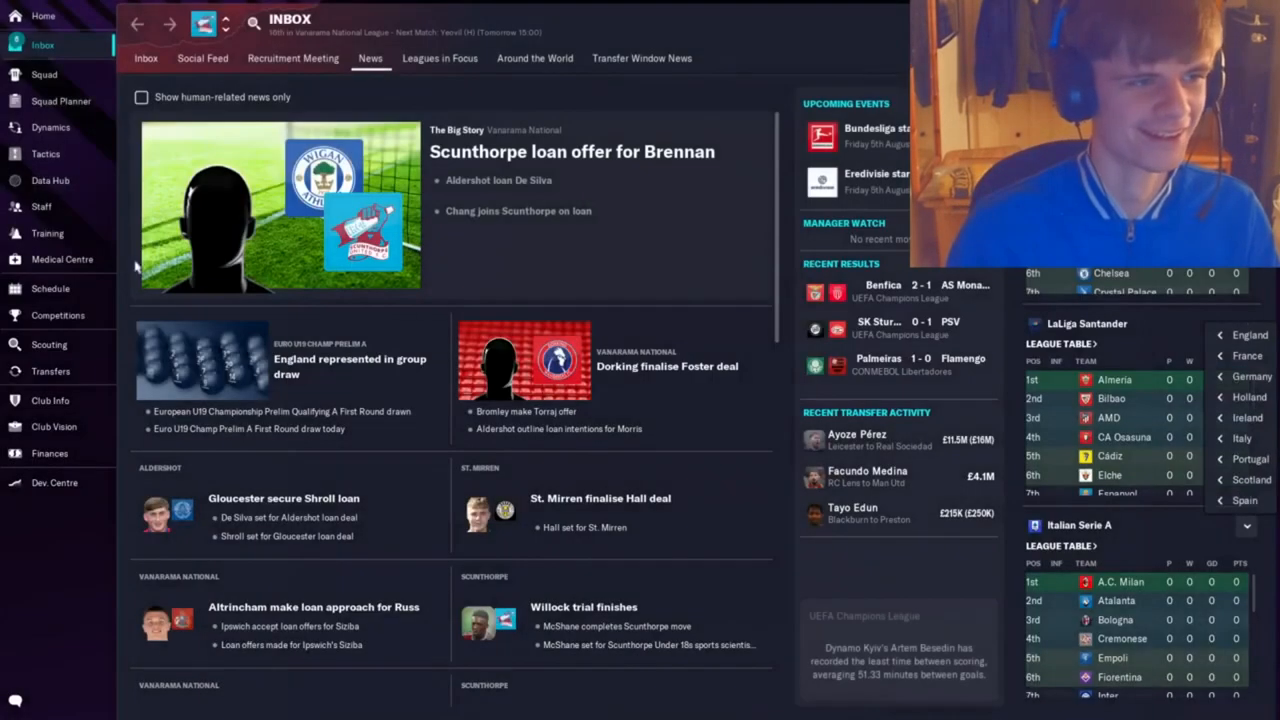
pyautogui.click(52, 128)
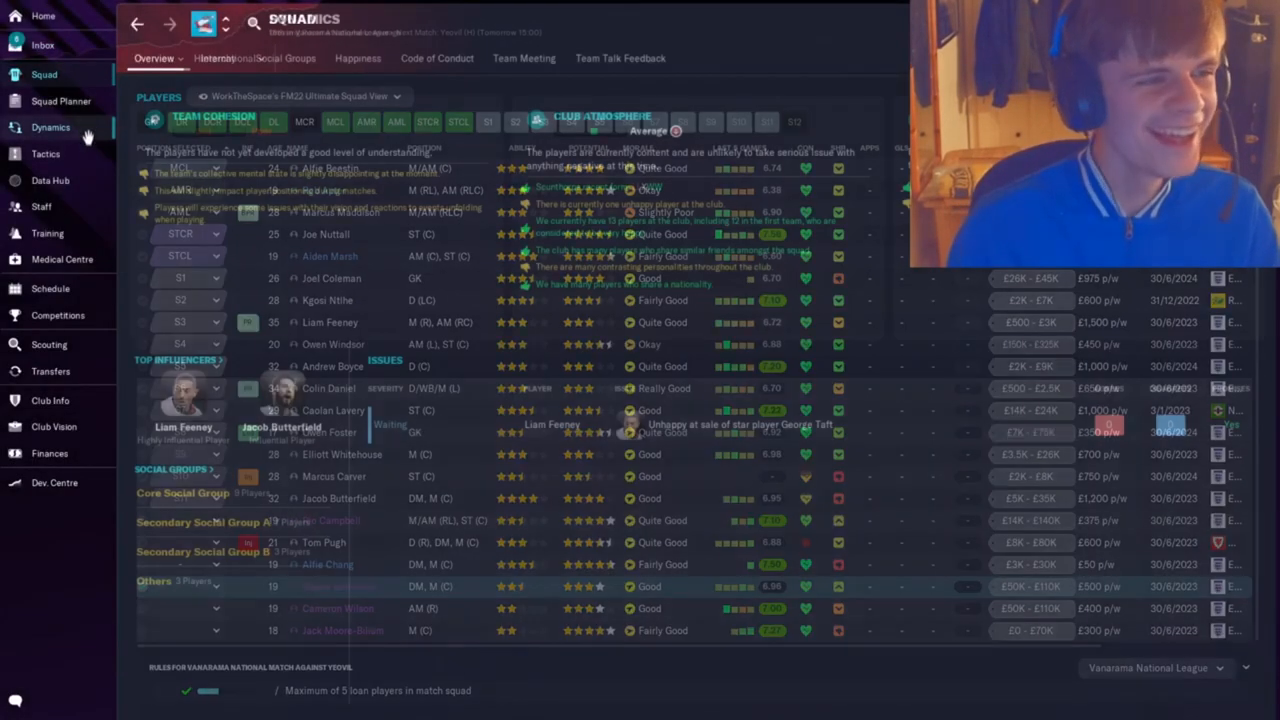
pyautogui.click(44, 152)
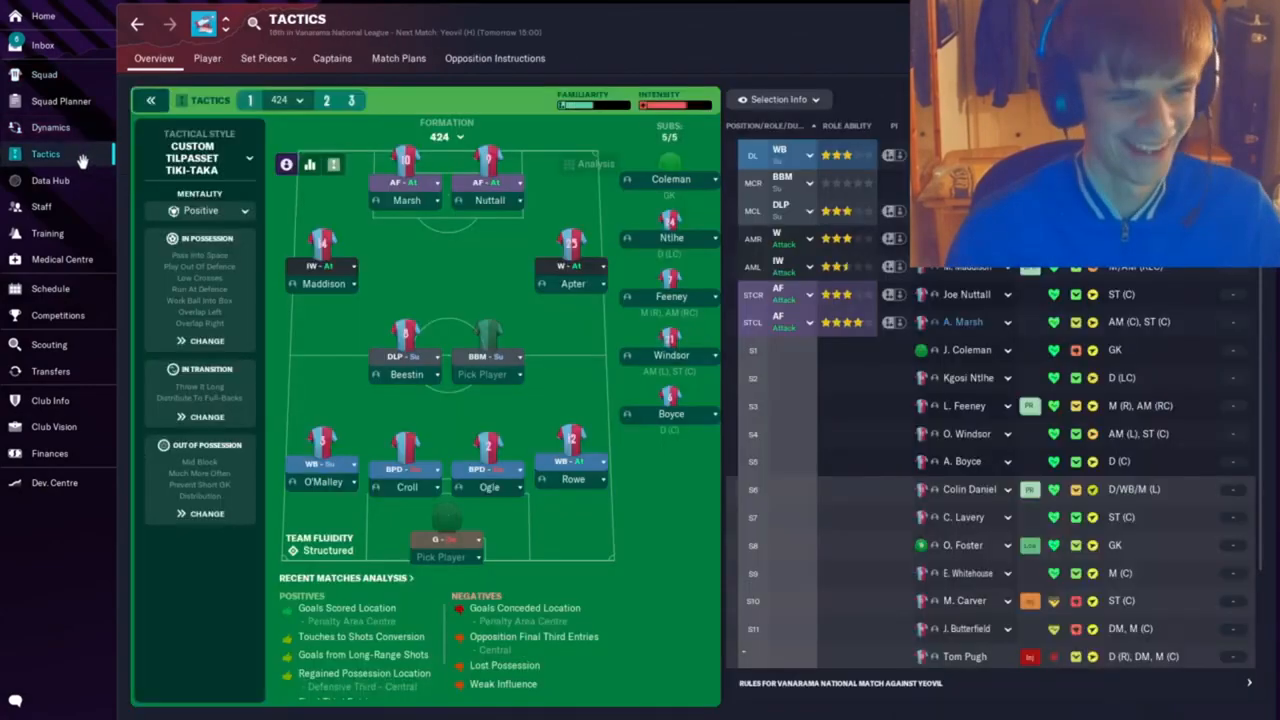
pyautogui.click(50, 128)
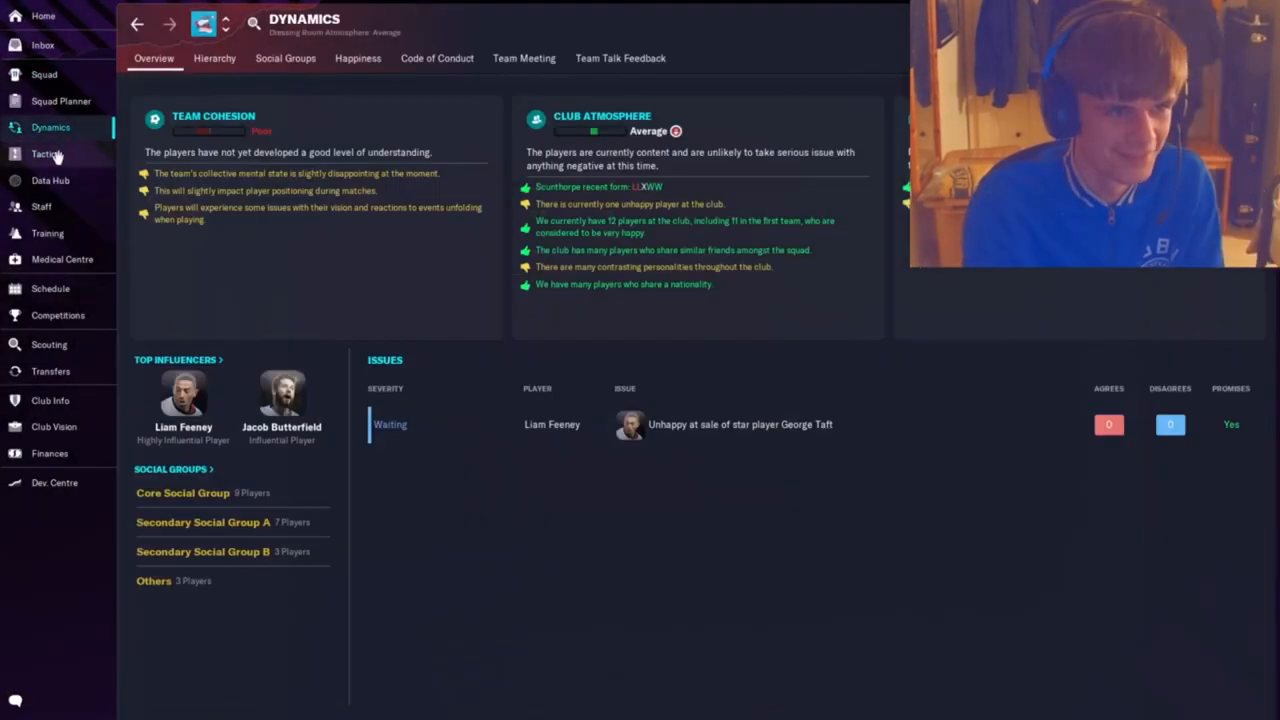
pyautogui.click(46, 152)
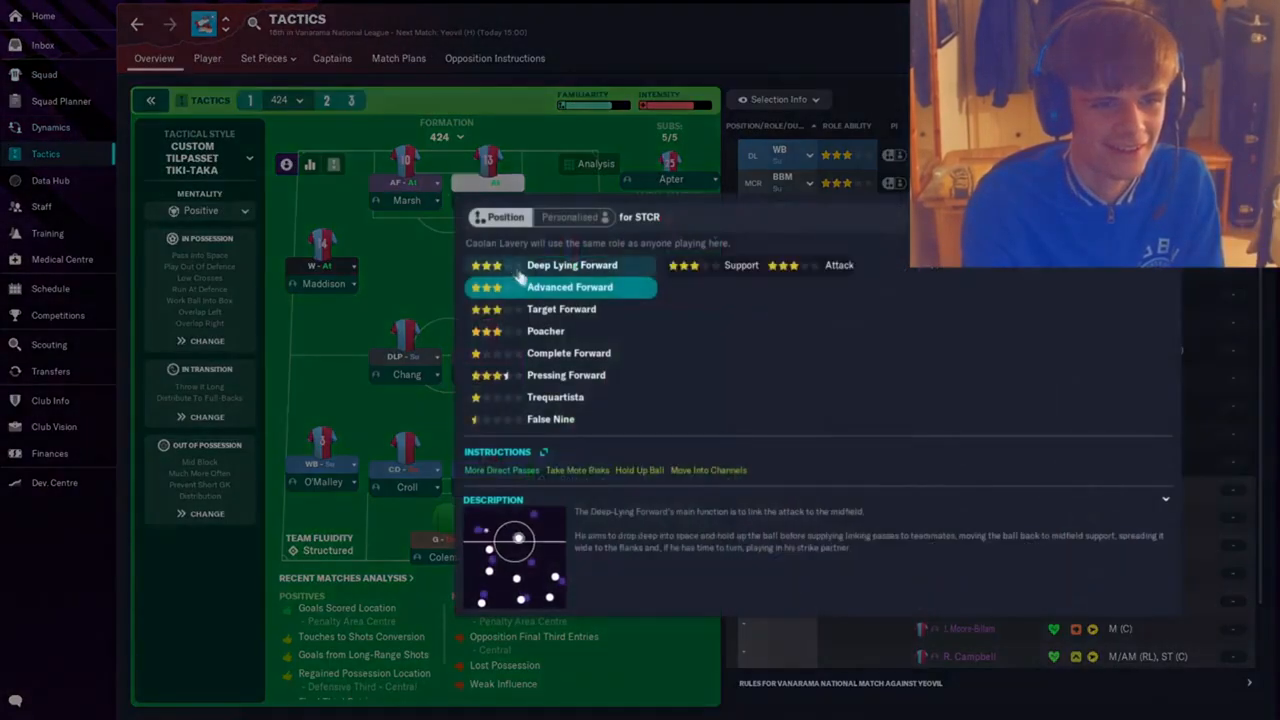
# Make the right-sided striker a Target Forward with Attack duty.
pyautogui.click(560, 308)
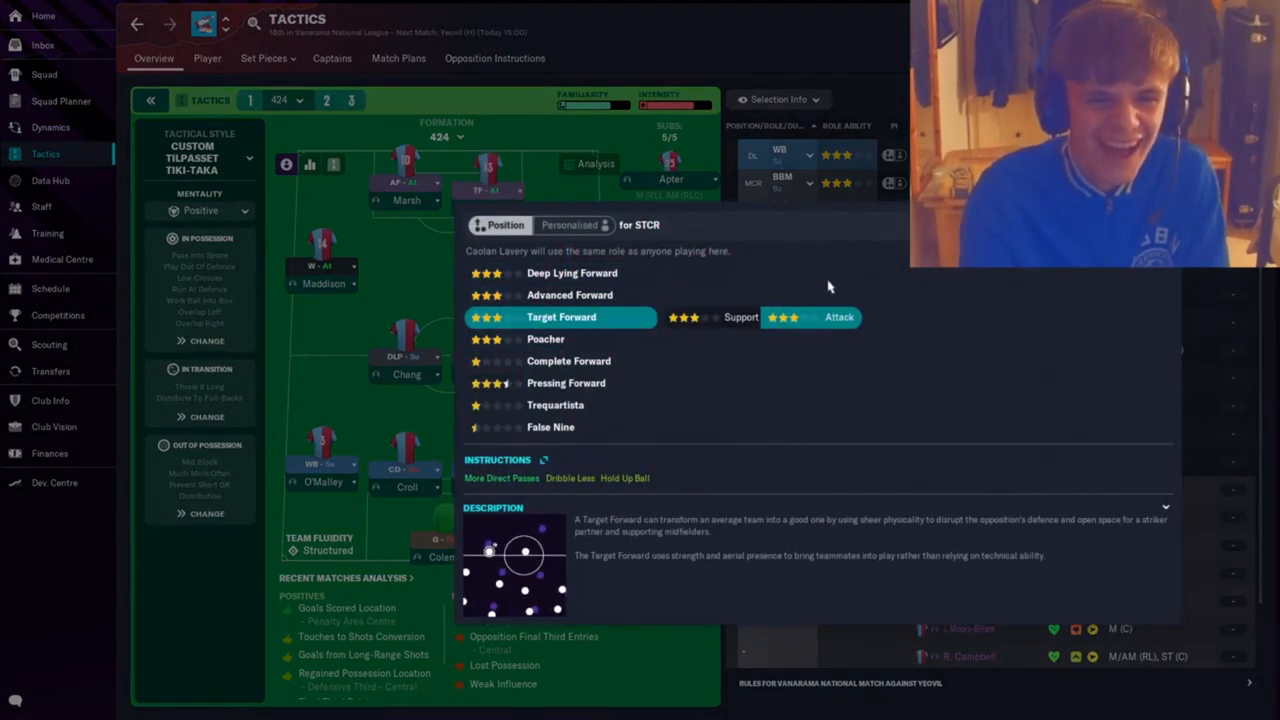
pyautogui.click(44, 88)
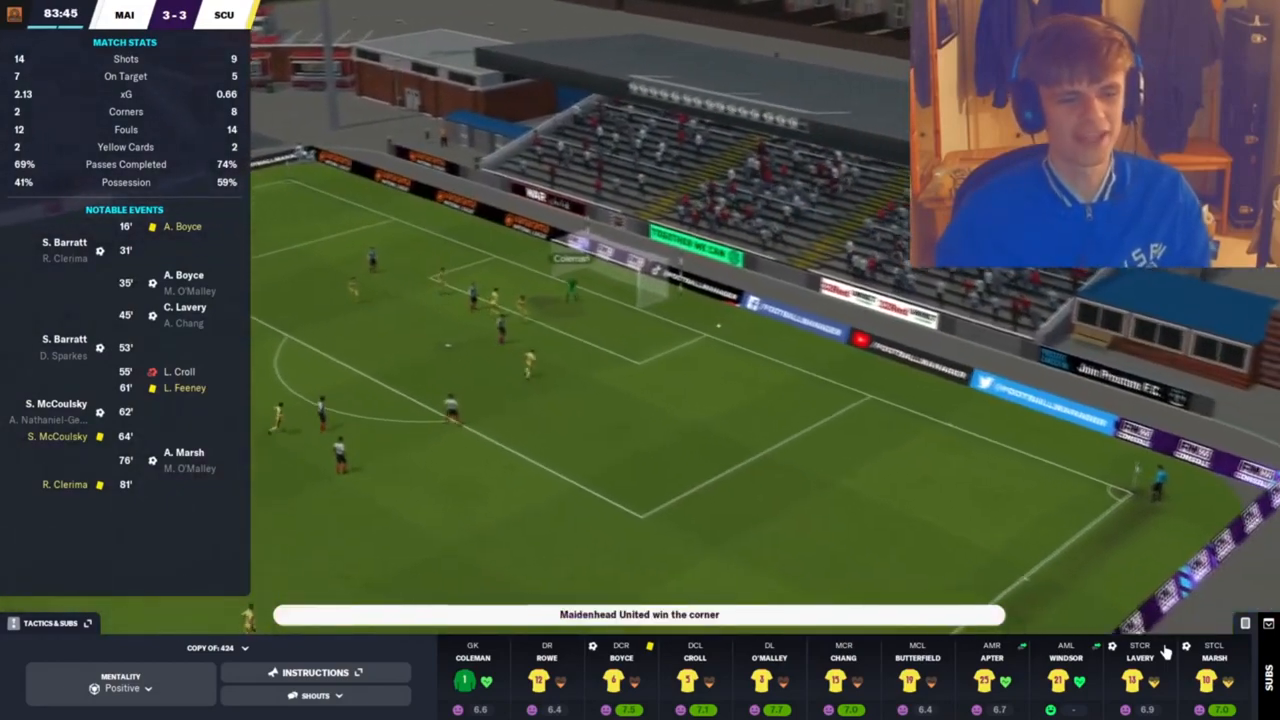
# Switch the team mentality from Positive to Balanced during the match.
pyautogui.click(120, 688)
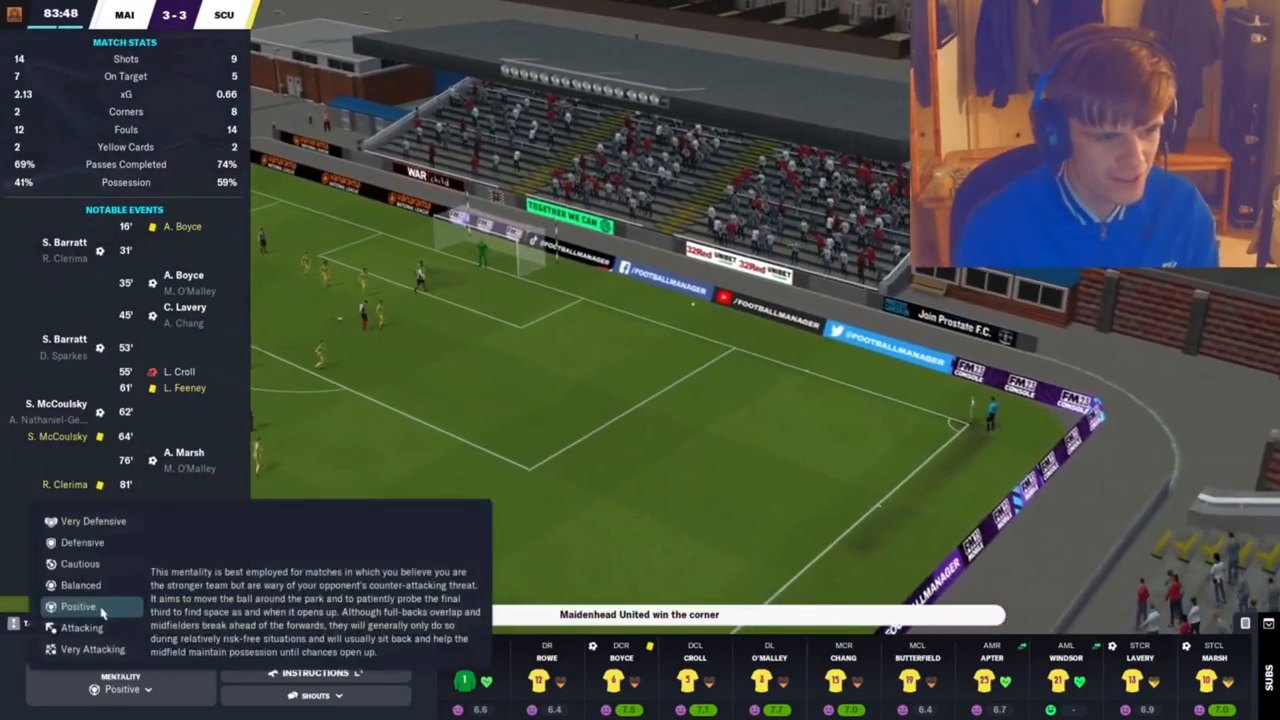
pyautogui.click(80, 584)
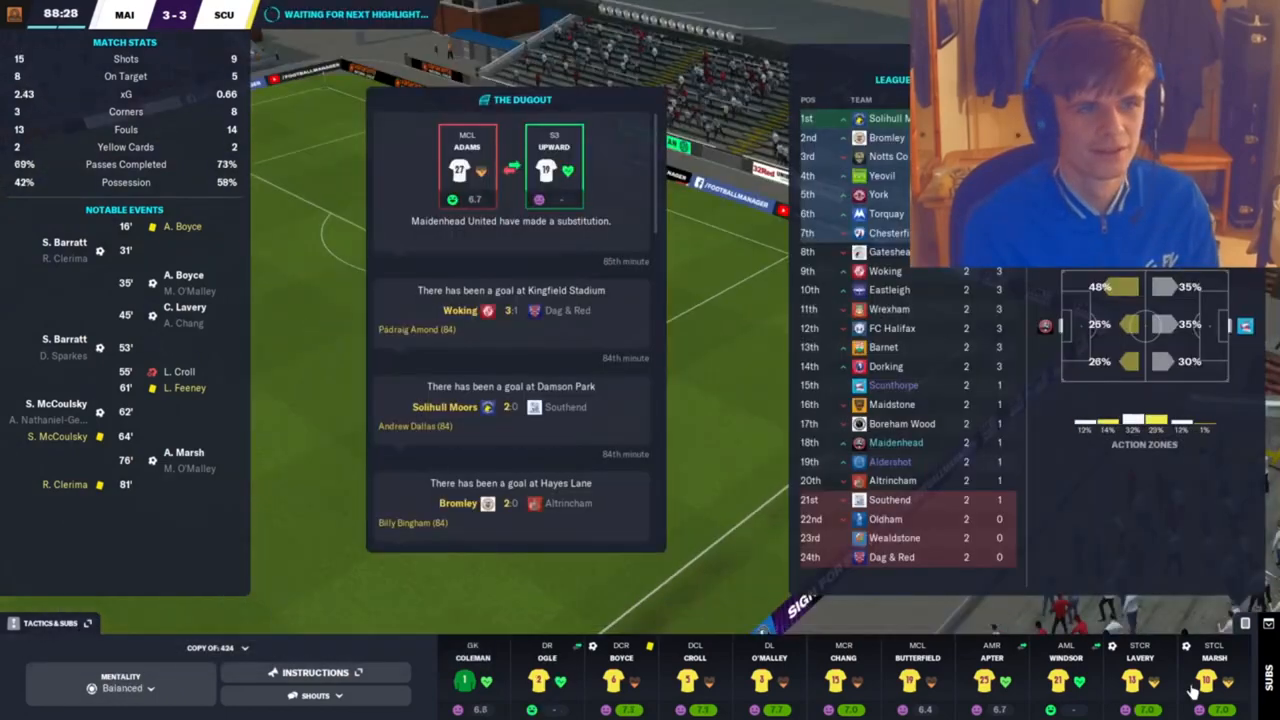